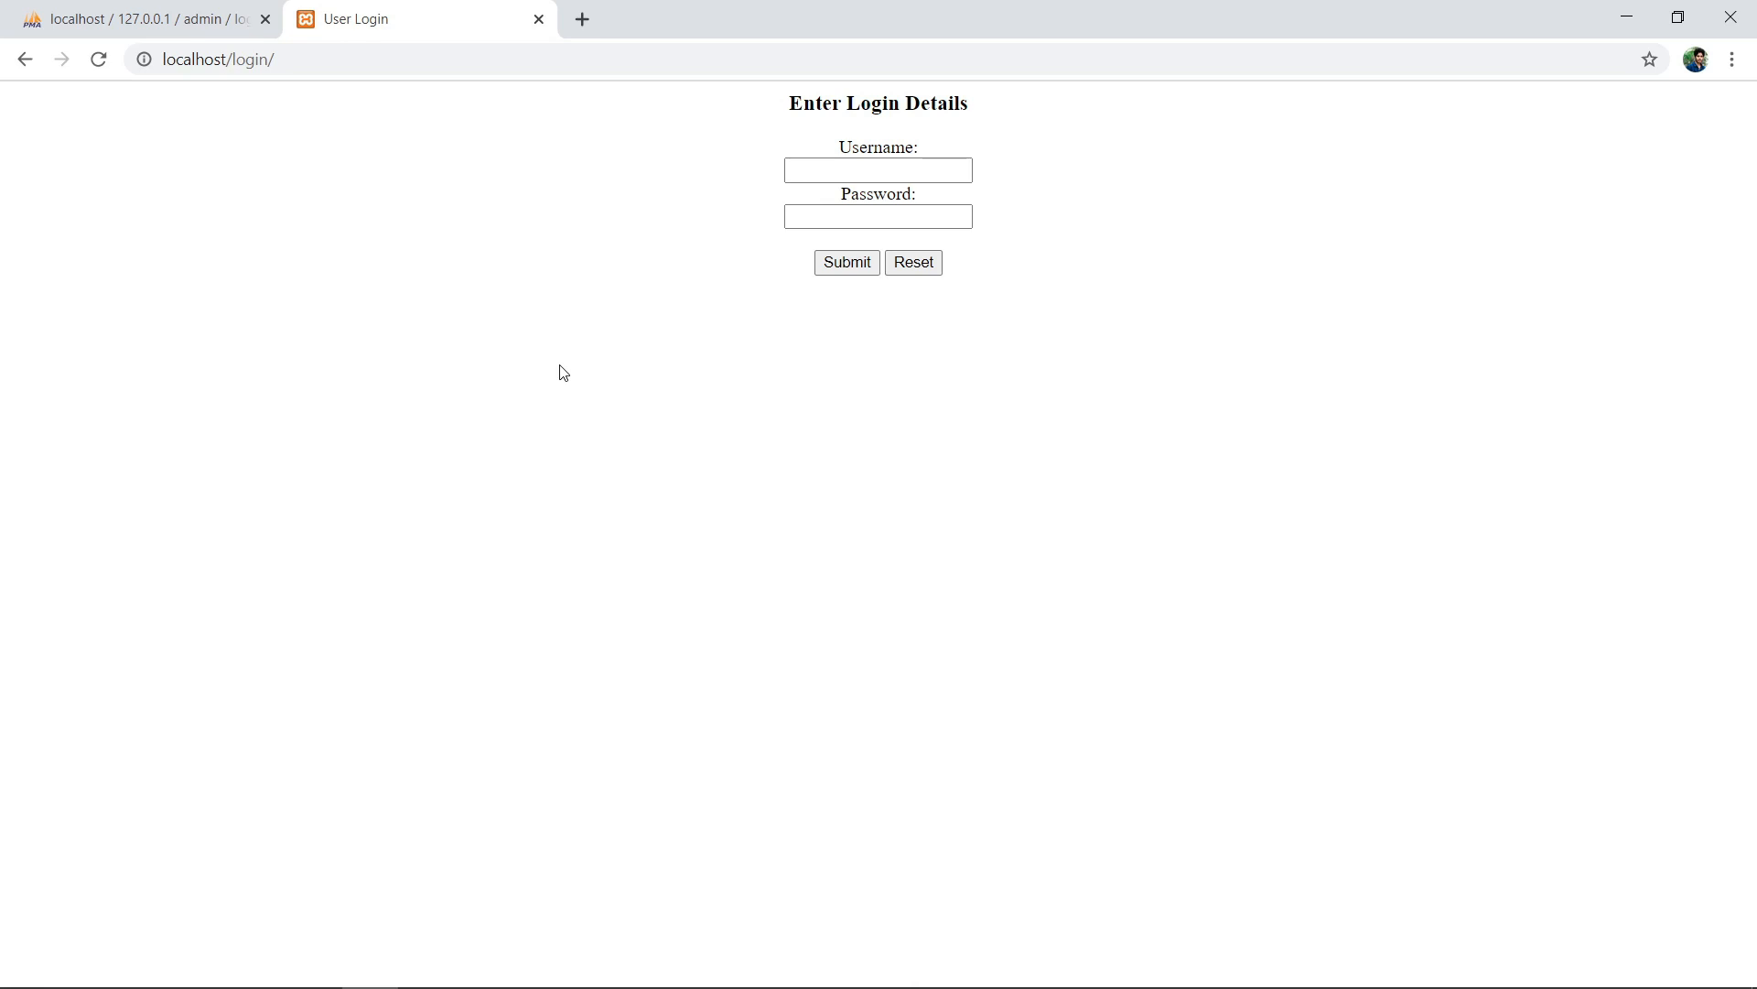
{"action": "mouse_move", "coordinate": [275, 83]}
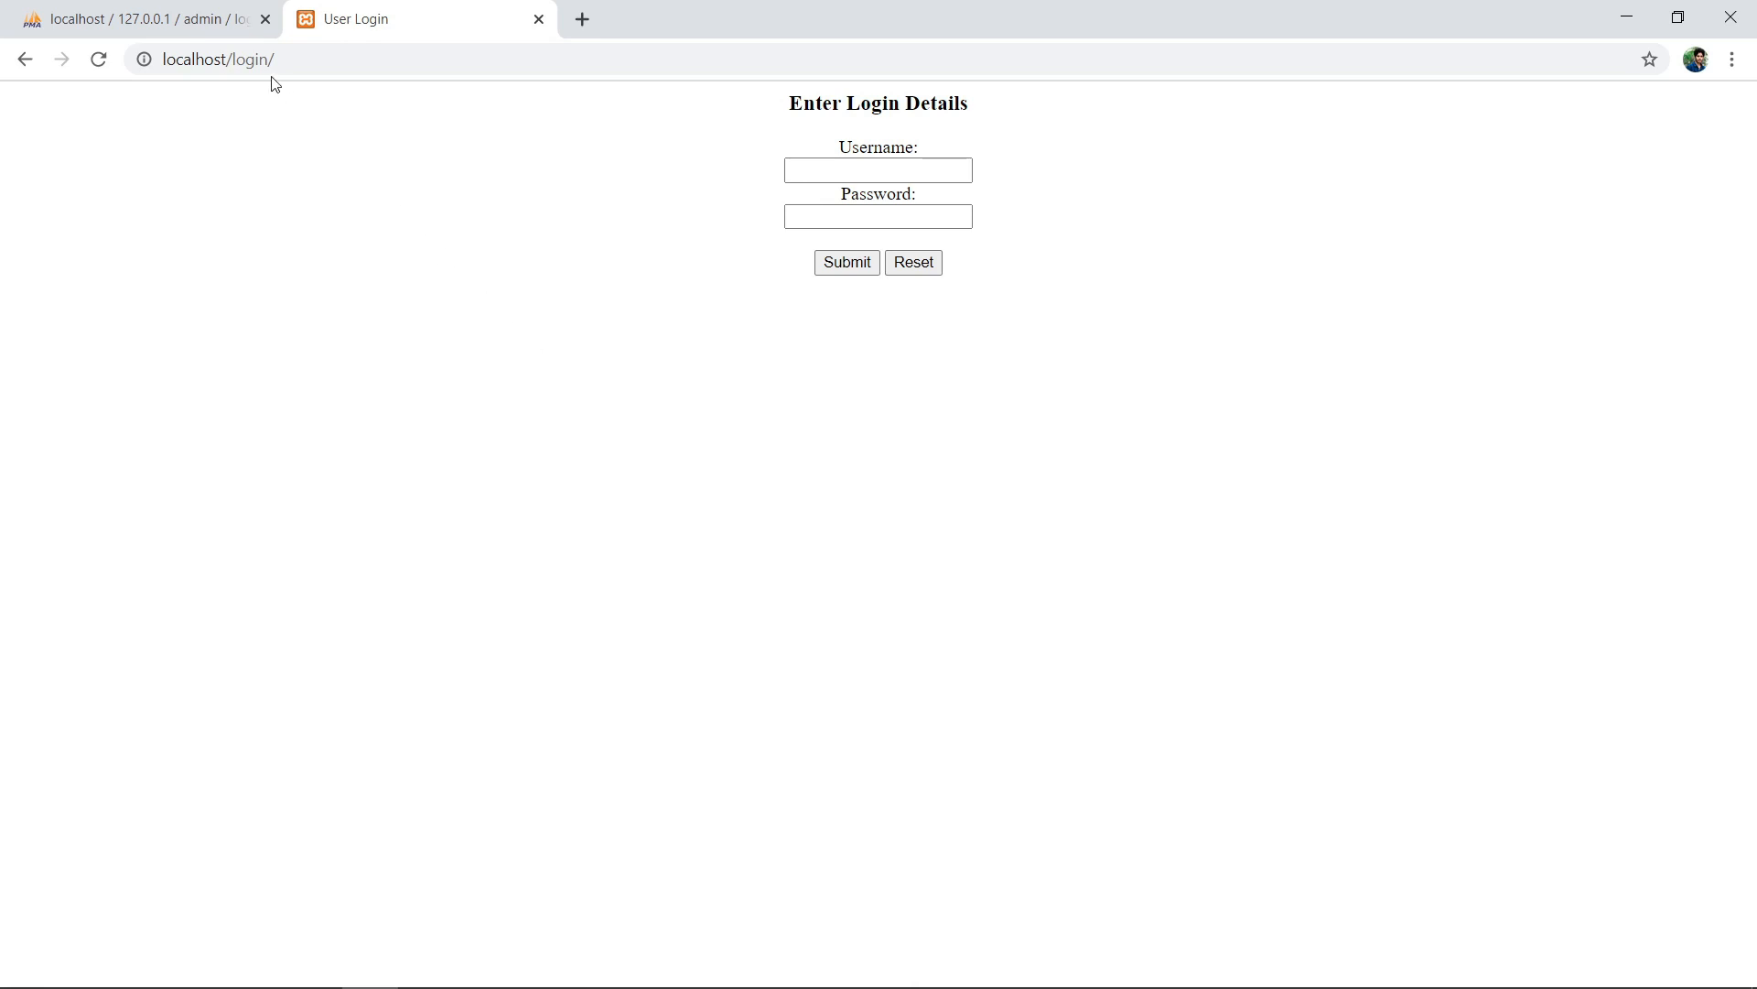
Check the stored account in the database, then enter its saved username and password.
{"action": "left_click", "coordinate": [147, 19]}
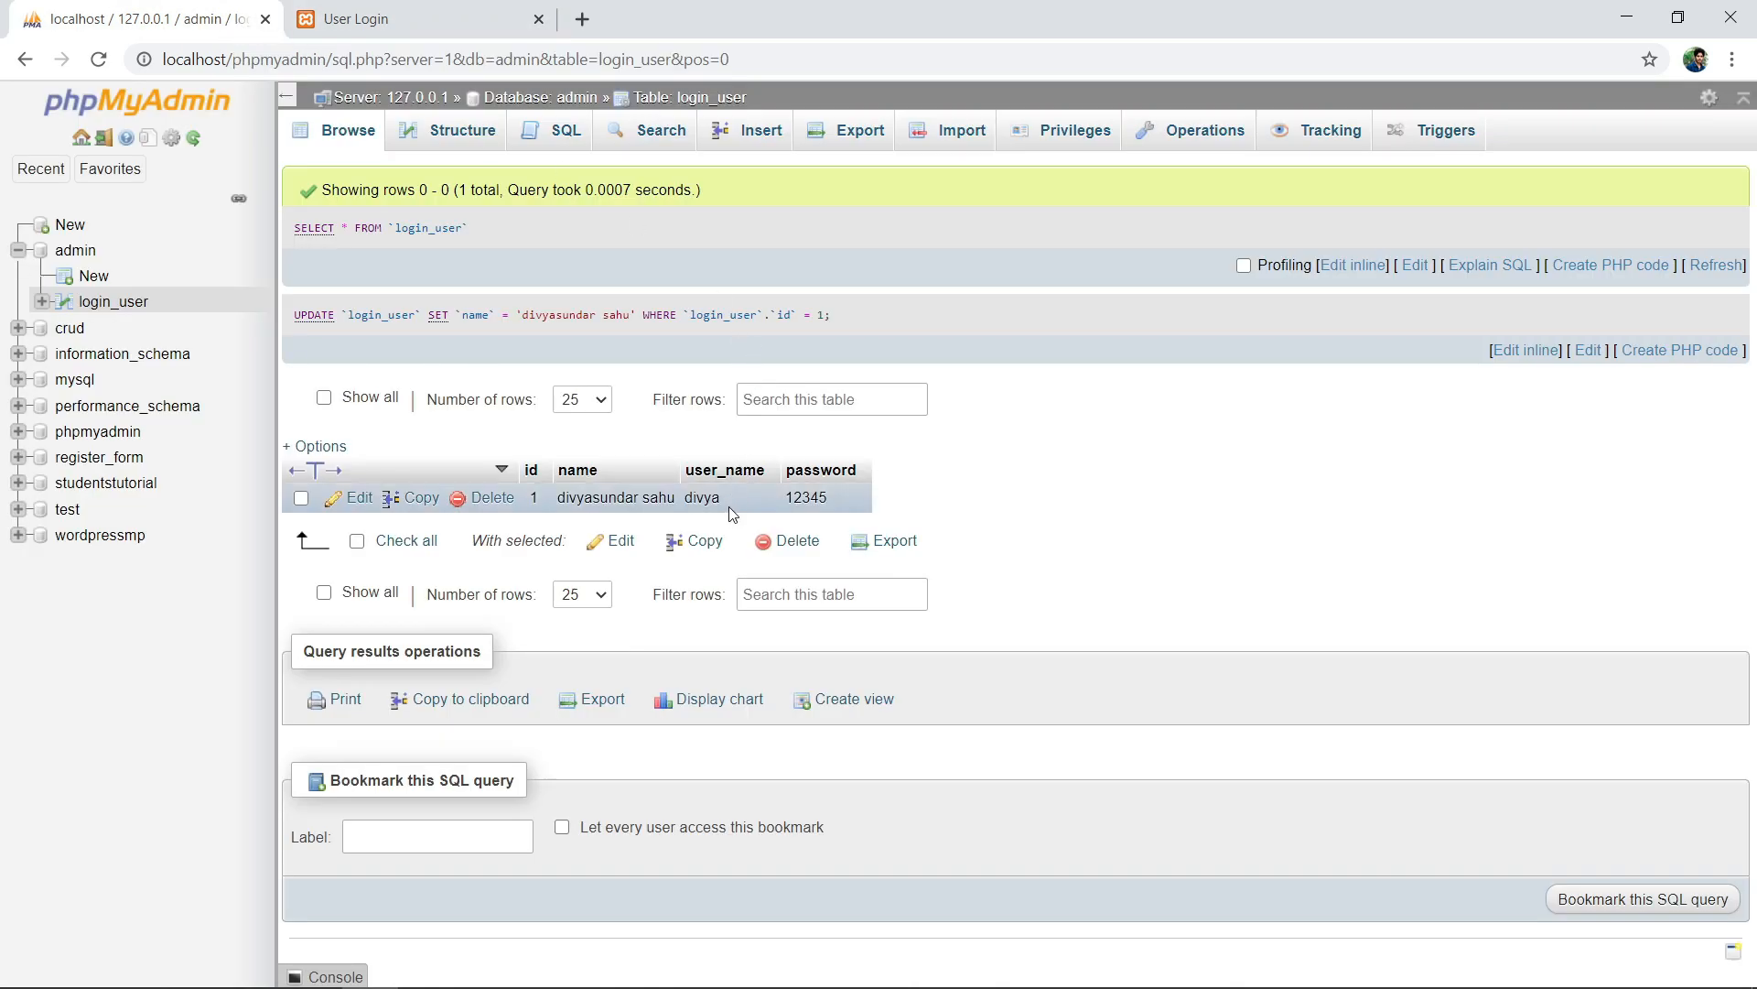
{"action": "mouse_move", "coordinate": [848, 505]}
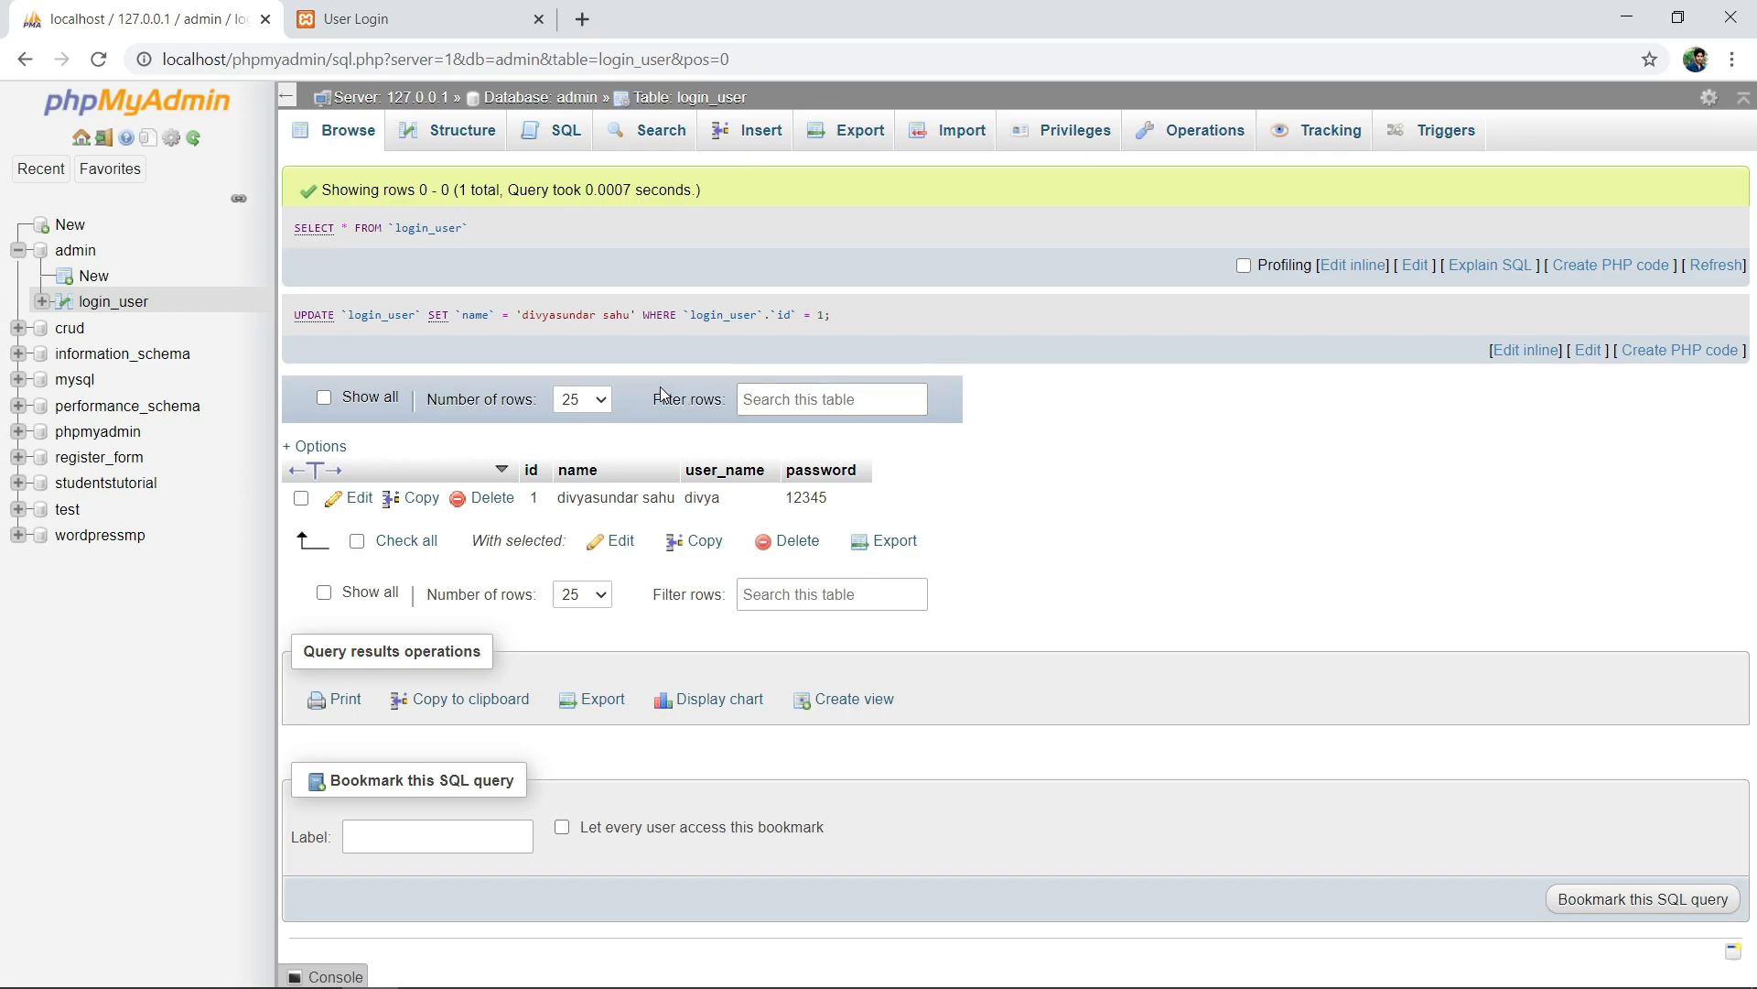
{"action": "left_click", "coordinate": [369, 18]}
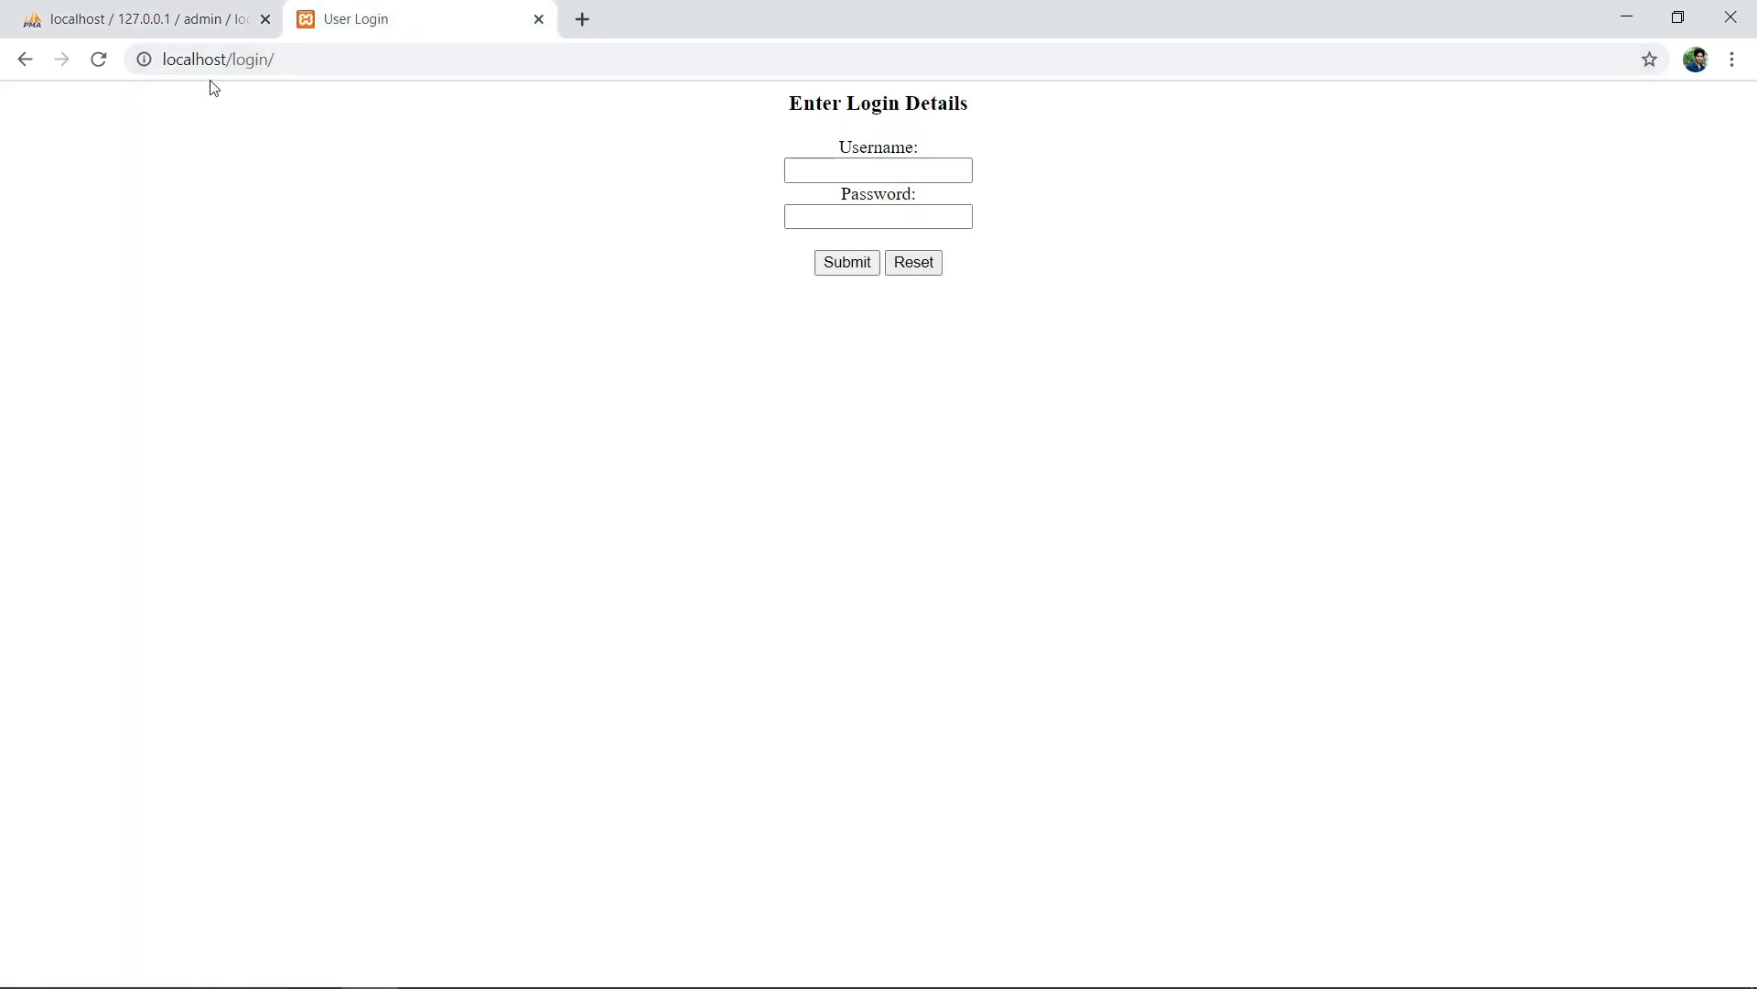
{"action": "left_click", "coordinate": [877, 170]}
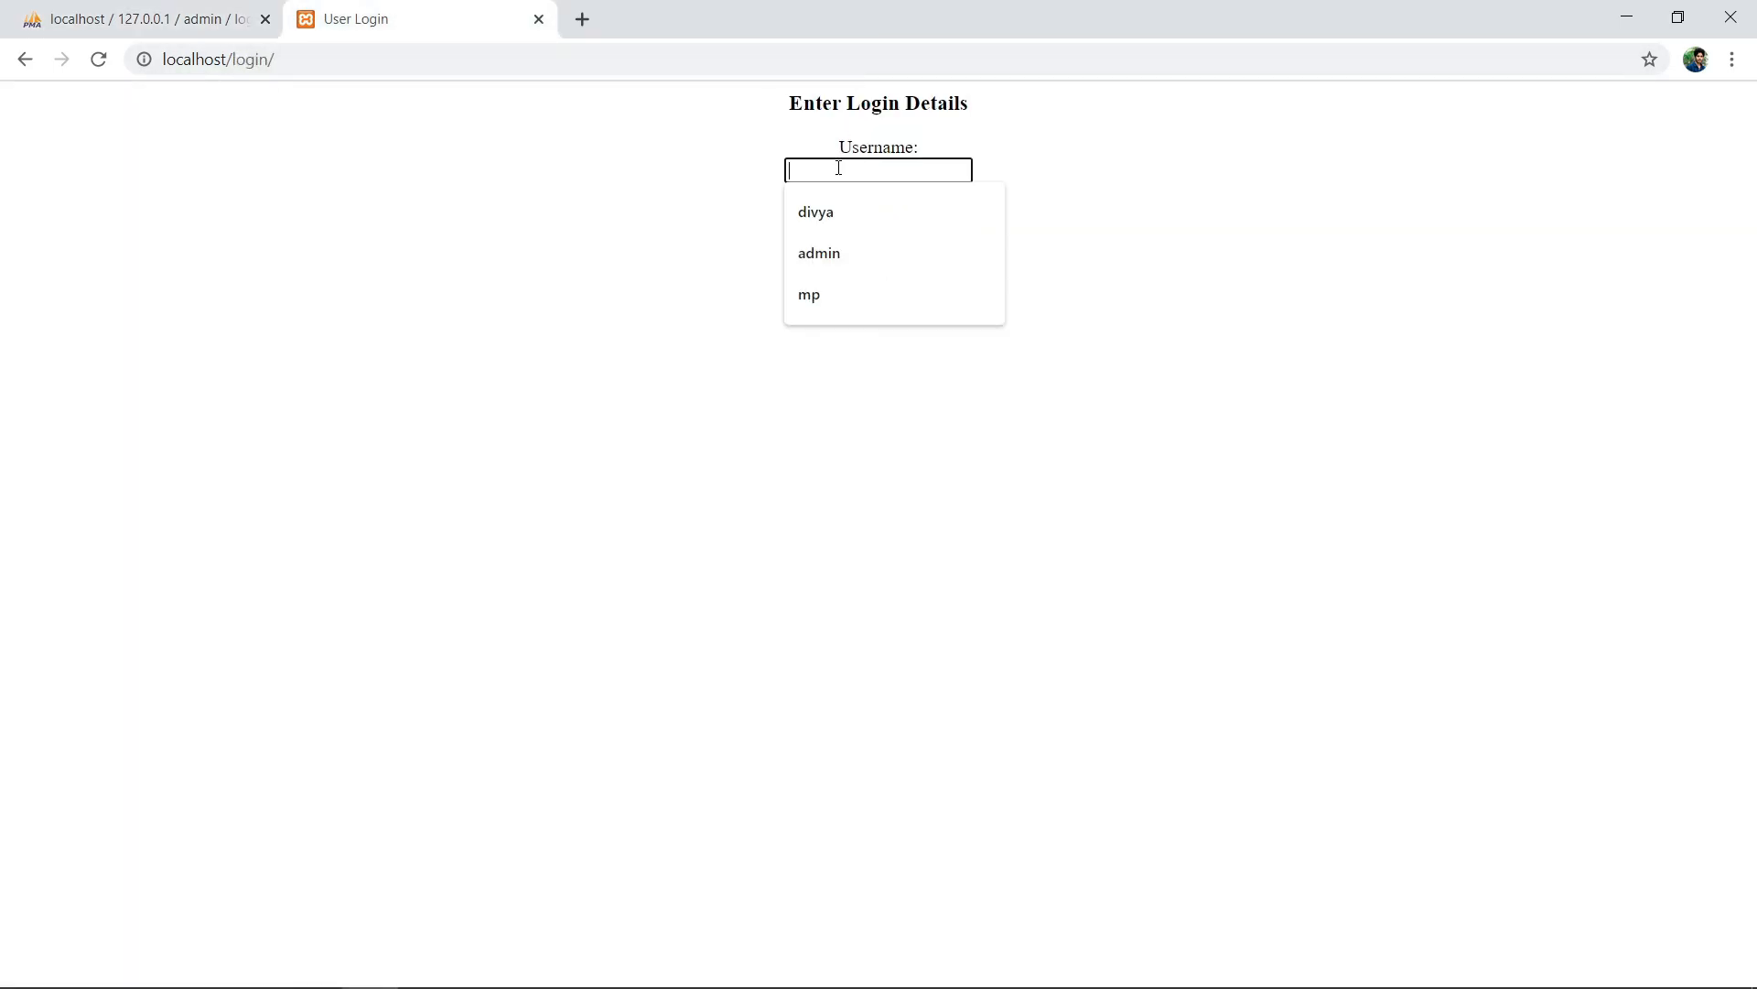
{"action": "left_click", "coordinate": [816, 212]}
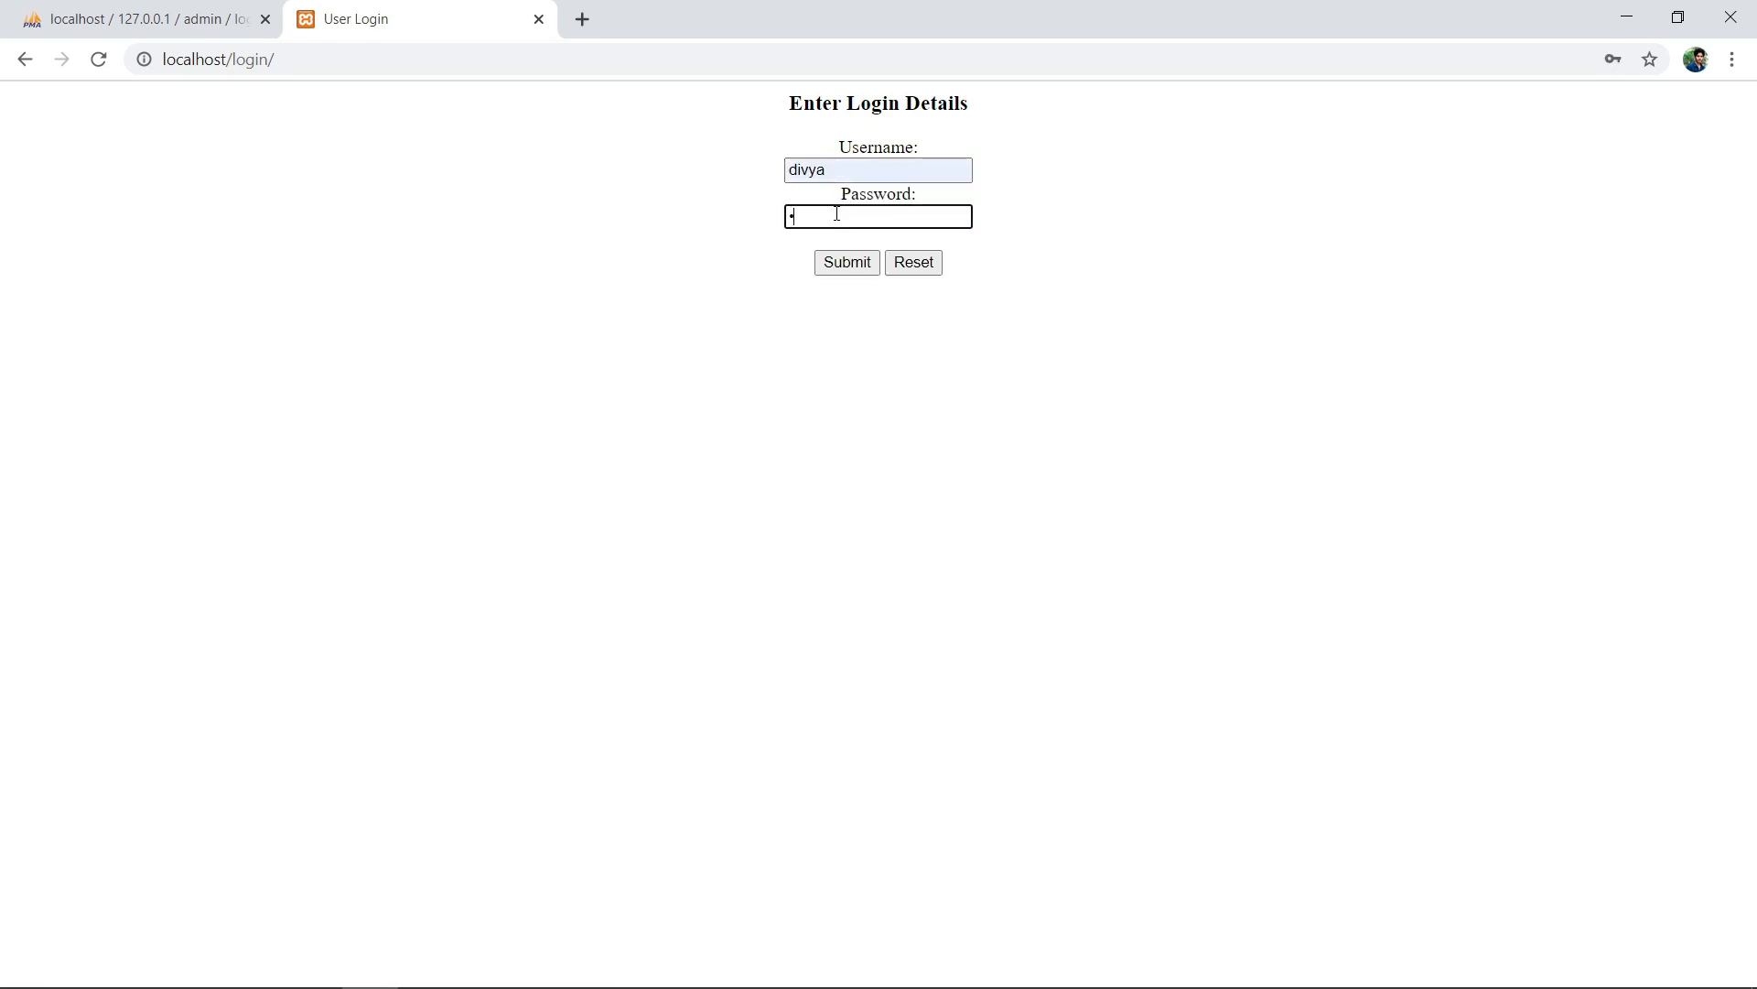
{"action": "type", "text": "••••"}
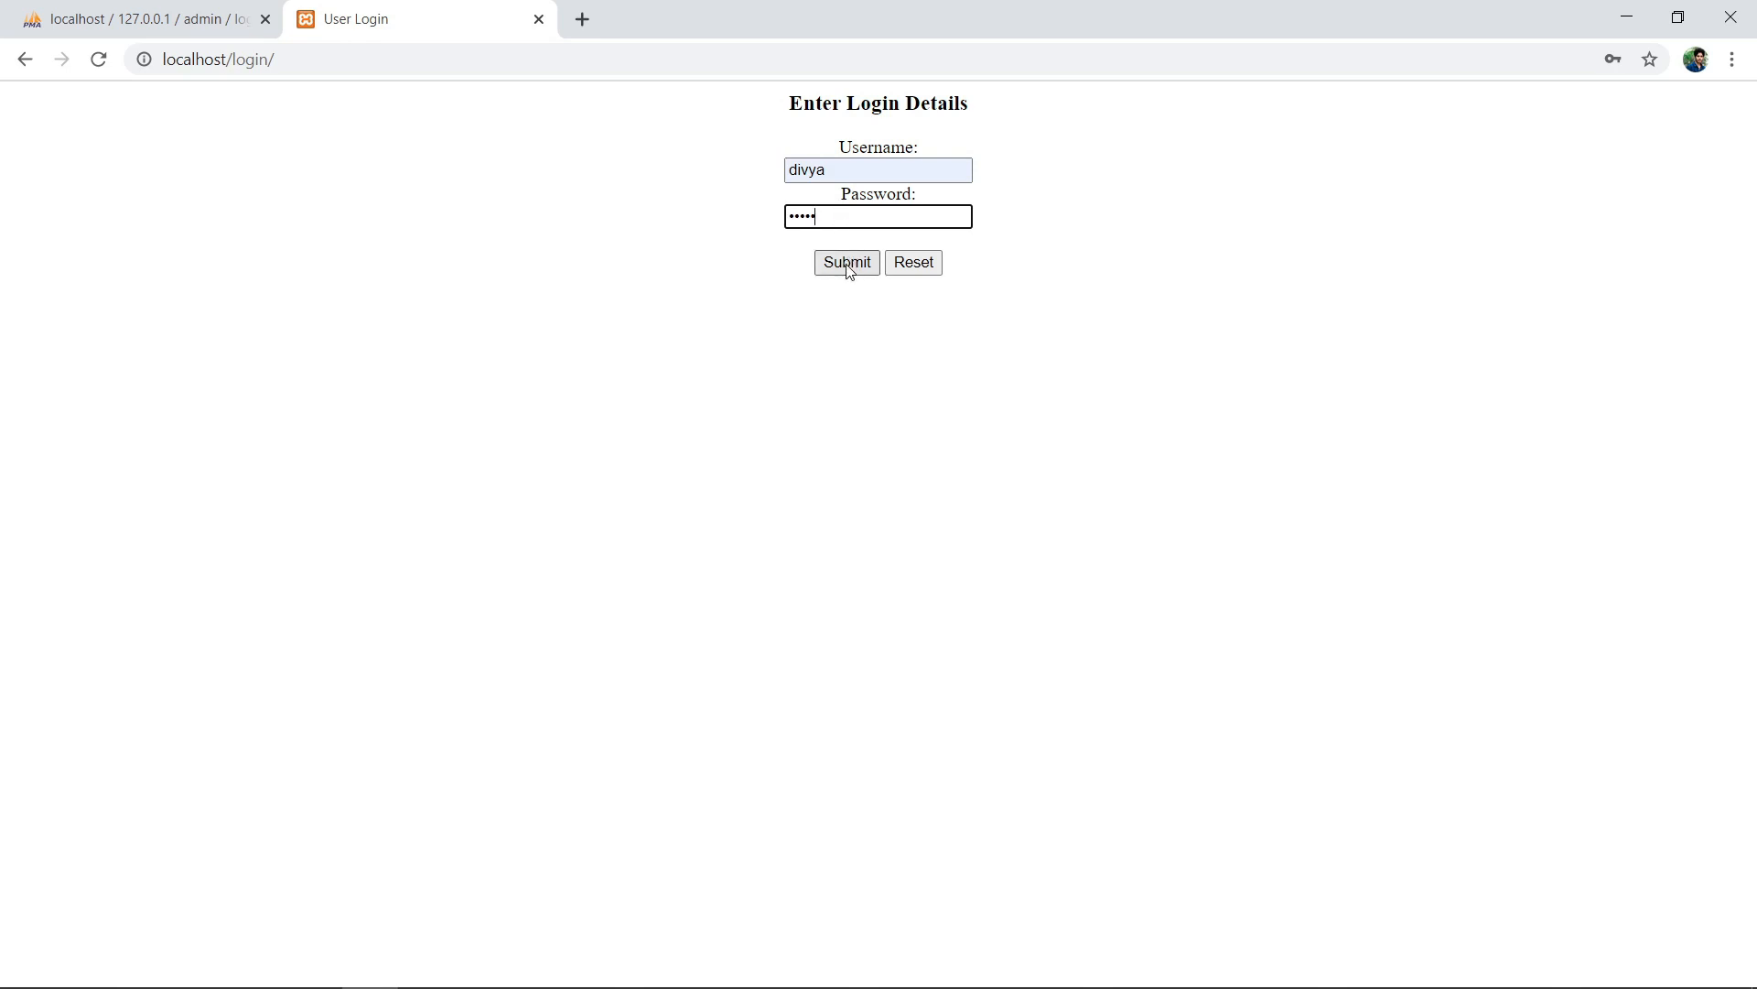
Submit the login, dismiss the password warning, and log out from the welcome page.
{"action": "left_click", "coordinate": [847, 263]}
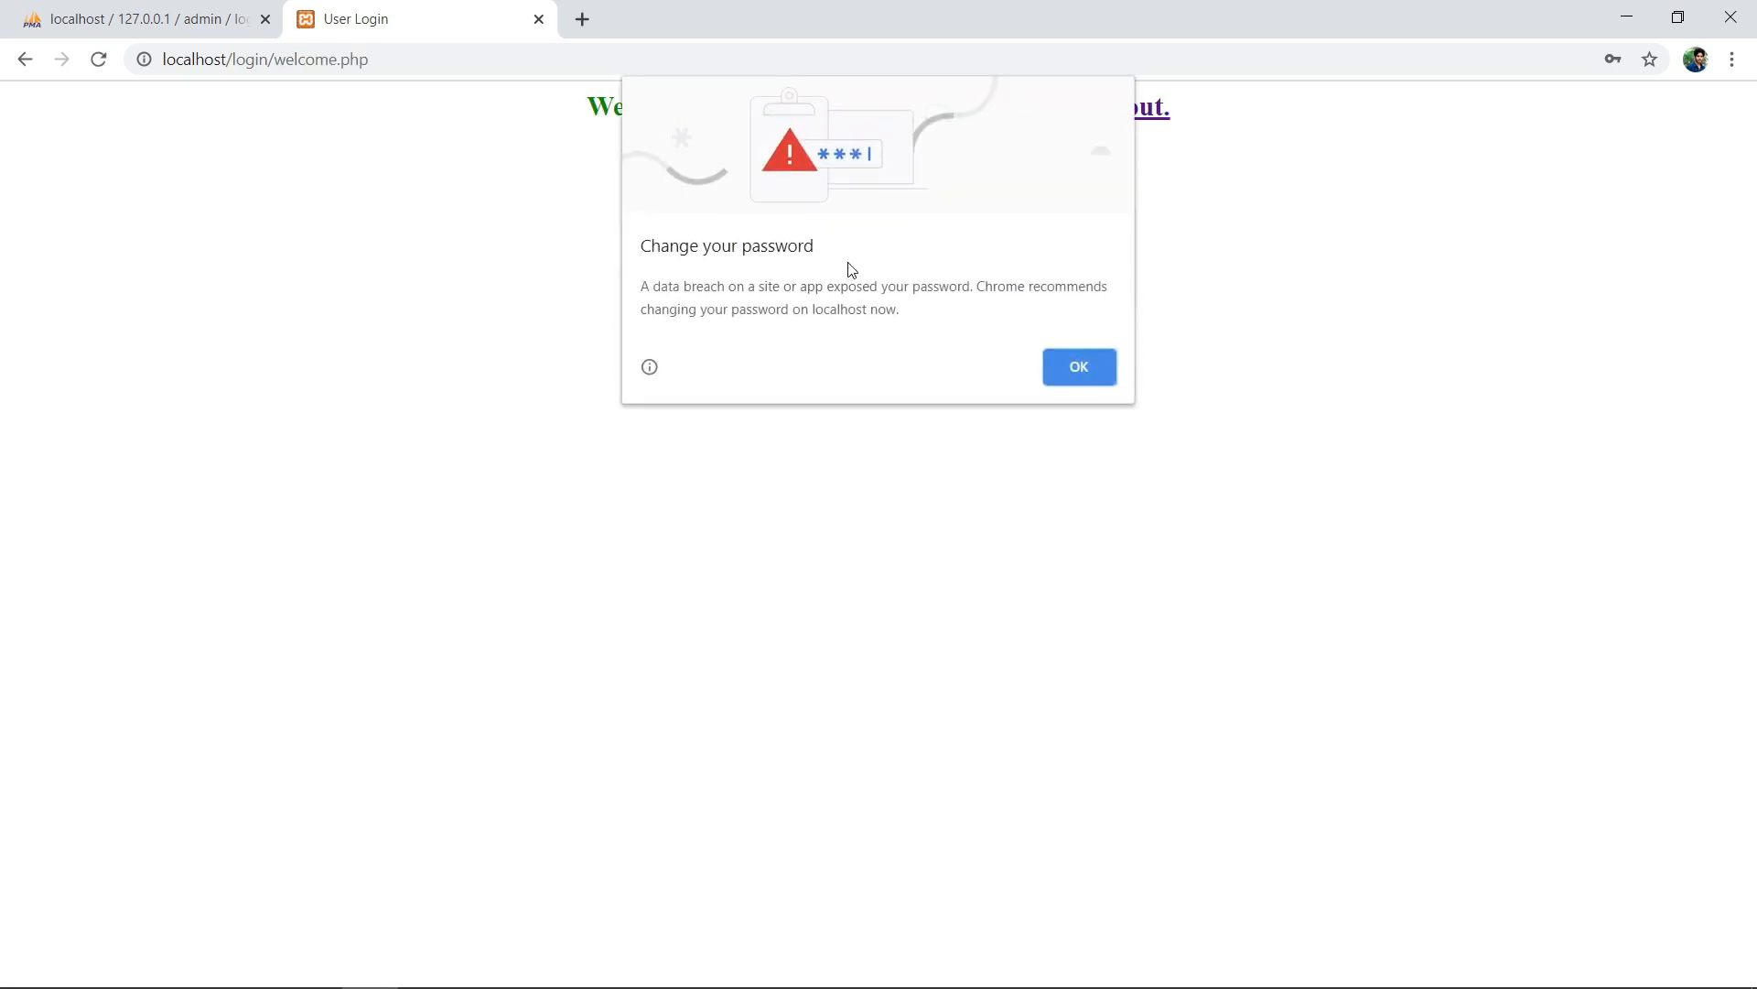
{"action": "left_click", "coordinate": [1080, 367]}
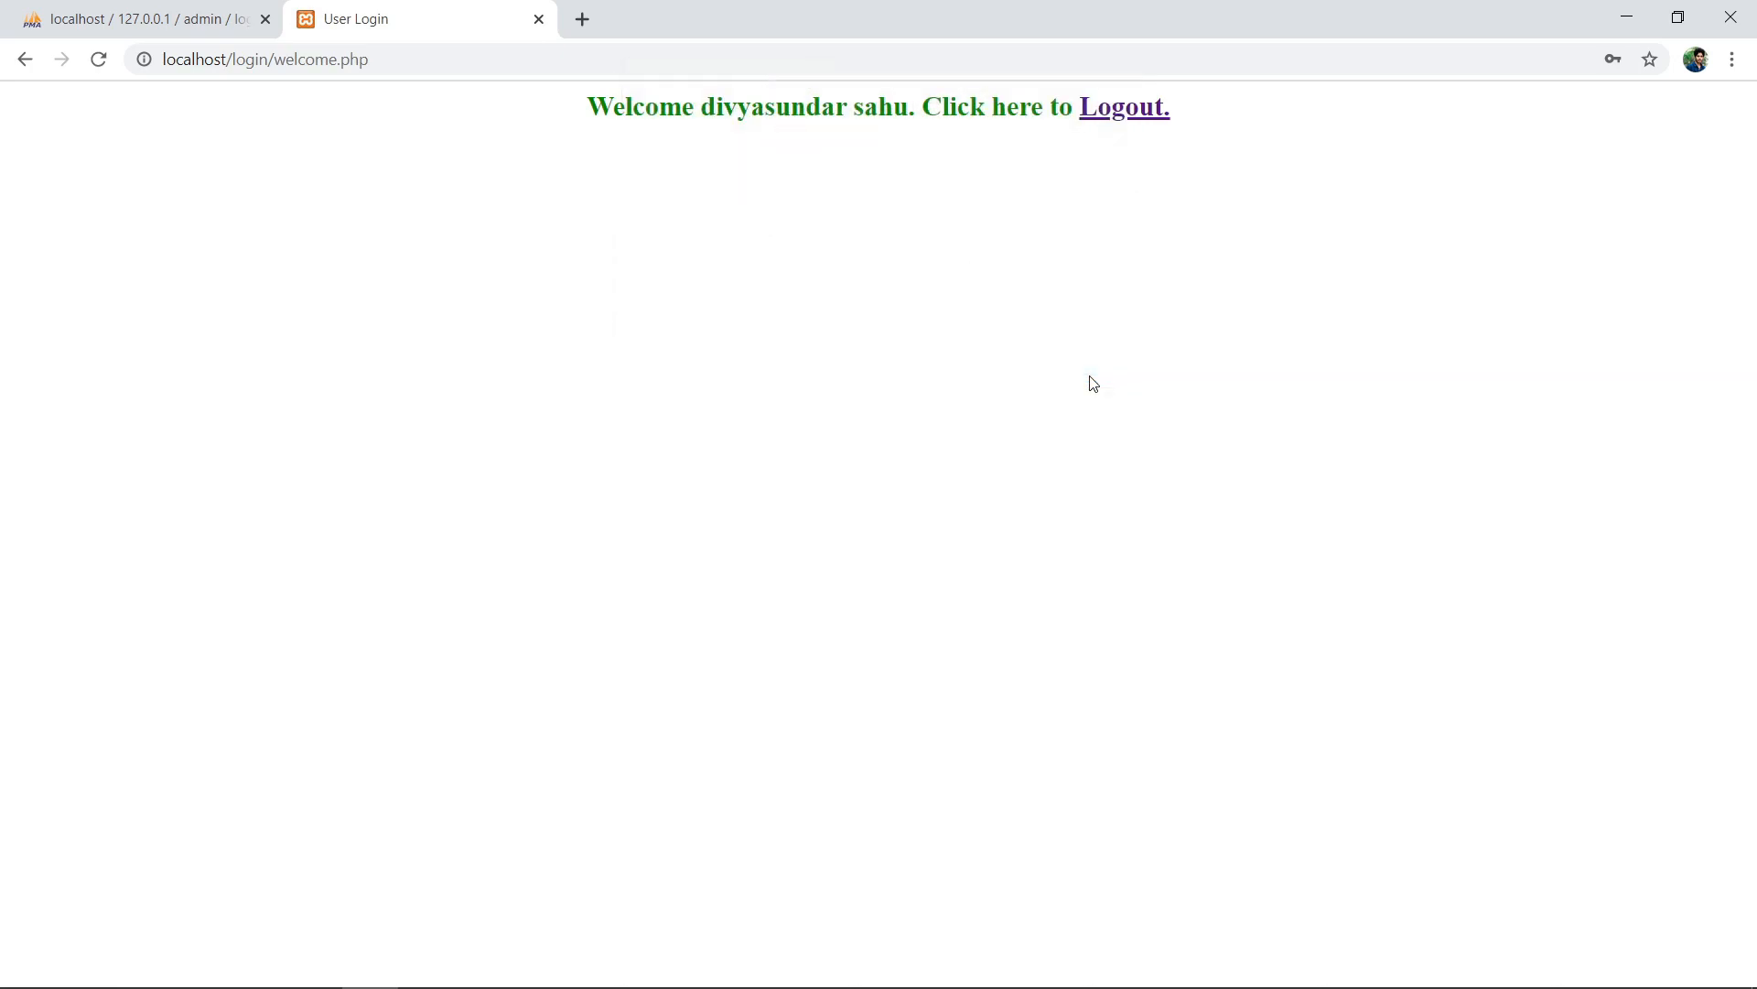
{"action": "mouse_move", "coordinate": [878, 226]}
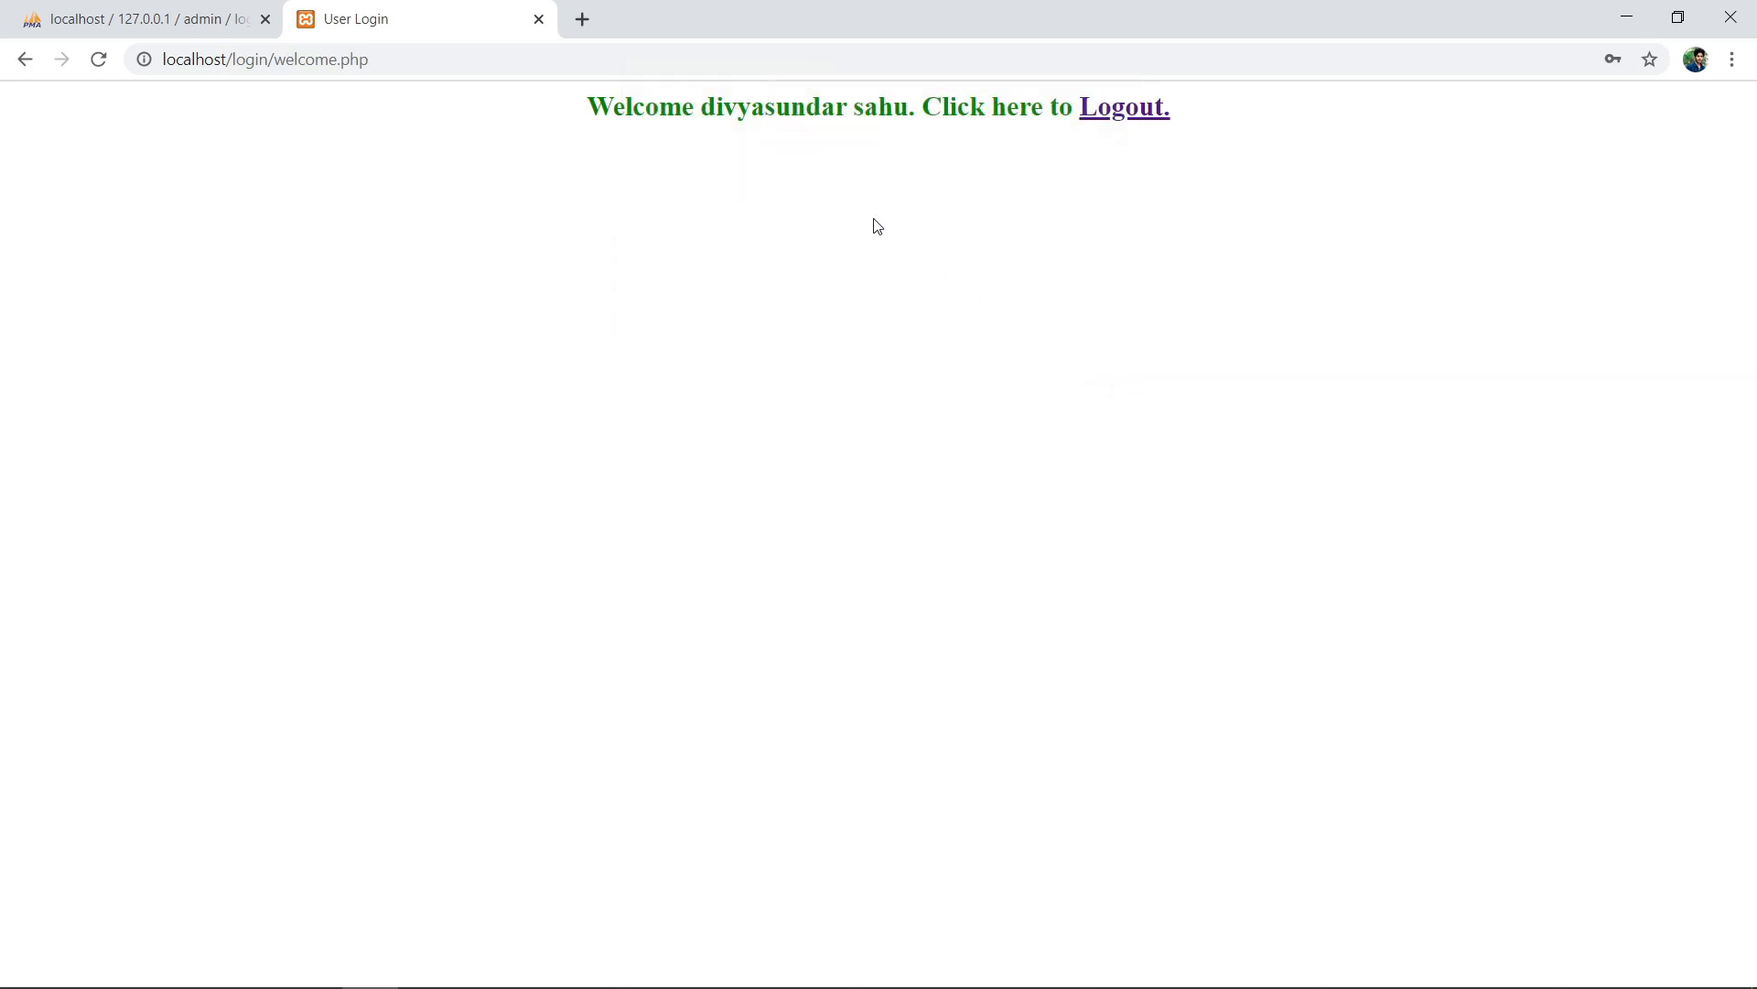
{"action": "mouse_move", "coordinate": [578, 154]}
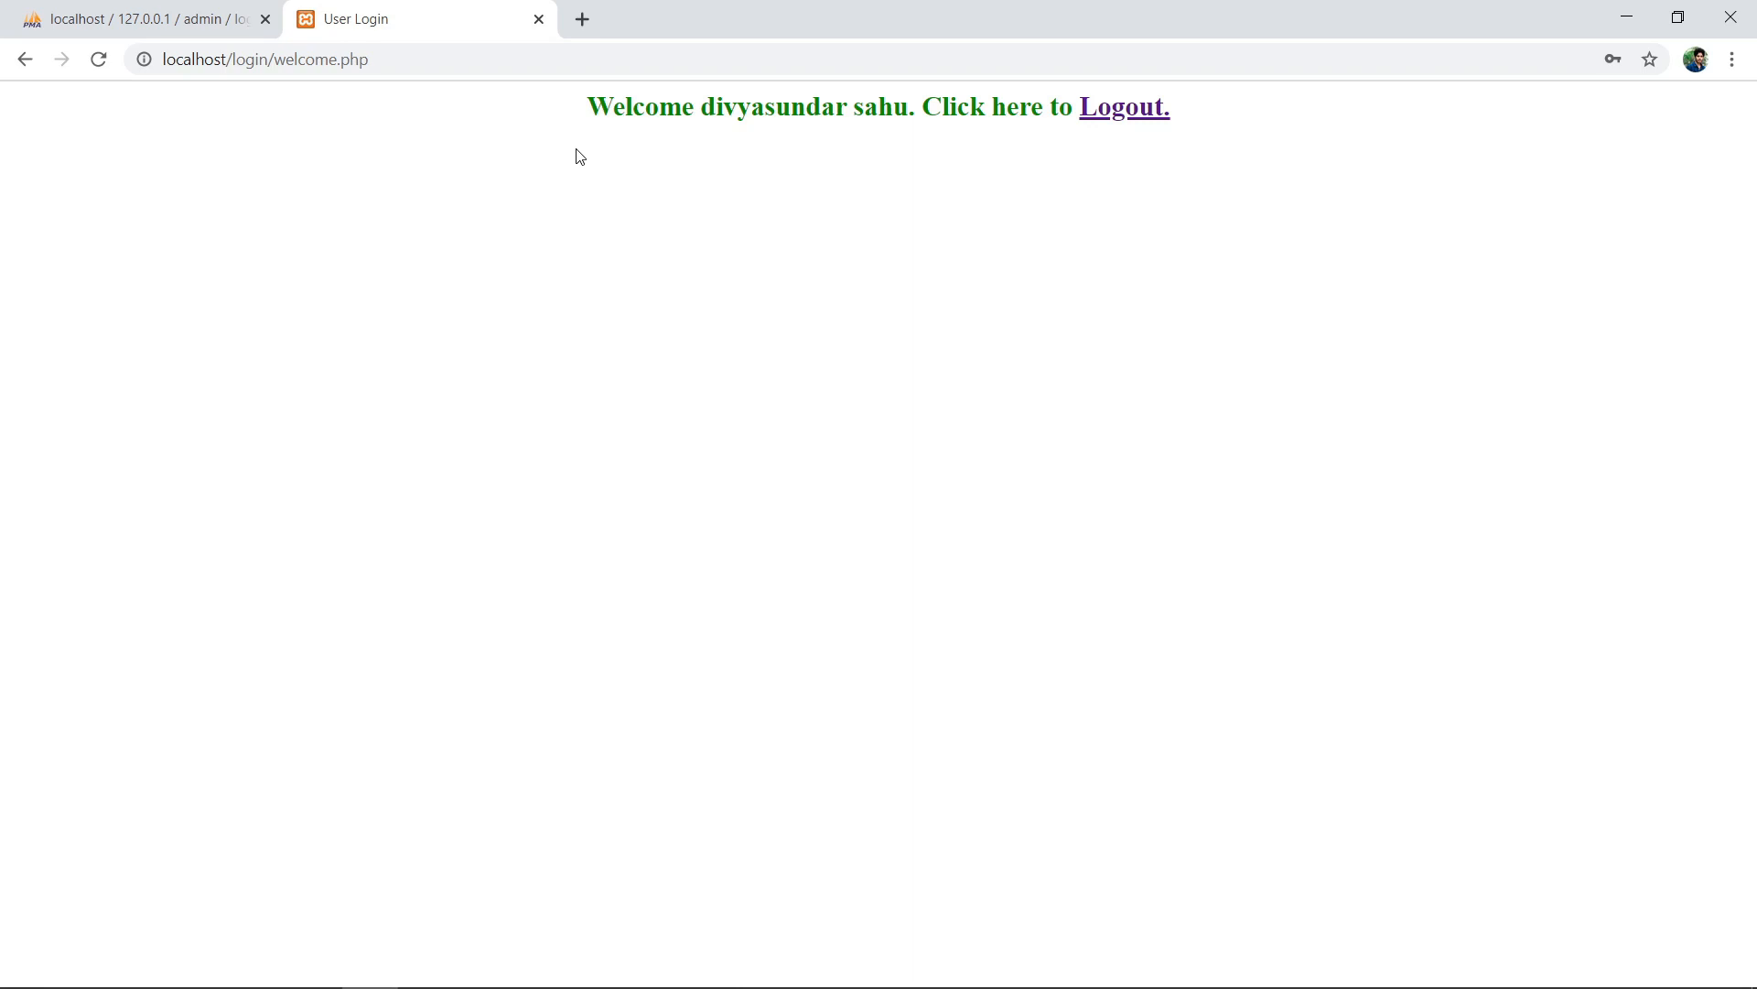
{"action": "mouse_move", "coordinate": [1137, 116]}
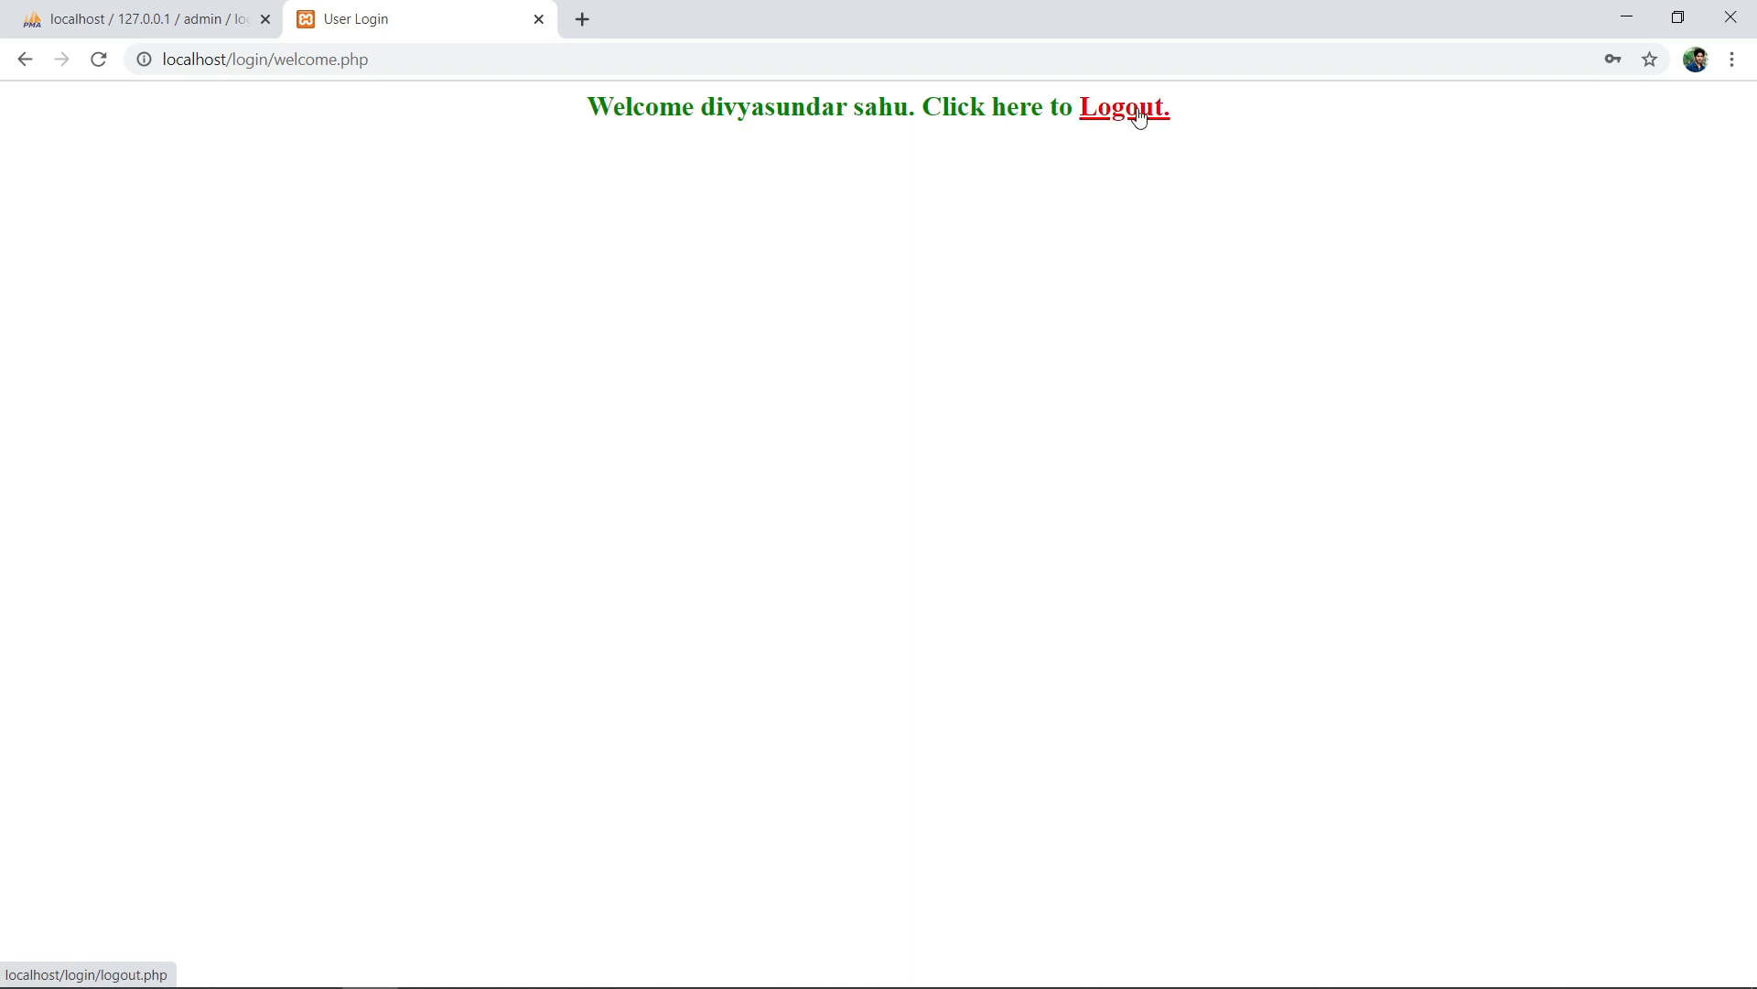
{"action": "left_click", "coordinate": [1124, 107]}
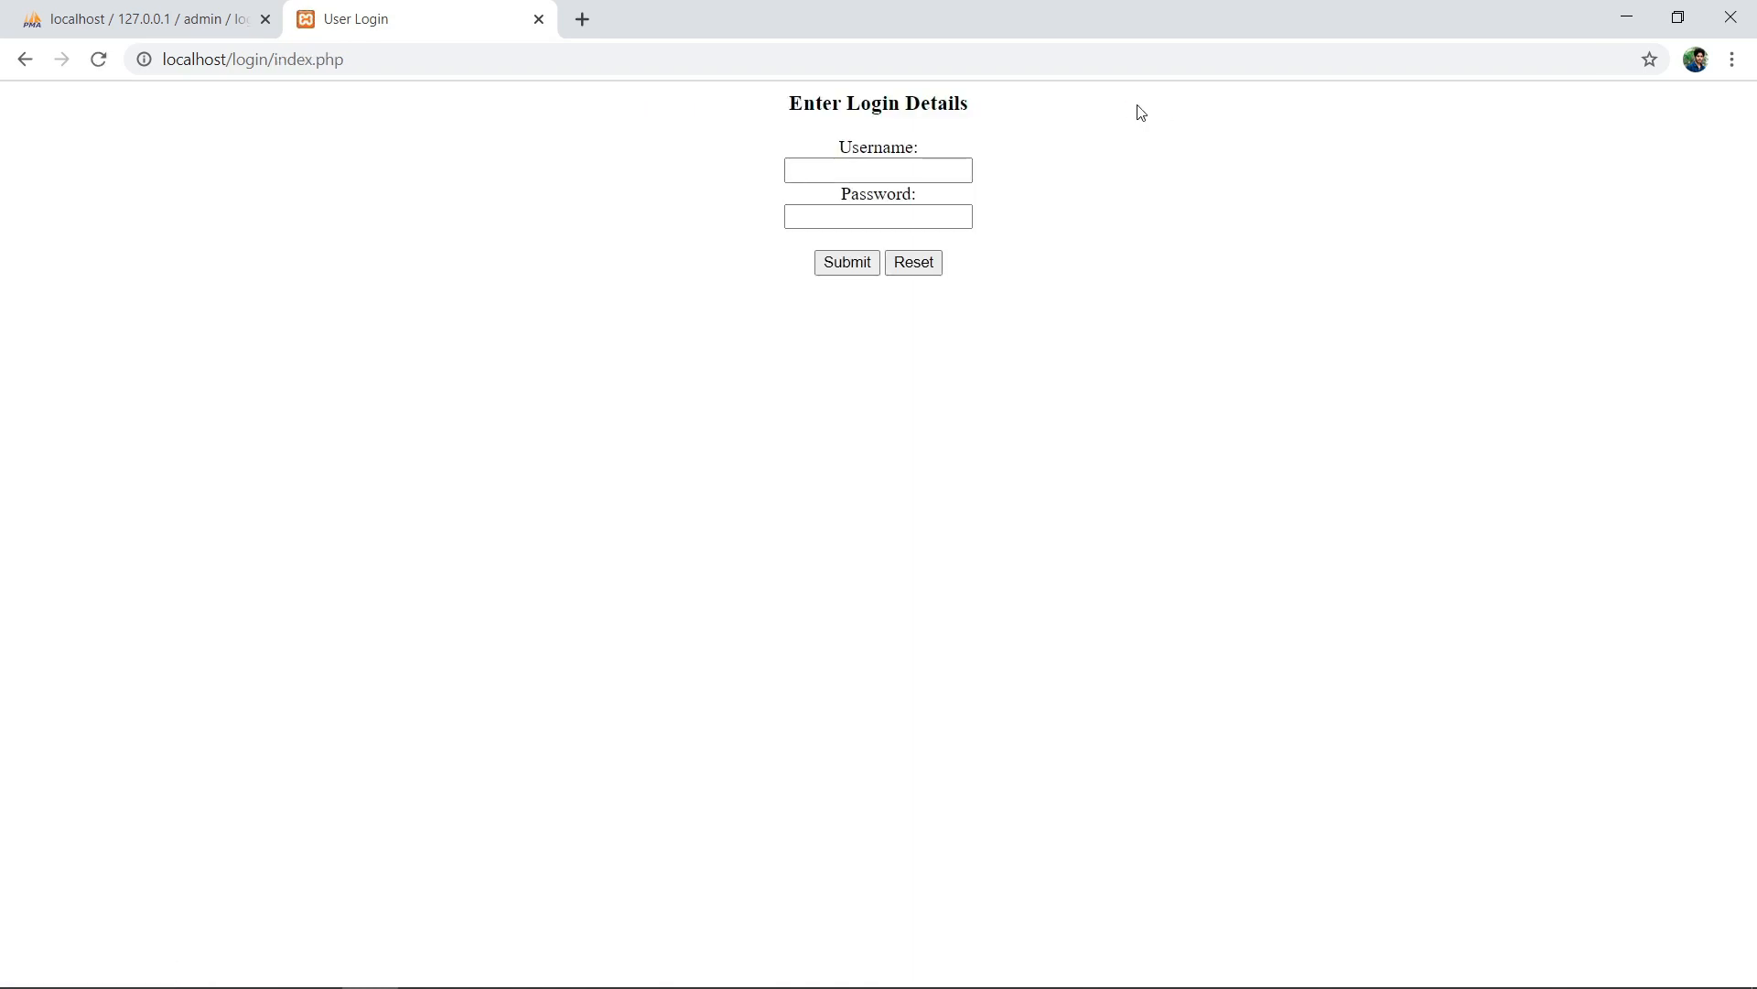
{"action": "mouse_move", "coordinate": [1086, 144]}
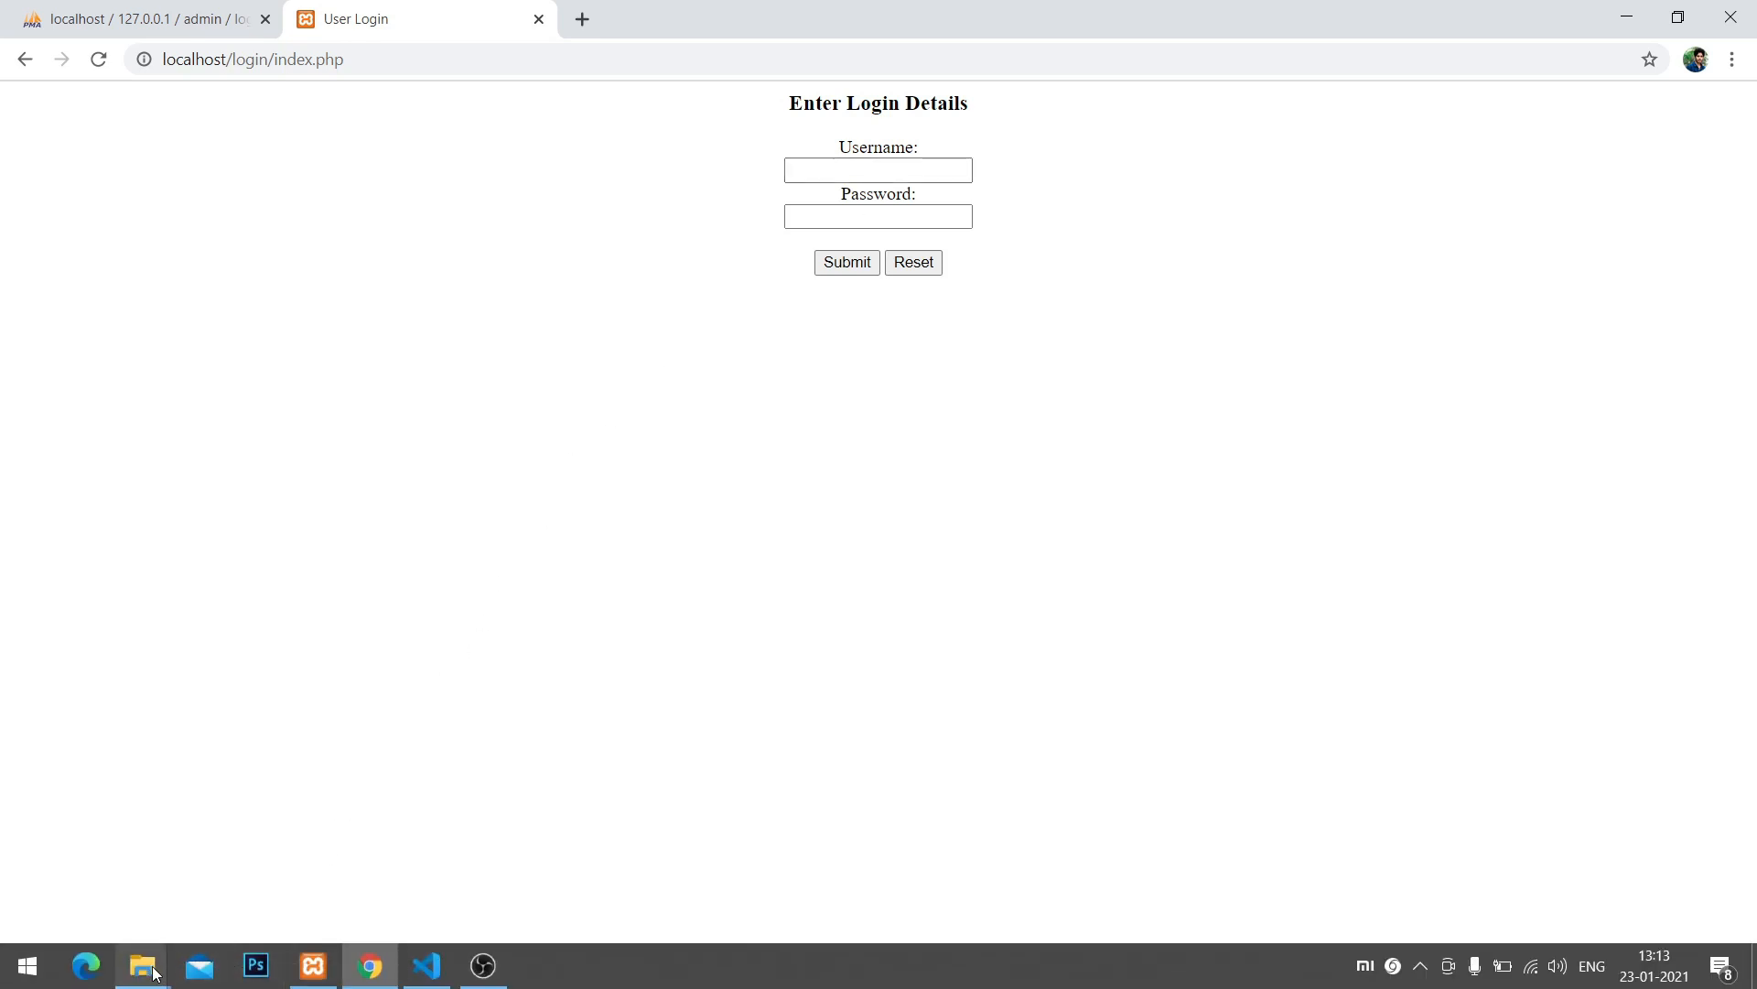
Open File Explorer at C:\xampp\htdocs\login showing database, index, logout and welcome PHP files.
{"action": "left_click", "coordinate": [142, 965]}
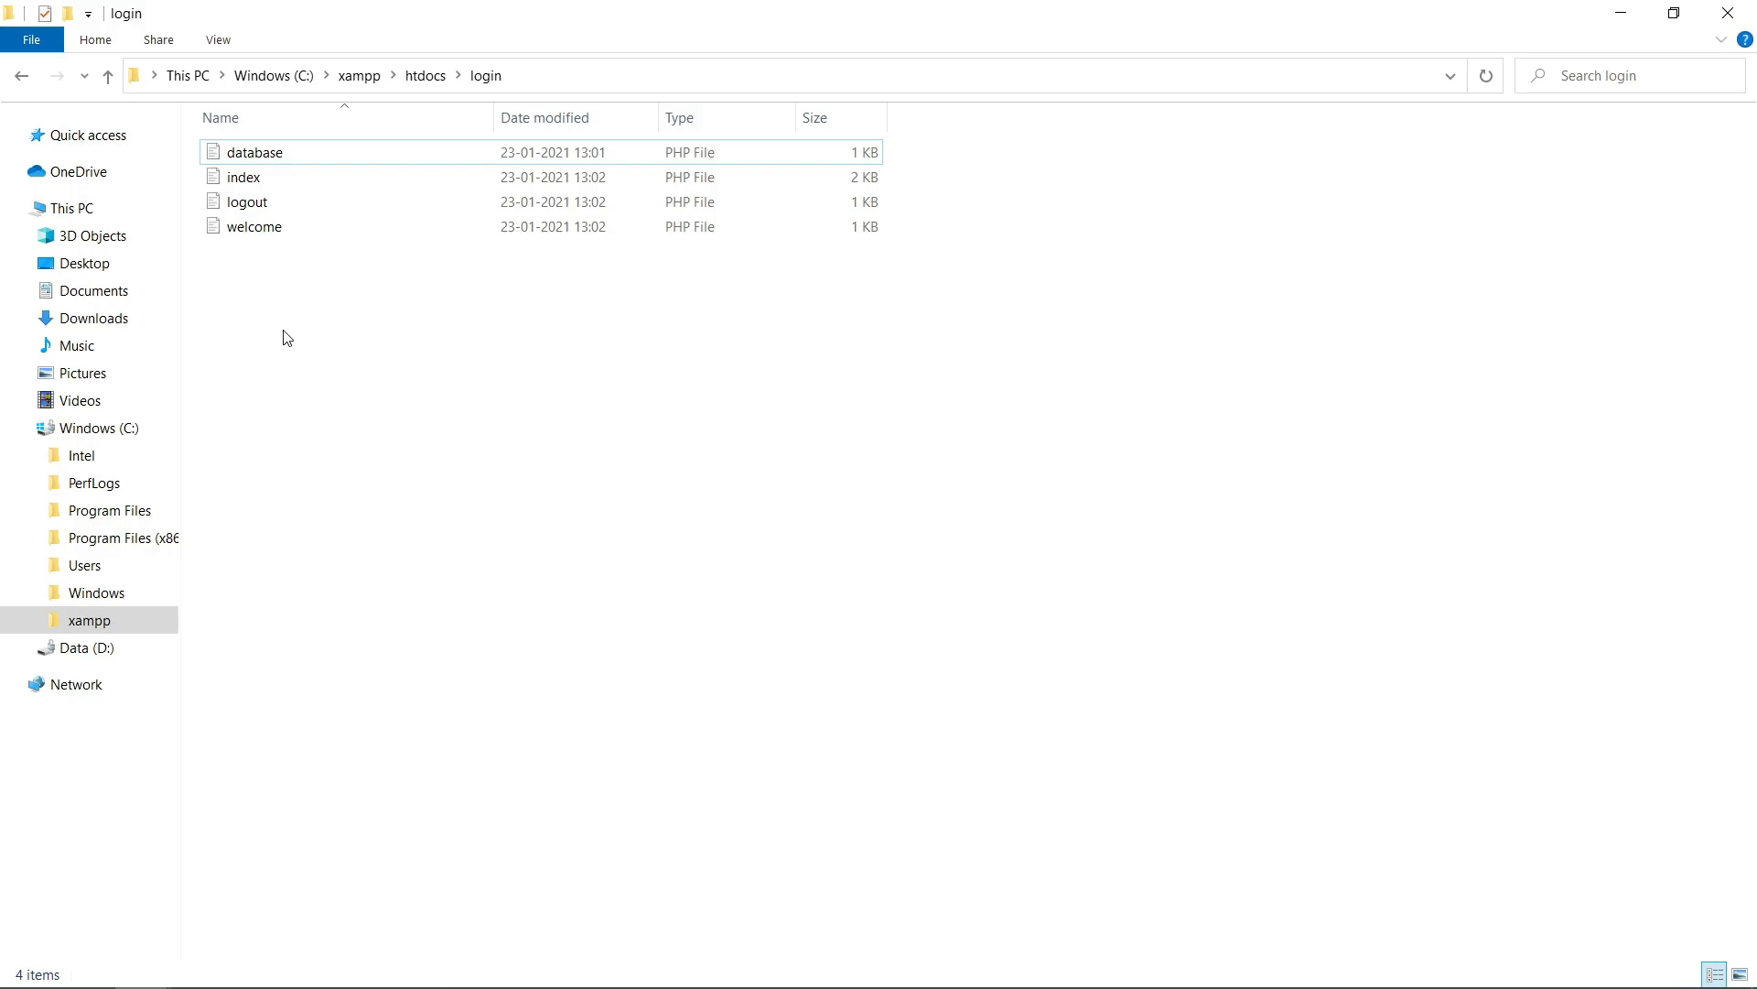
{"action": "mouse_move", "coordinate": [193, 853]}
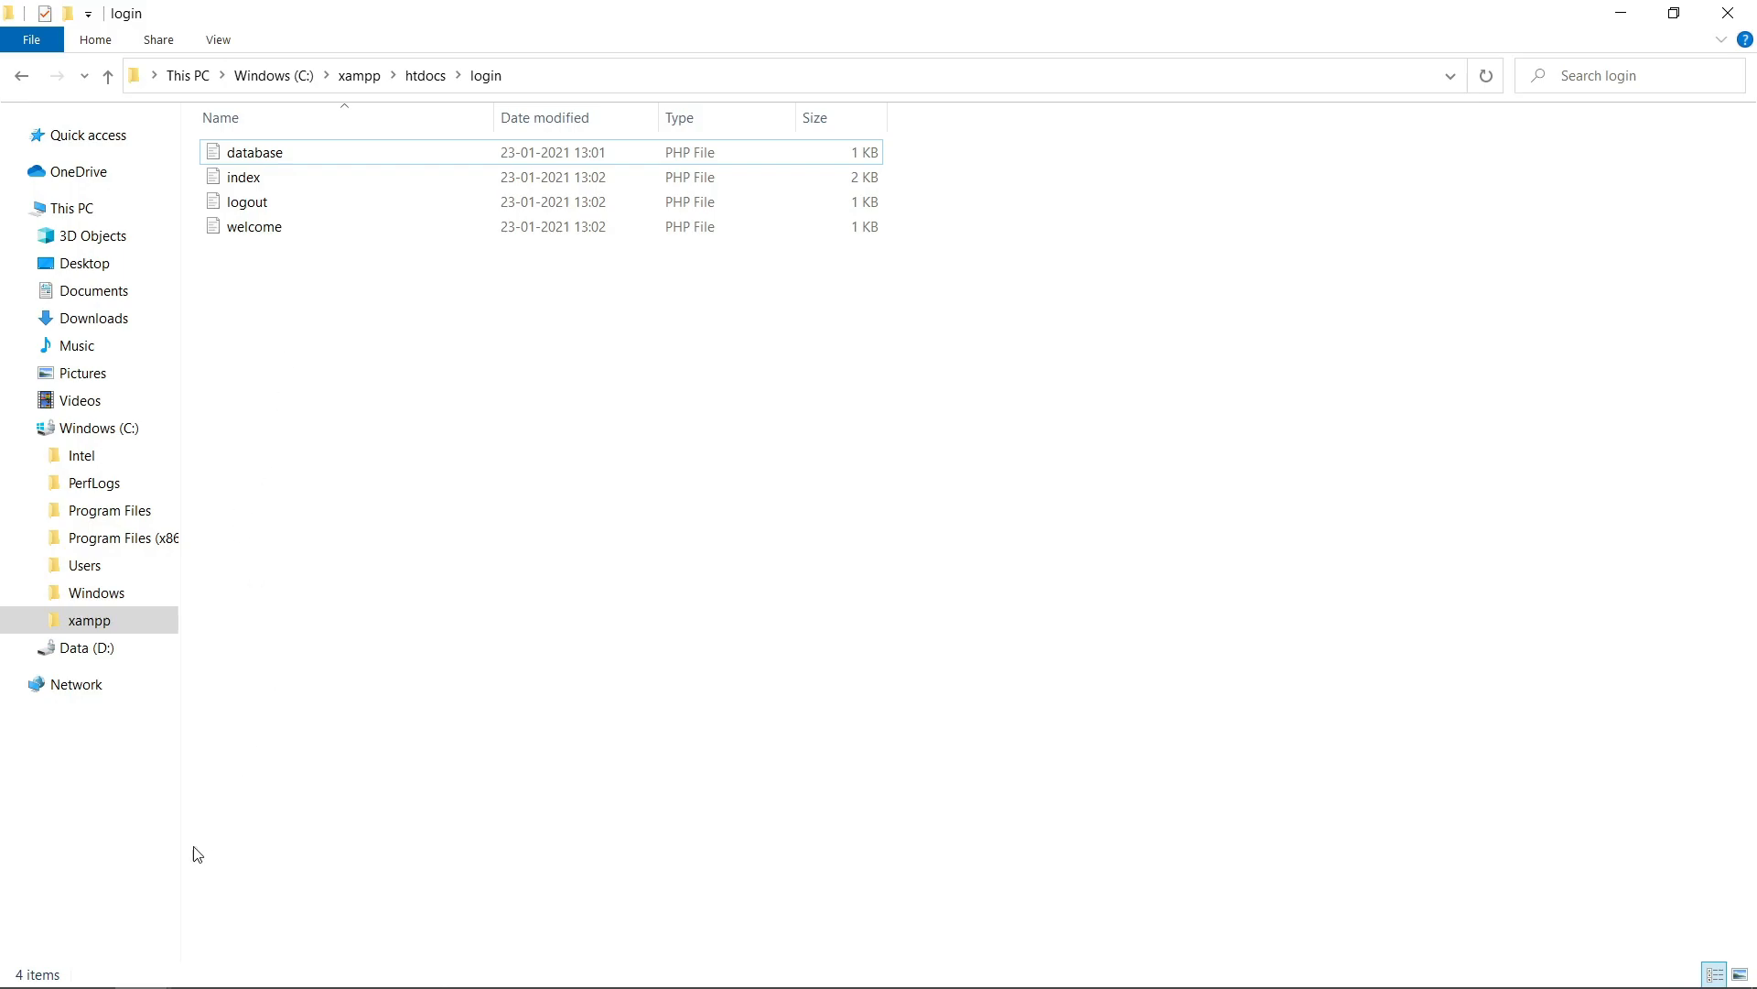
{"action": "mouse_move", "coordinate": [425, 965]}
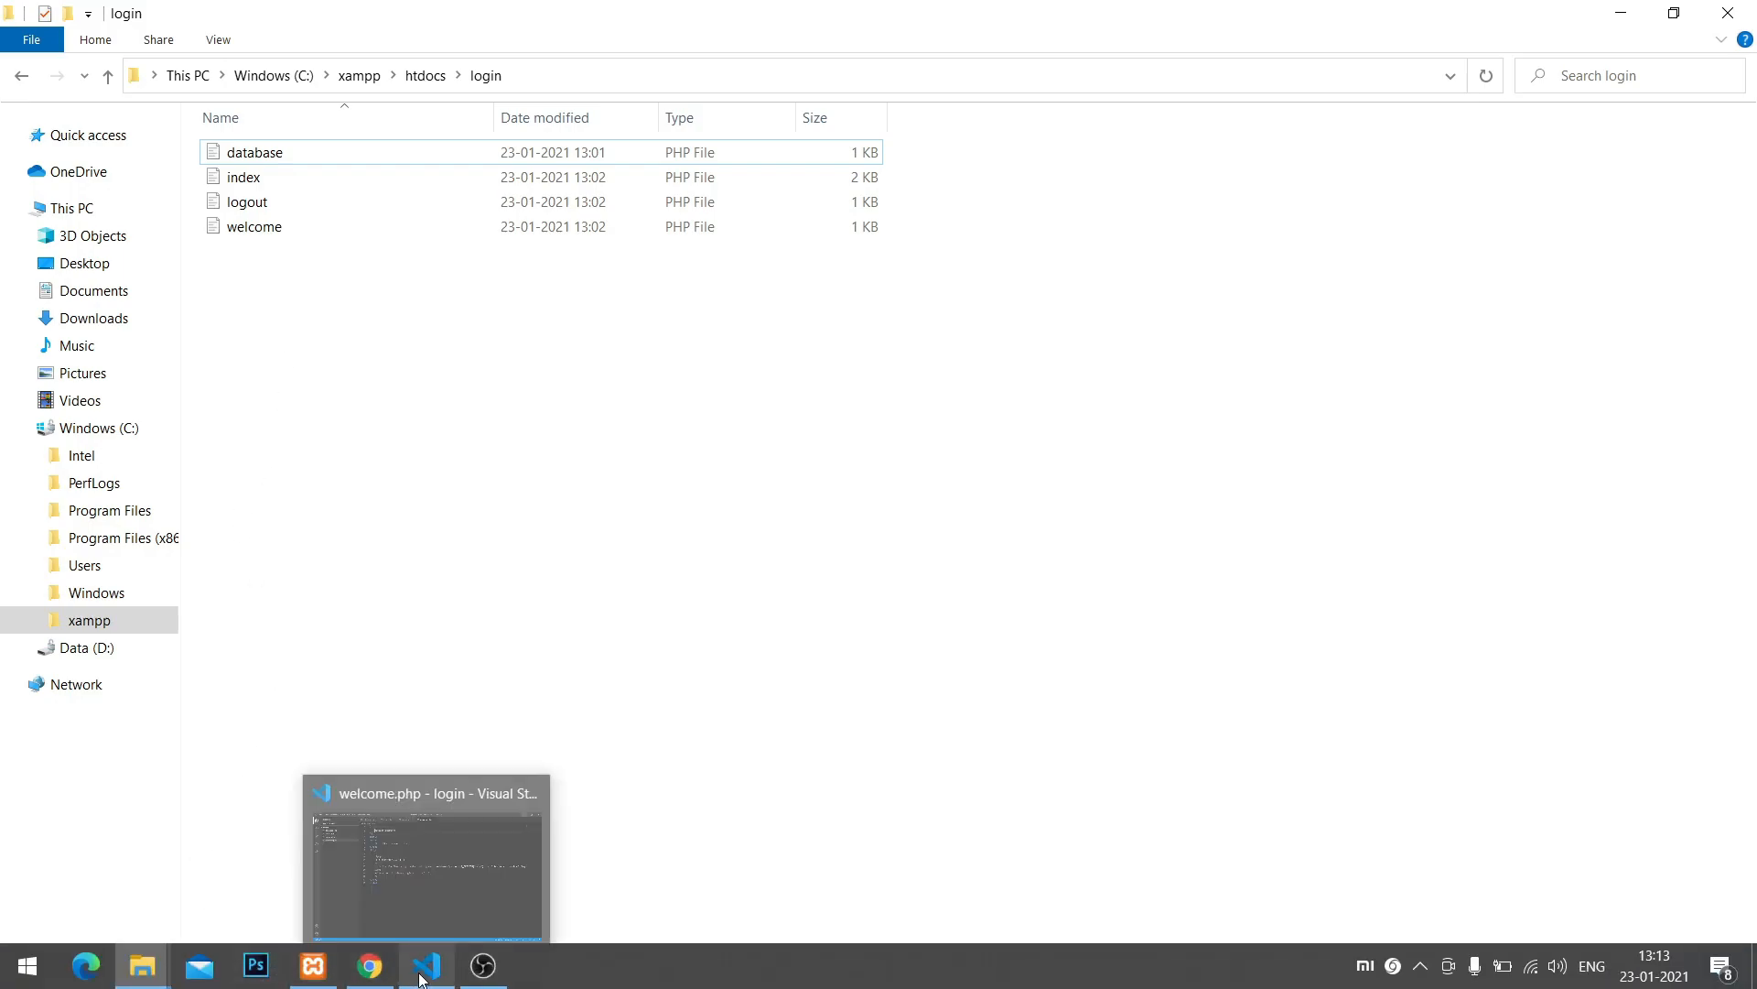
Open database.php and close the index.php, logout.php and welcome.php tabs.
{"action": "left_click", "coordinate": [426, 964]}
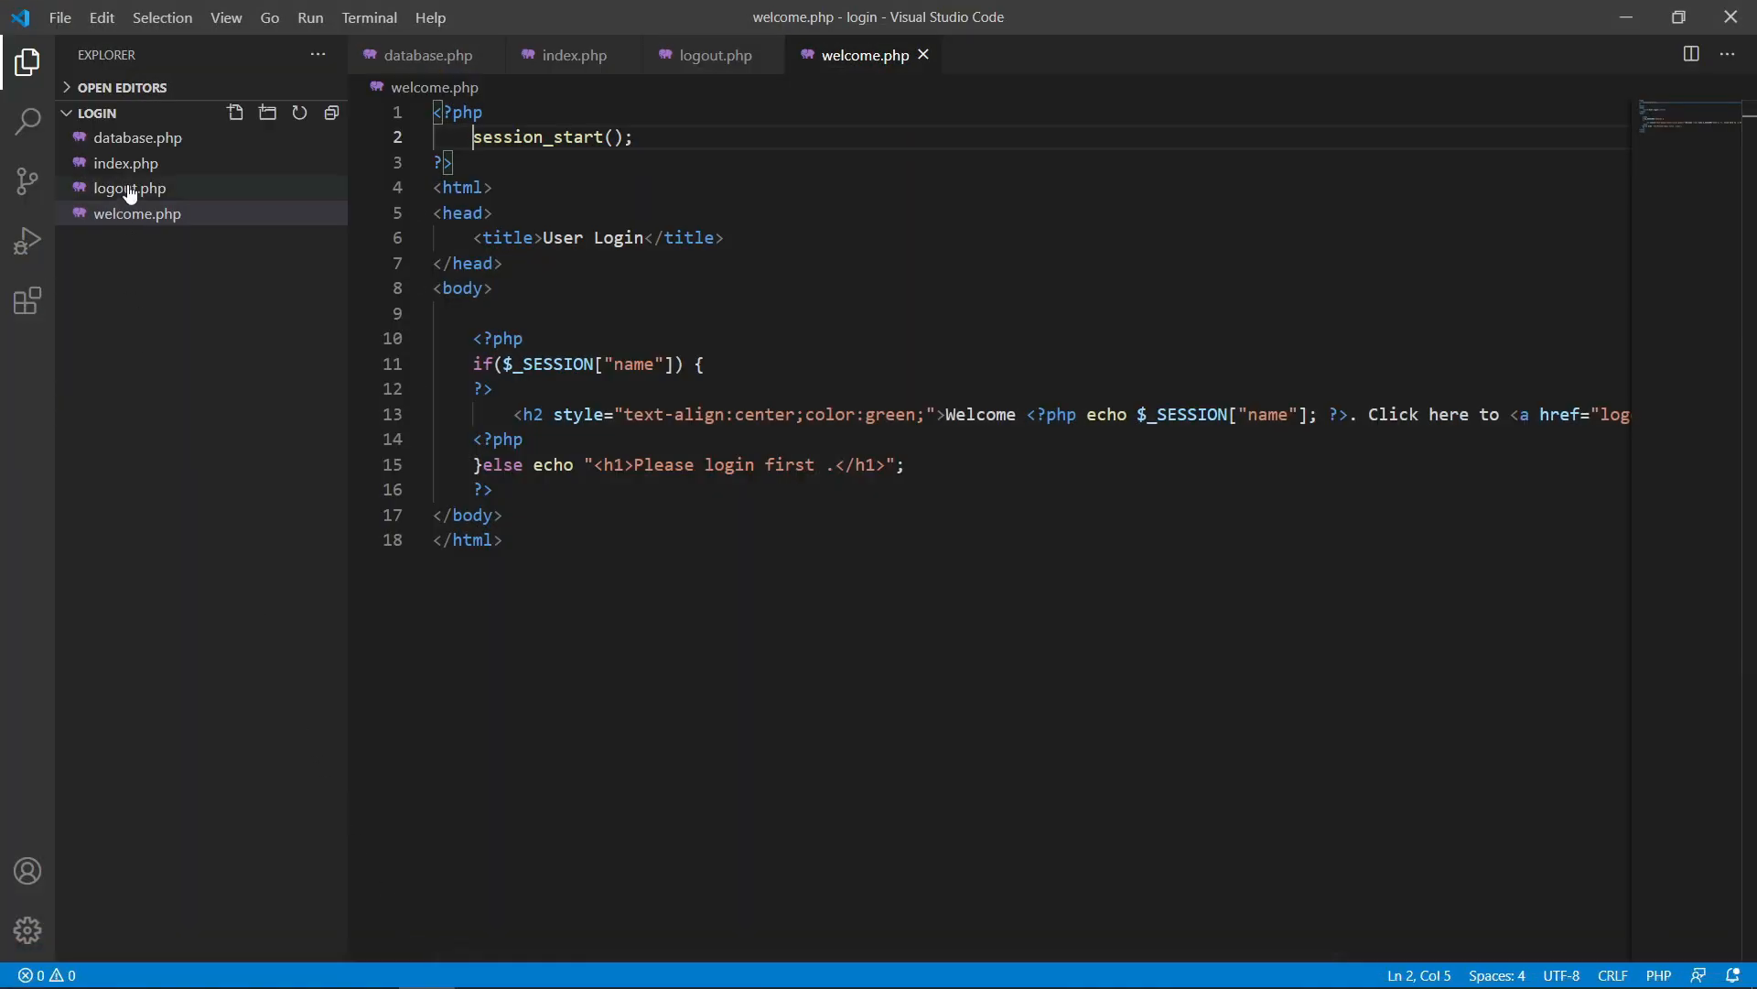
{"action": "left_click", "coordinate": [139, 138]}
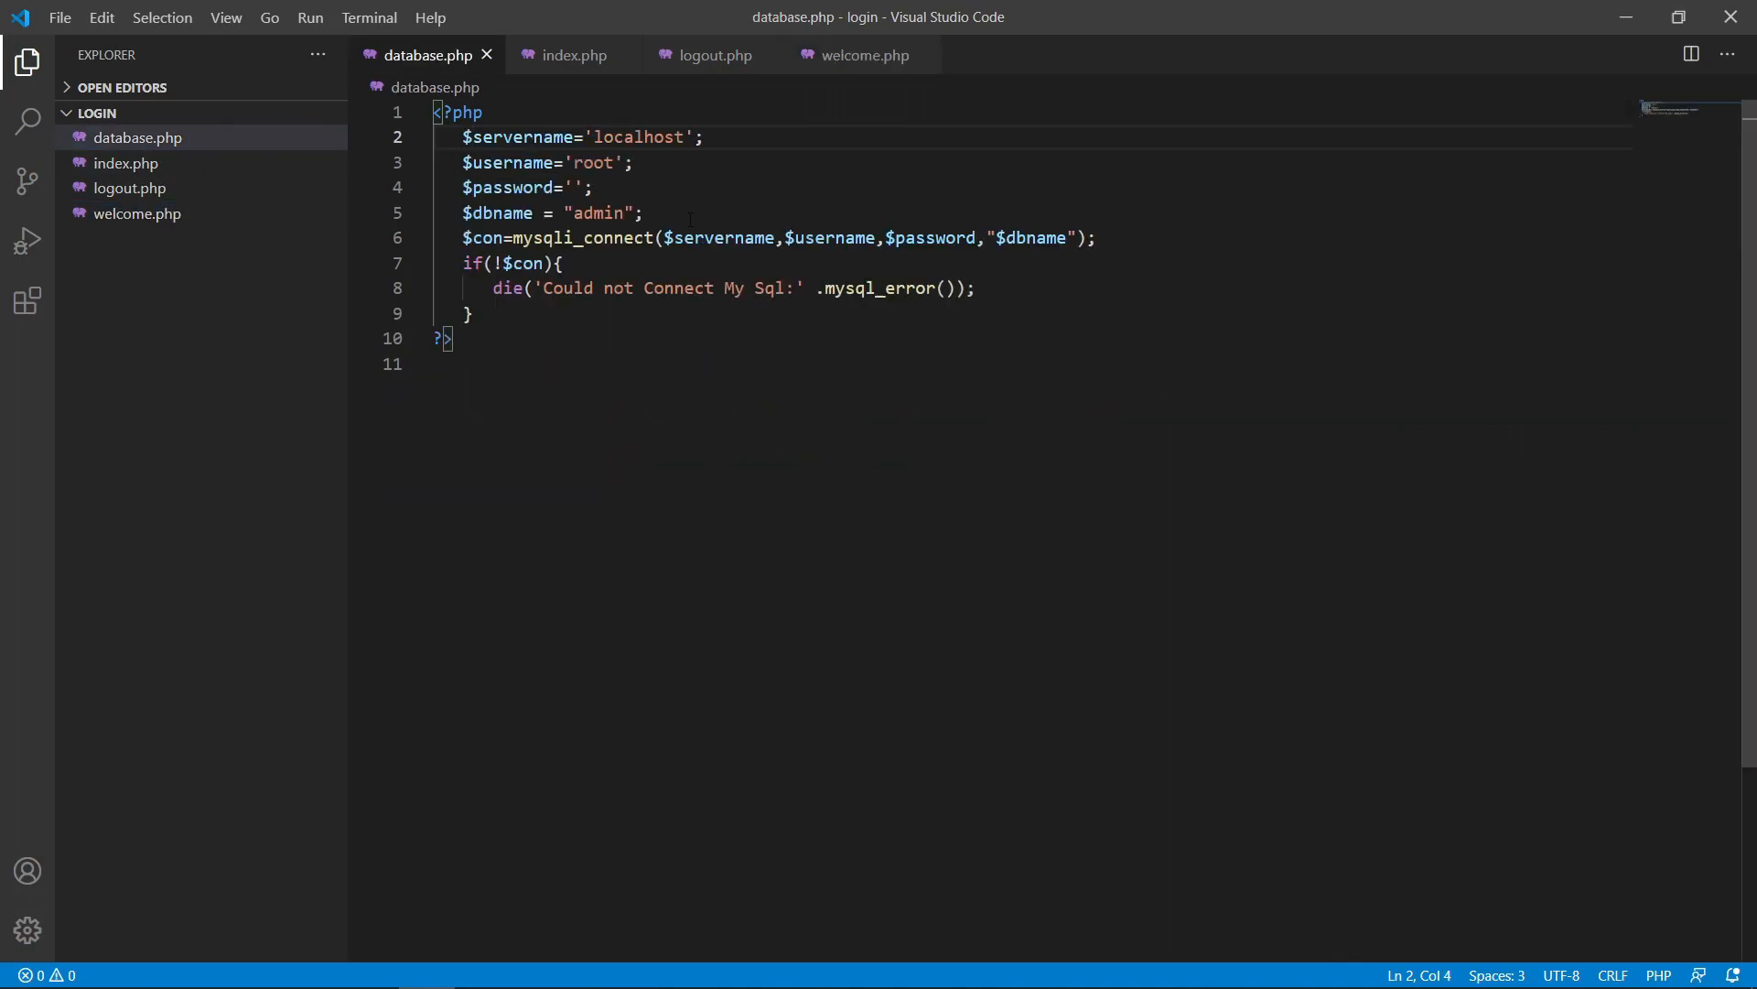
{"action": "left_click", "coordinate": [592, 187]}
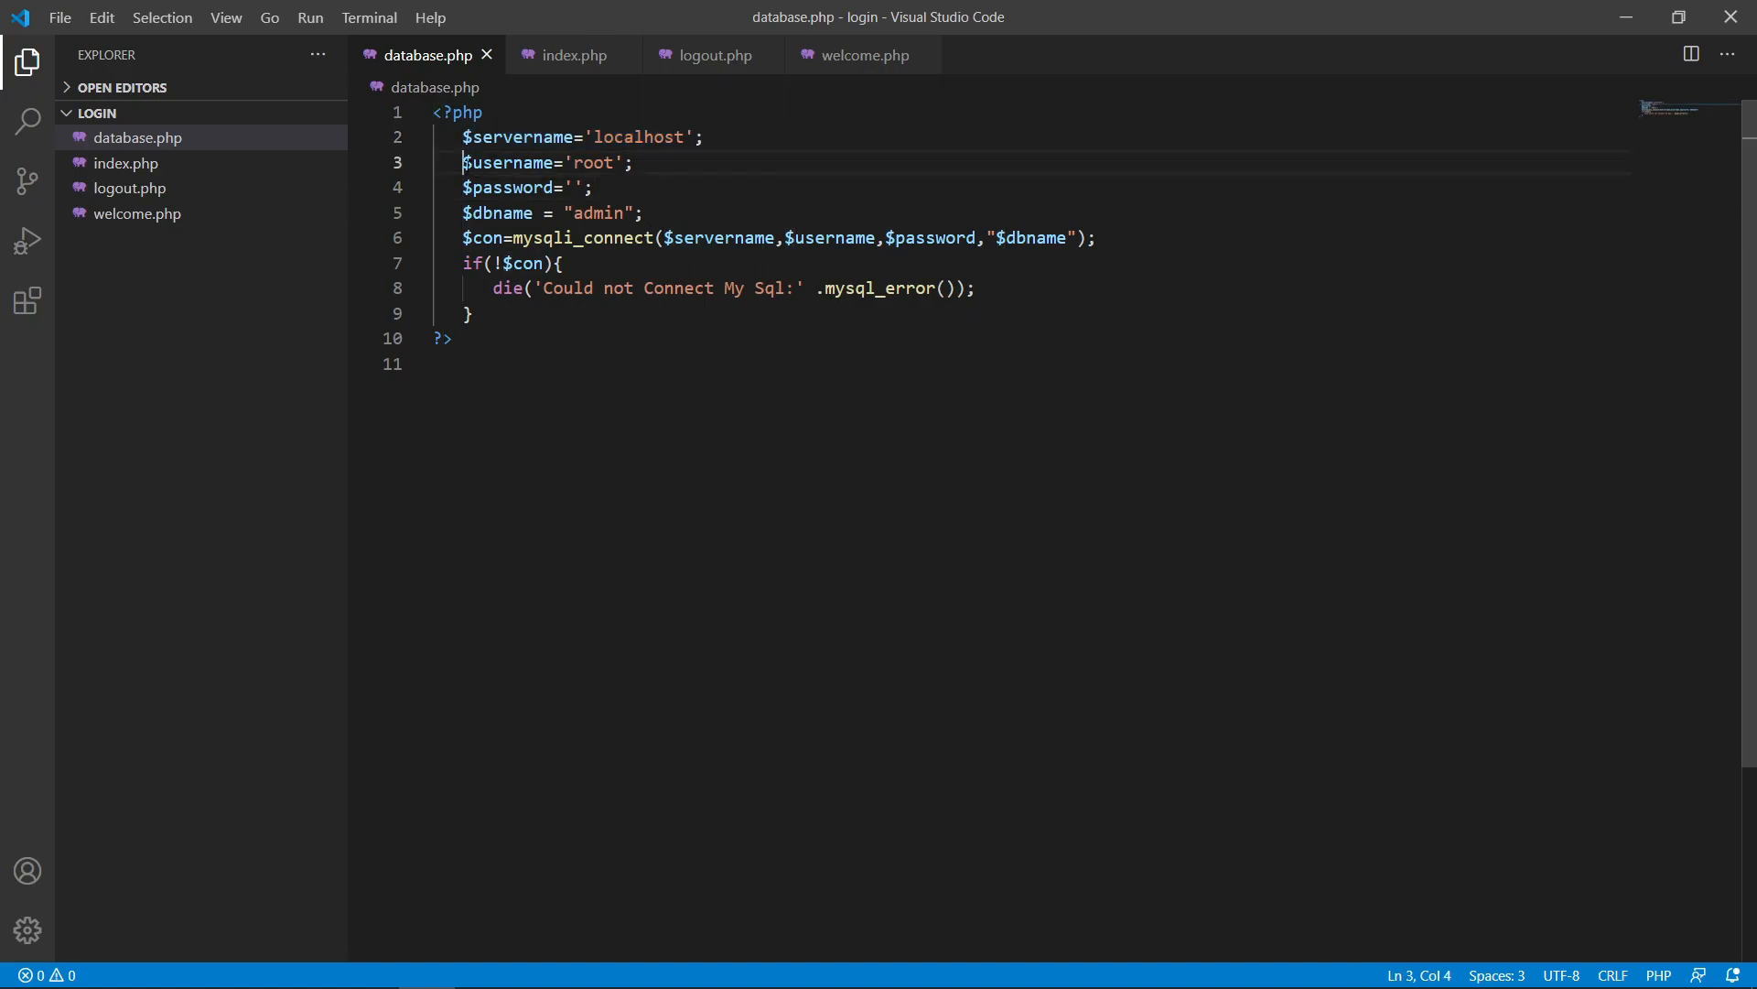
{"action": "left_click_drag", "start_coordinate": [461, 186], "coordinate": [594, 187]}
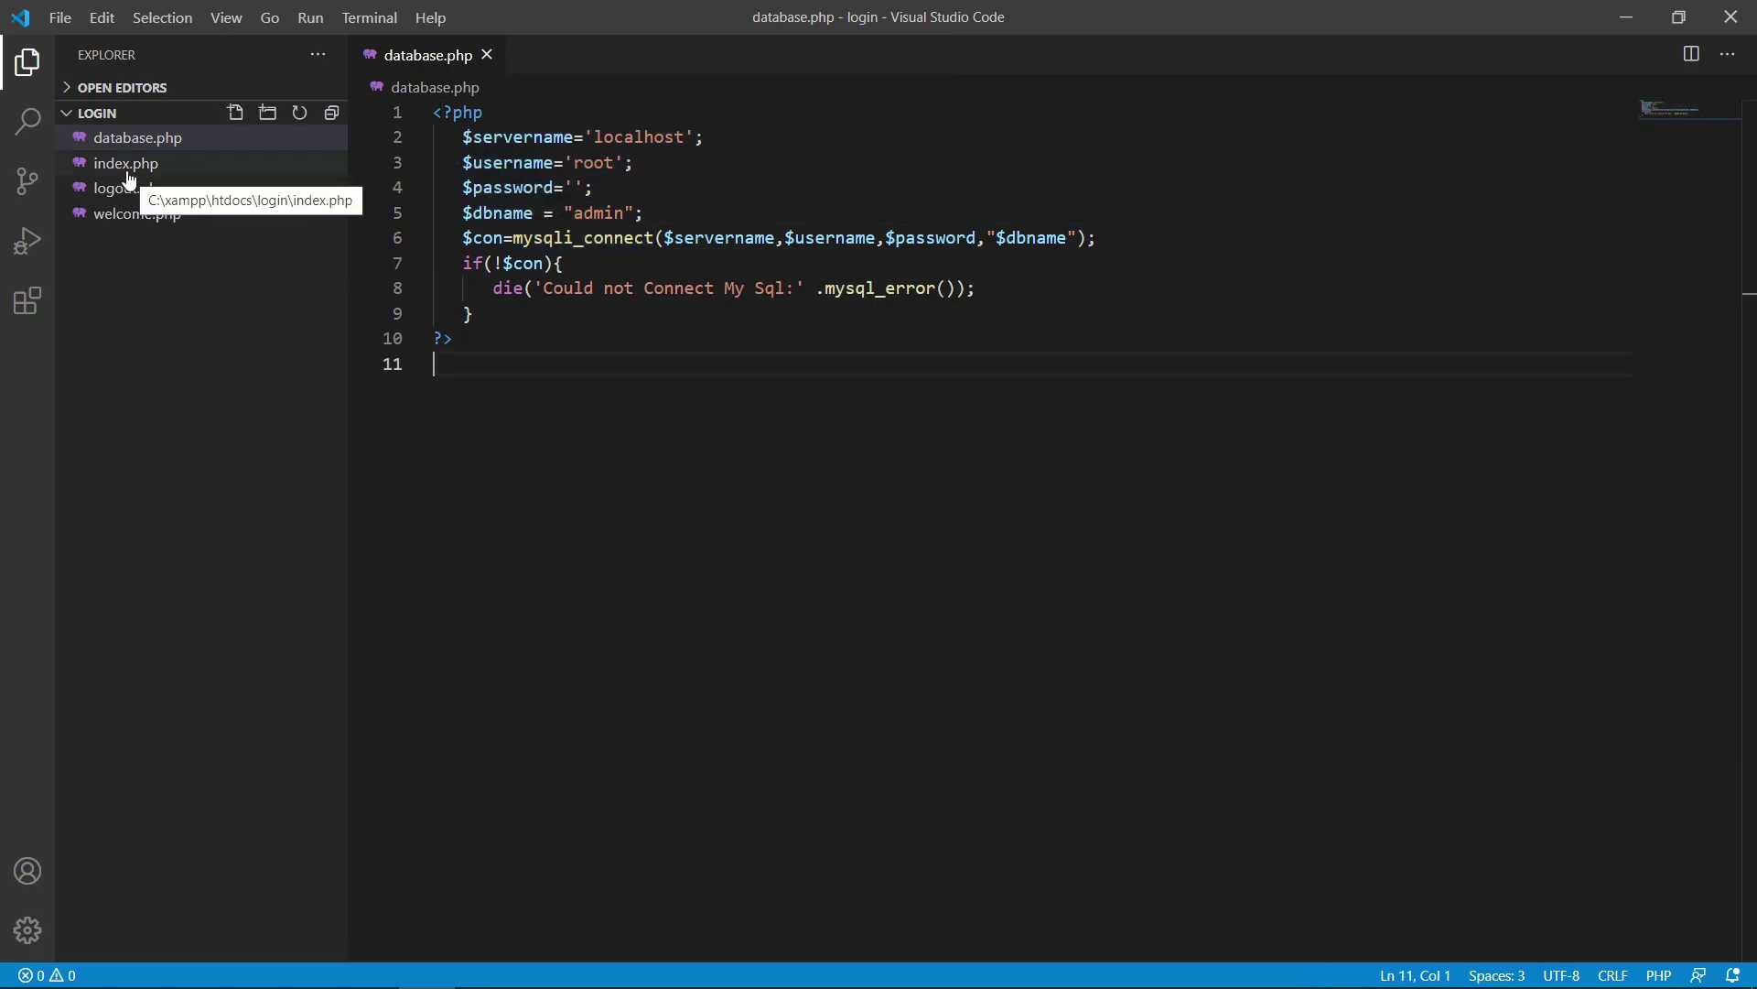
{"action": "left_click", "coordinate": [125, 163]}
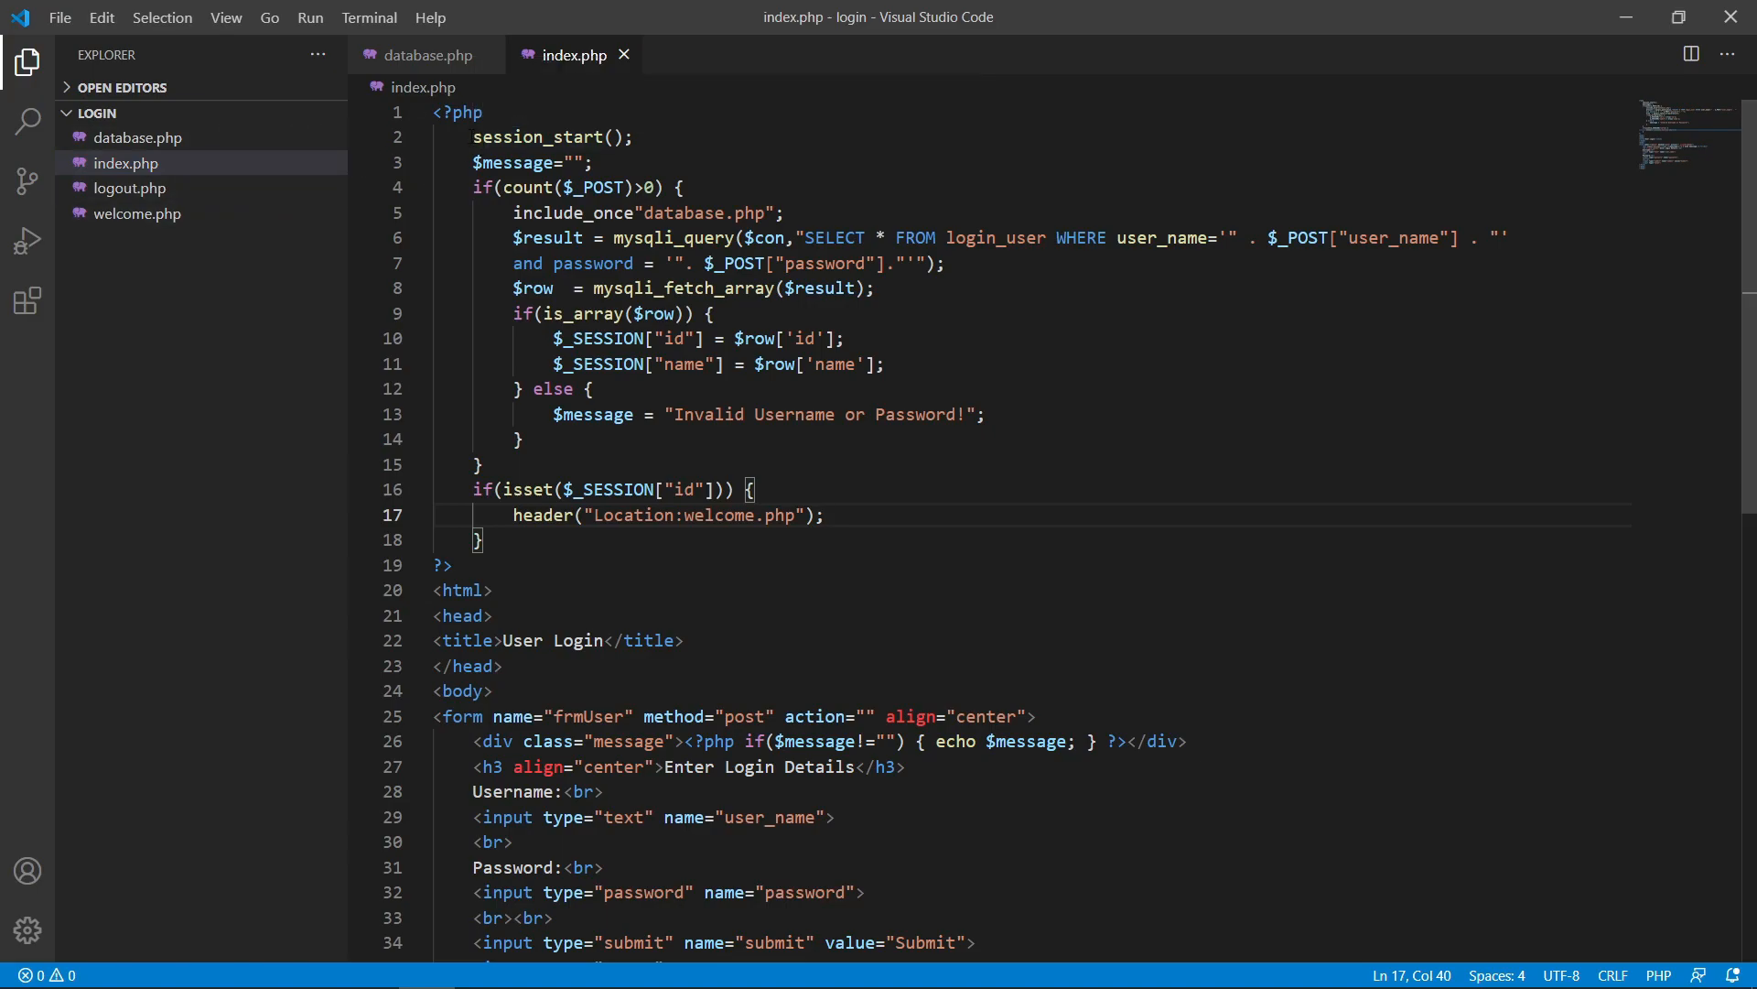
{"action": "left_click_drag", "start_coordinate": [472, 137], "coordinate": [633, 136]}
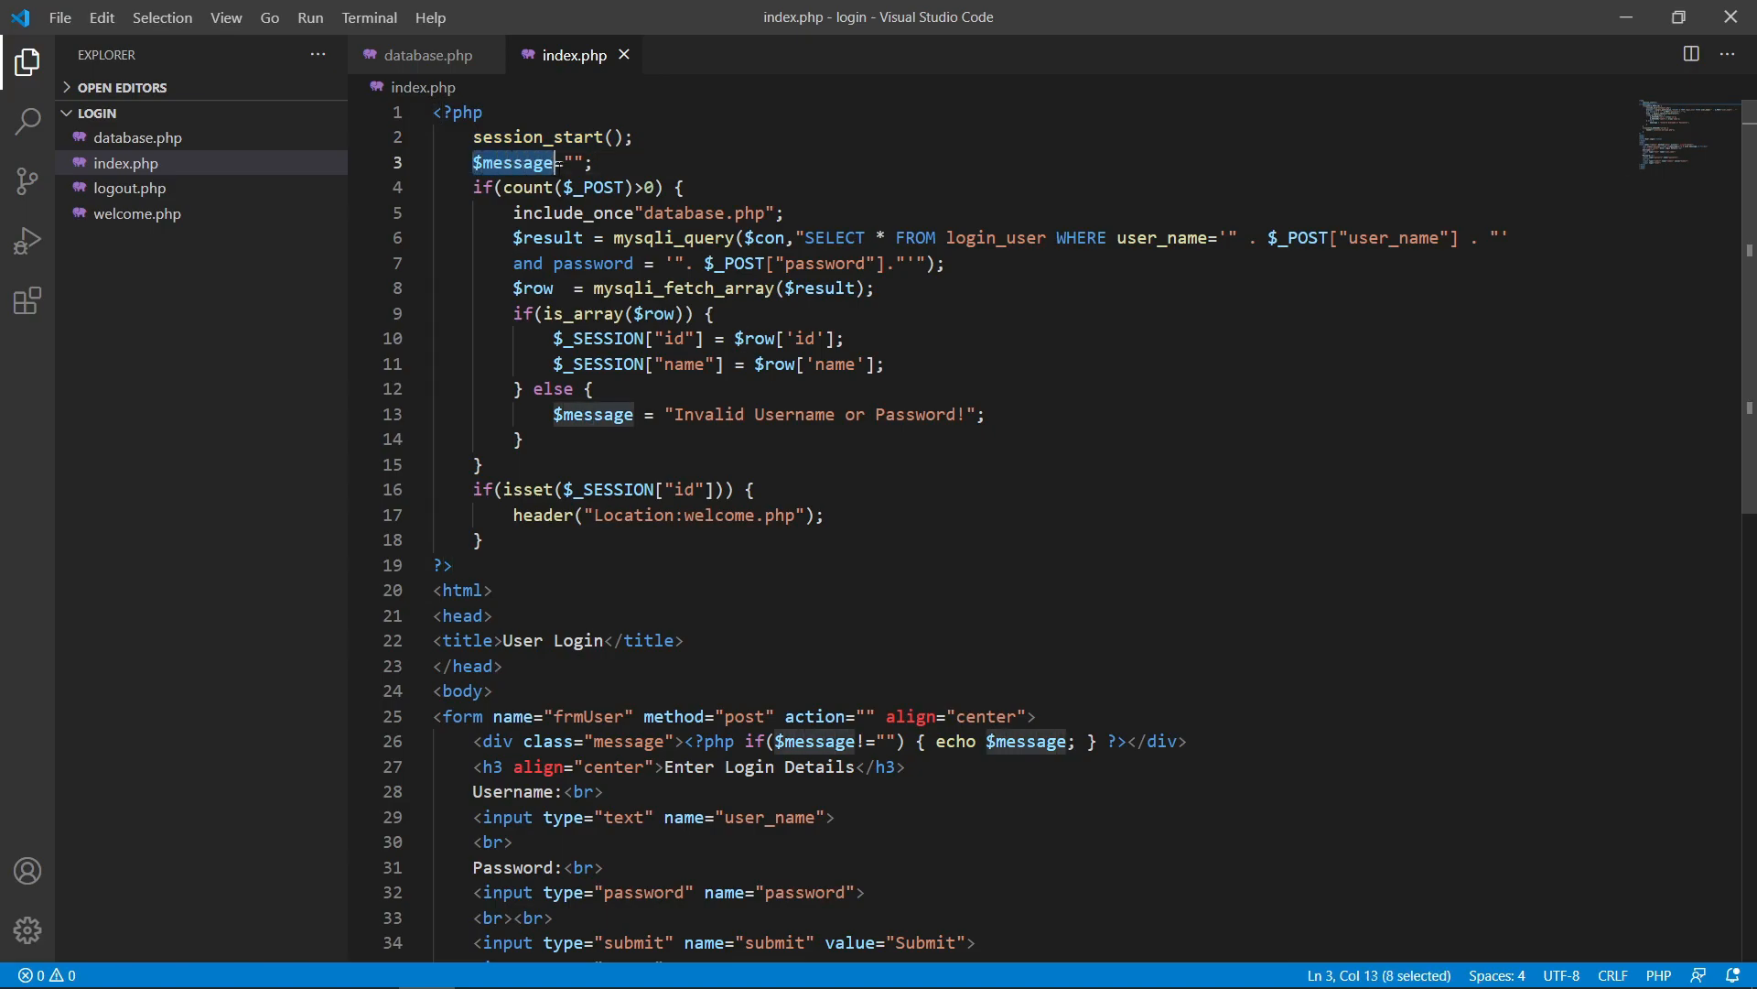
{"action": "left_click_drag", "start_coordinate": [549, 161], "coordinate": [592, 161]}
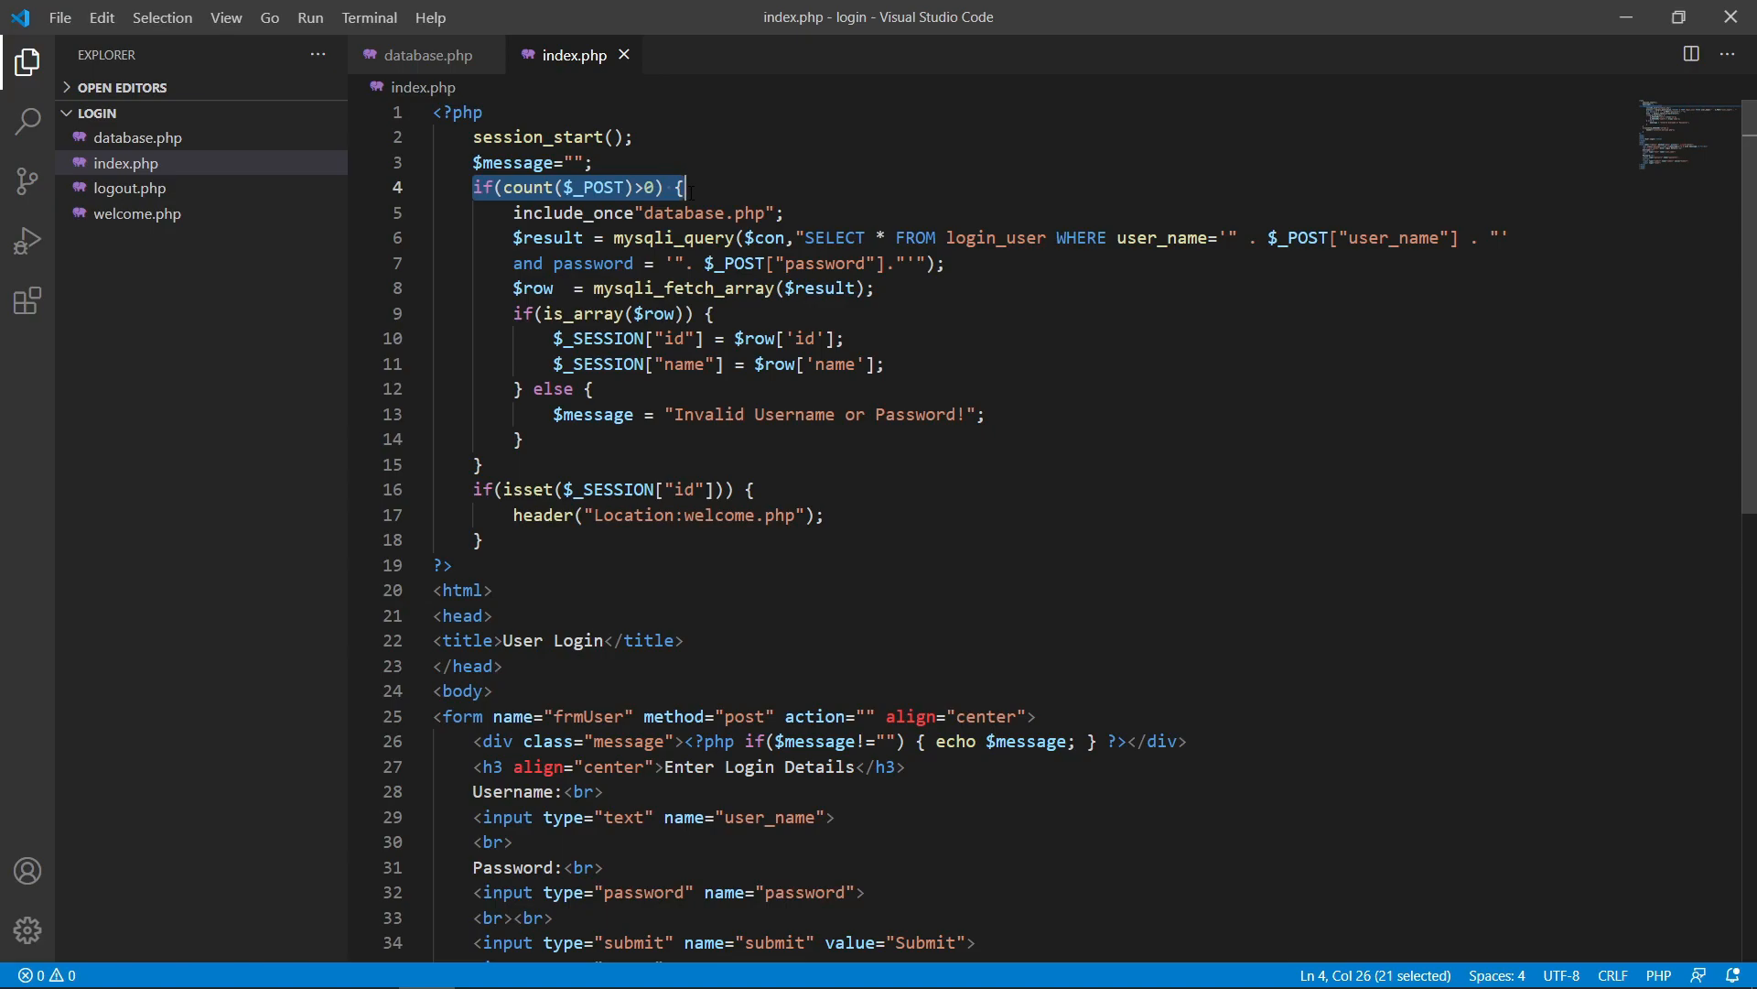
{"action": "left_click_drag", "start_coordinate": [685, 187], "coordinate": [521, 438]}
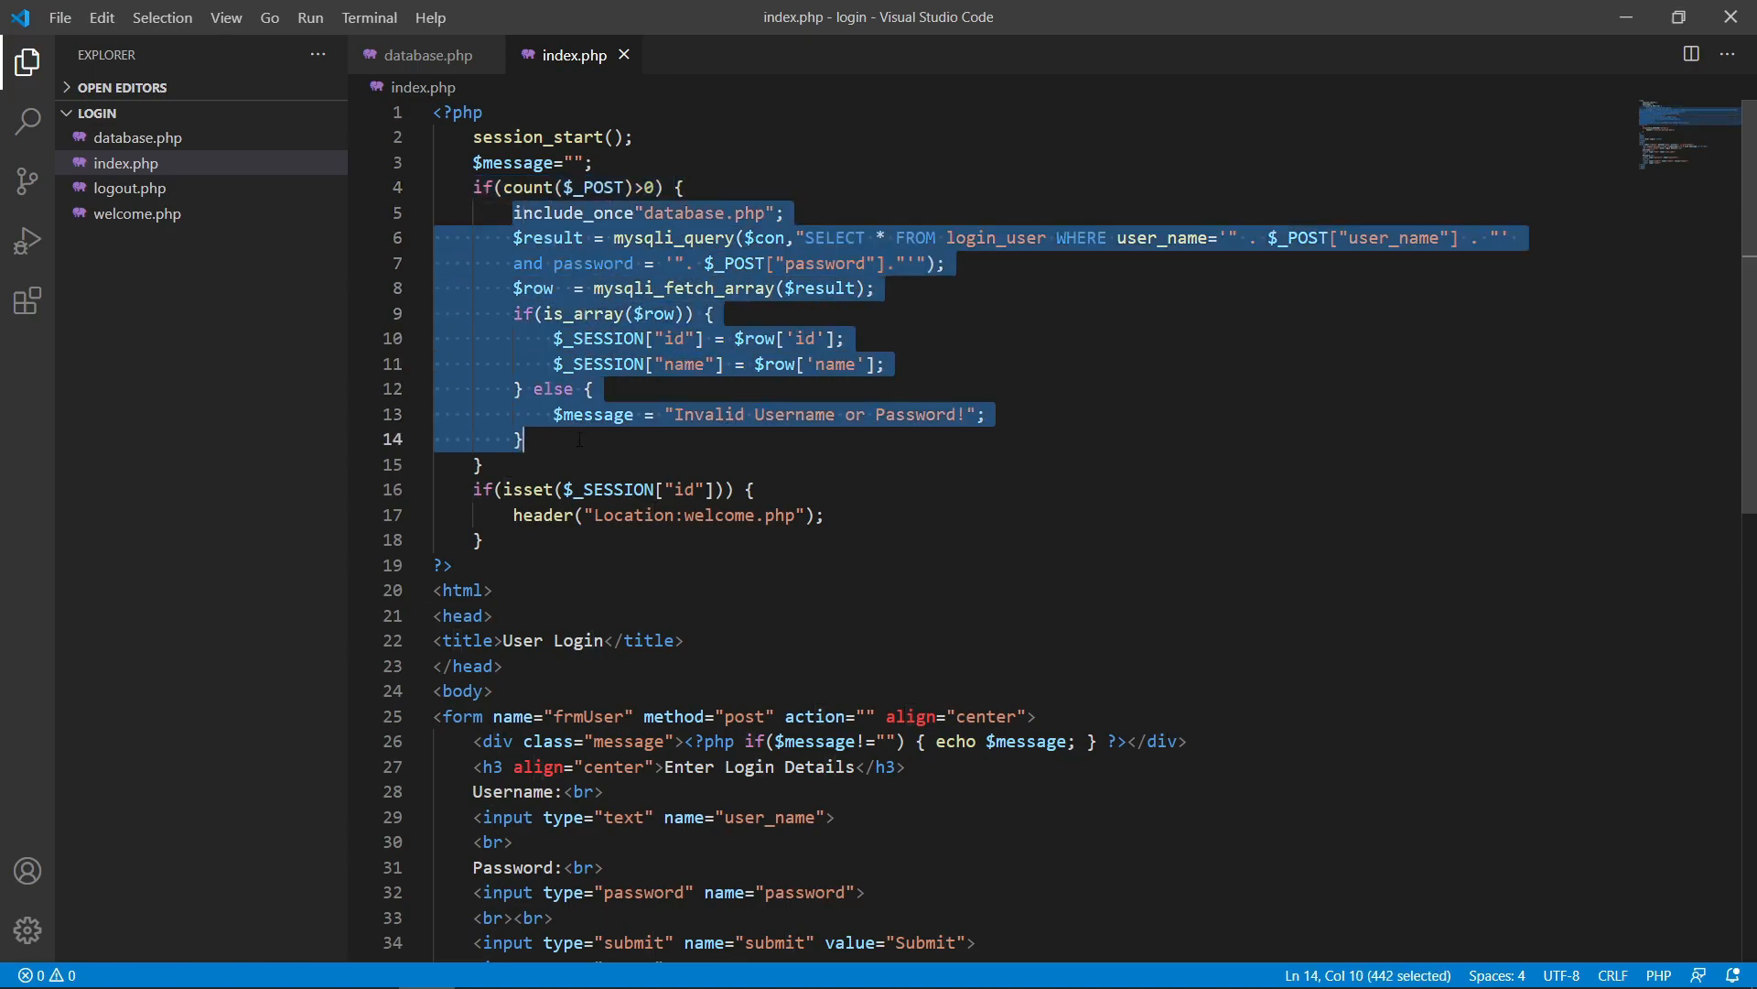
{"action": "left_click", "coordinate": [526, 438]}
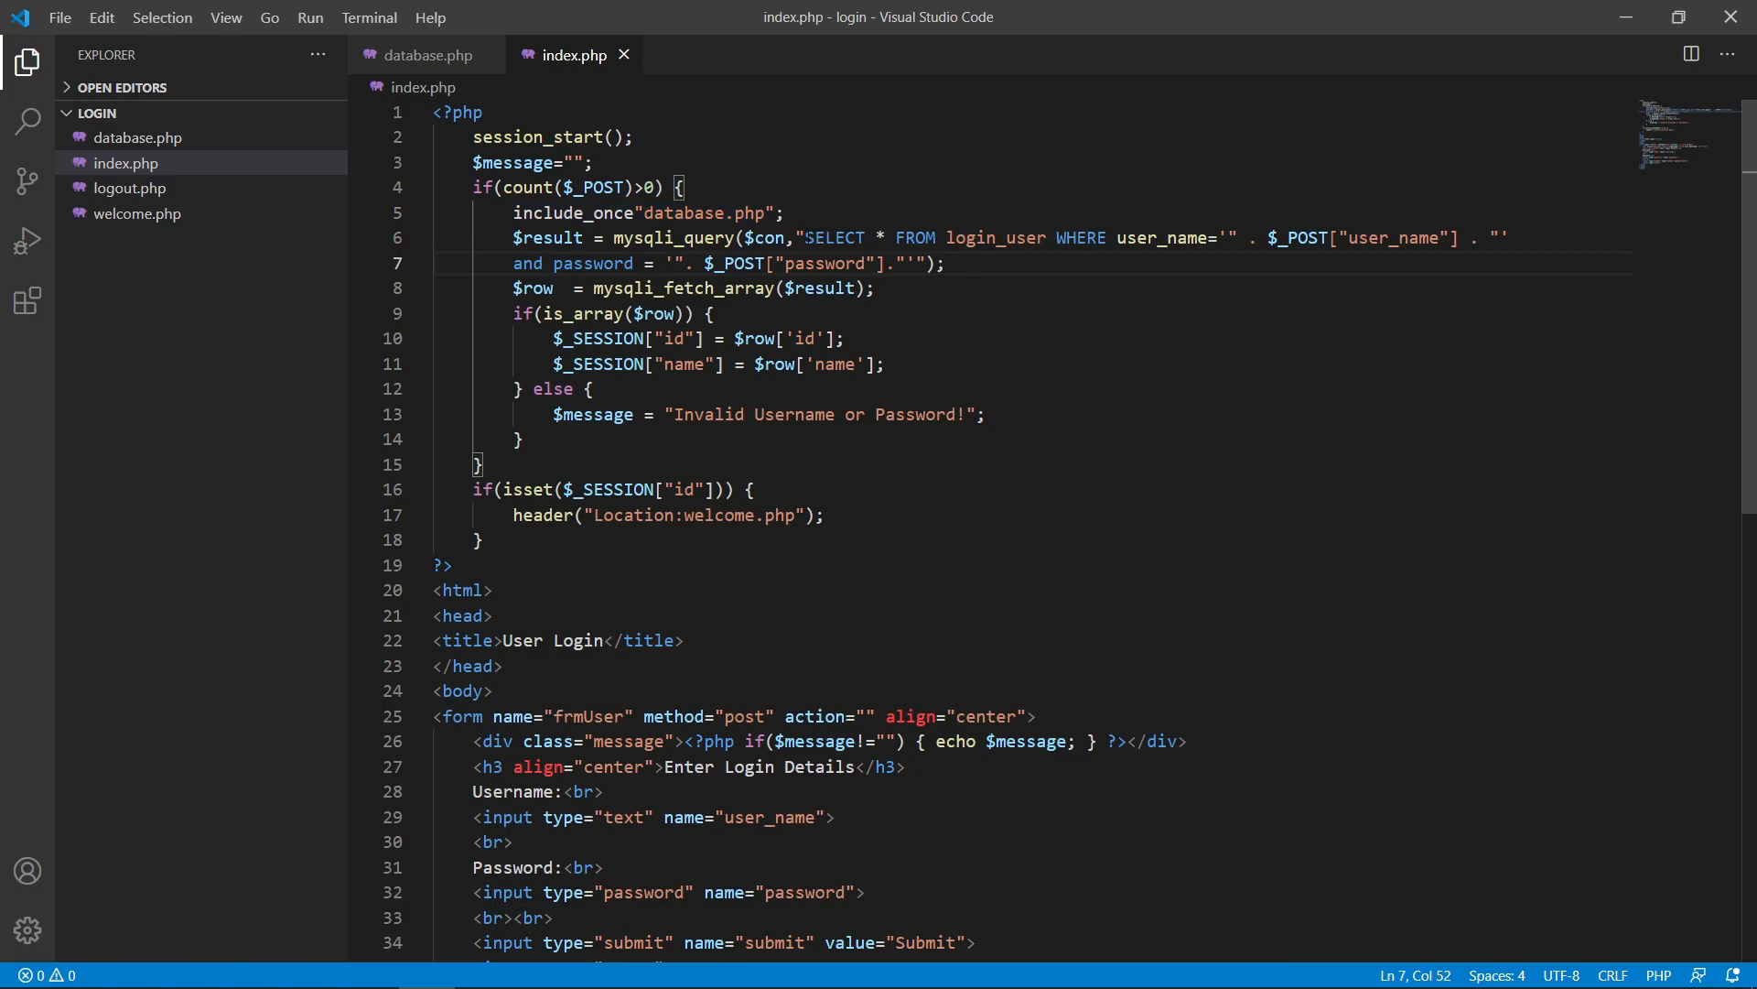
{"action": "left_click_drag", "start_coordinate": [804, 238], "coordinate": [917, 264]}
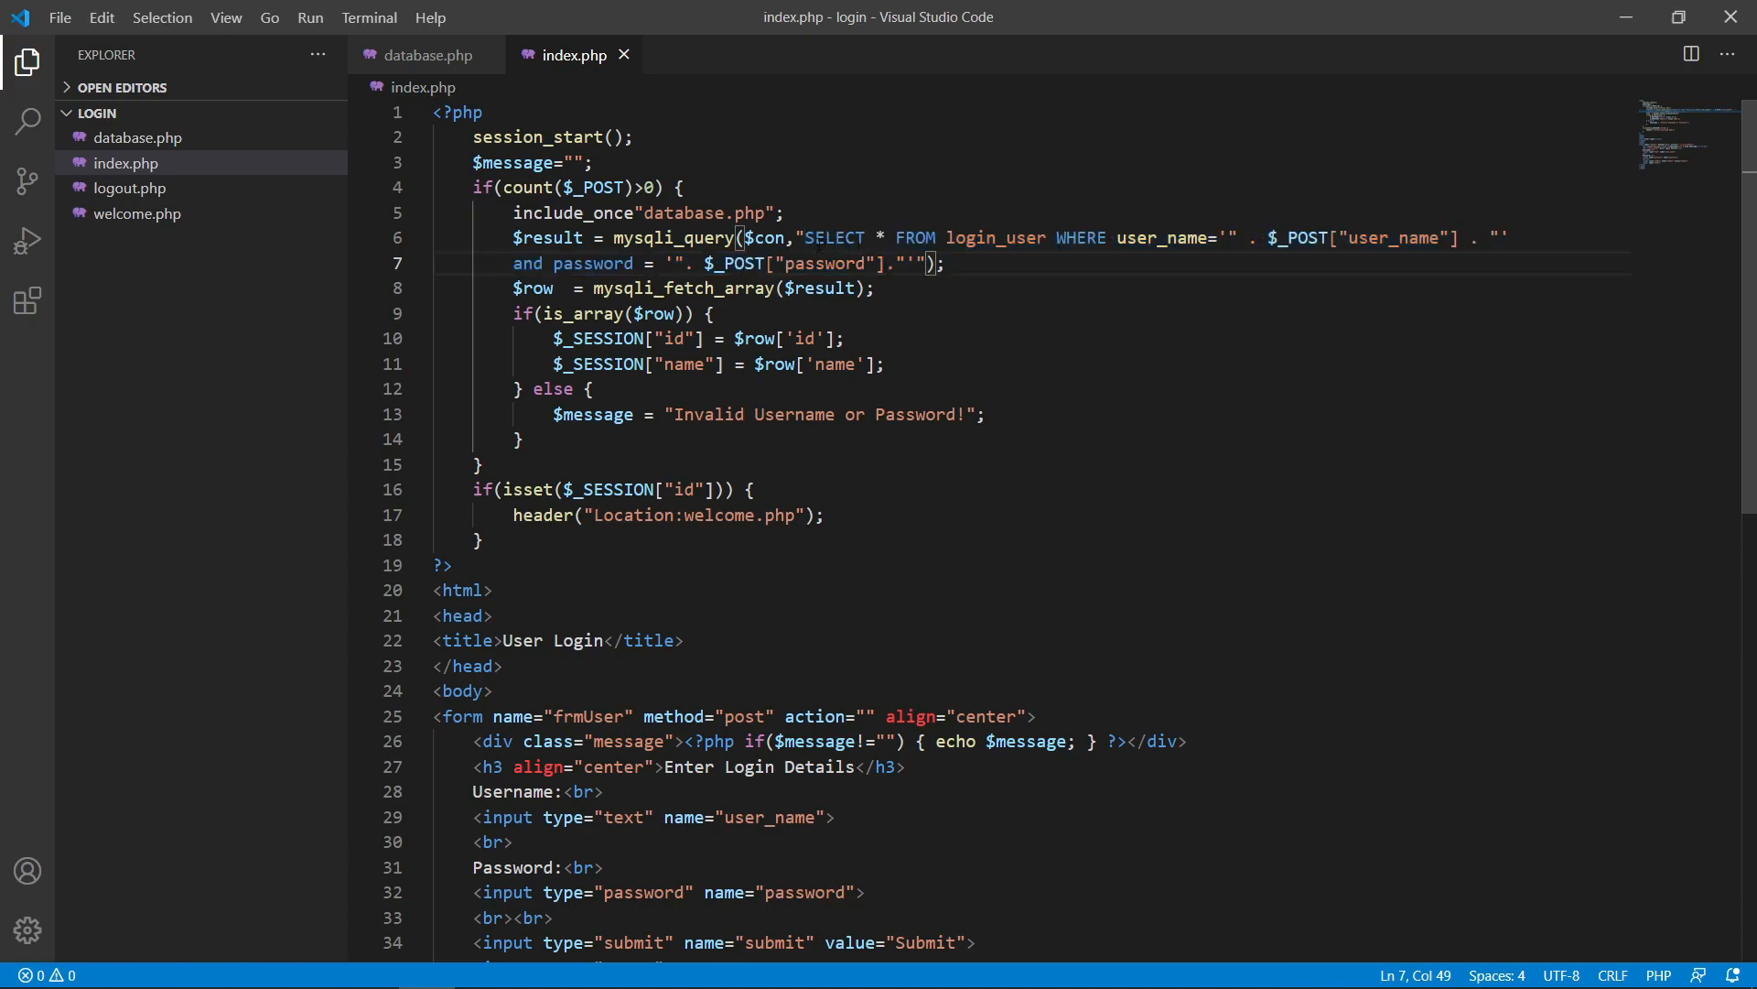
{"action": "left_click_drag", "start_coordinate": [803, 238], "coordinate": [915, 264]}
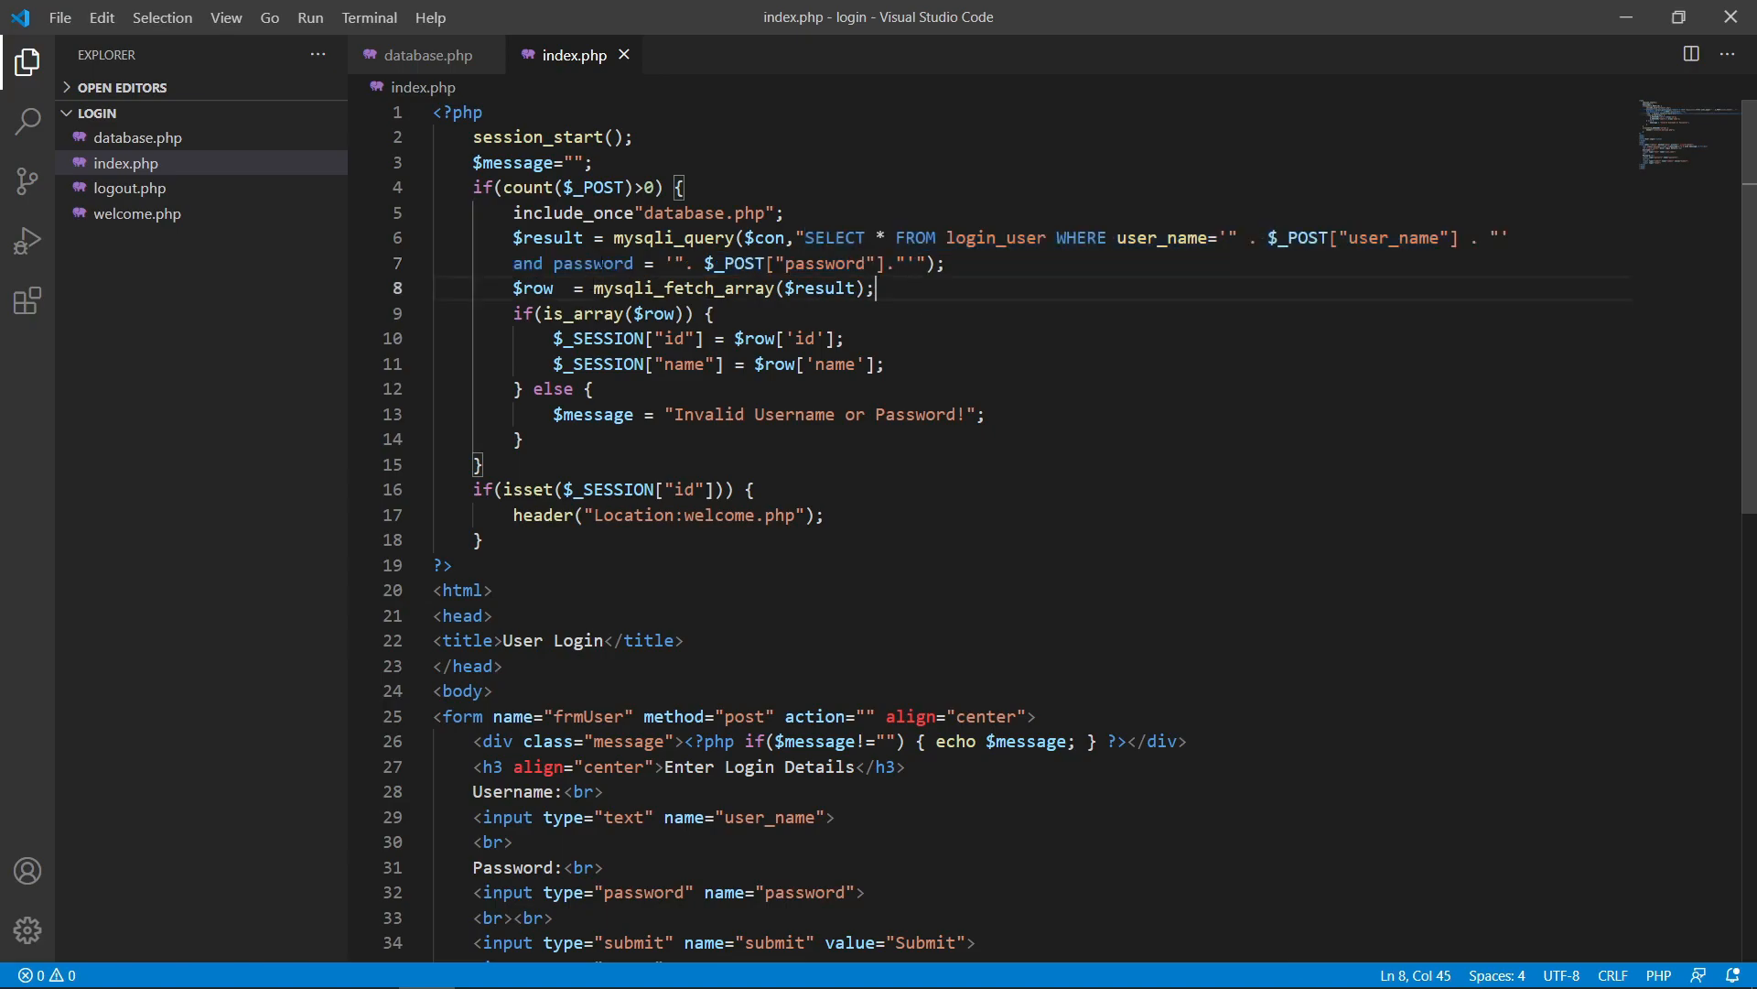
{"action": "double_click", "coordinate": [546, 238]}
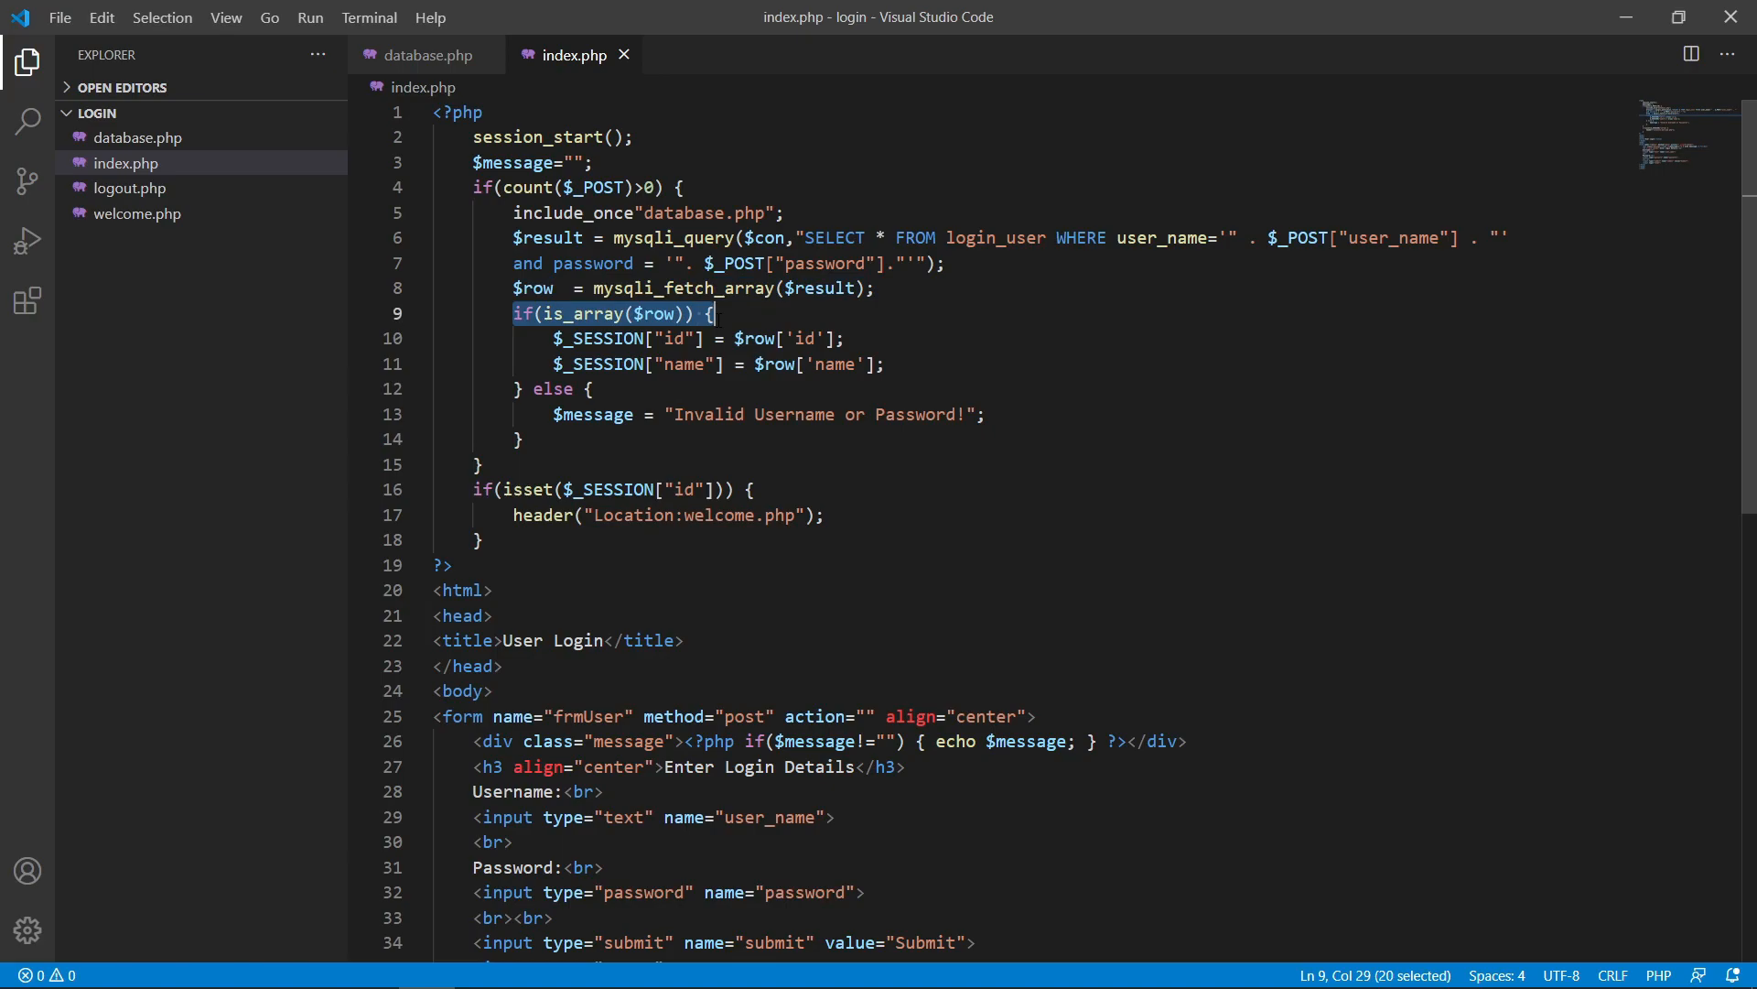
{"action": "left_click", "coordinate": [587, 313]}
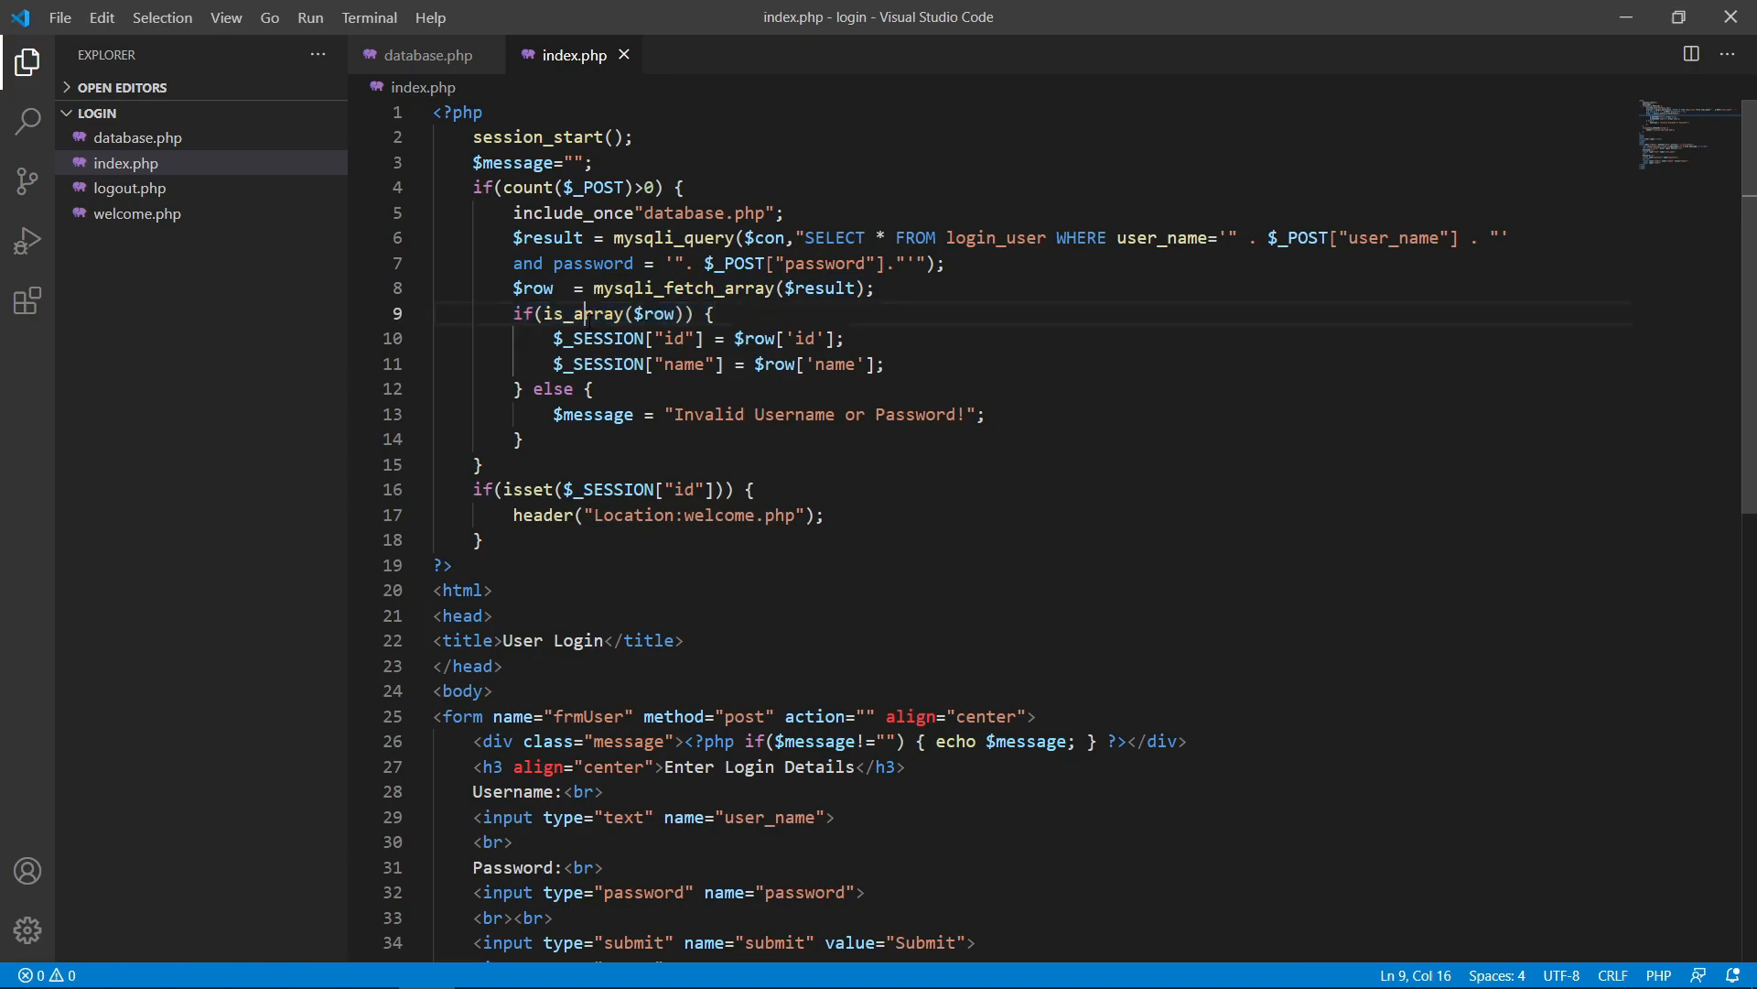
{"action": "double_click", "coordinate": [580, 313]}
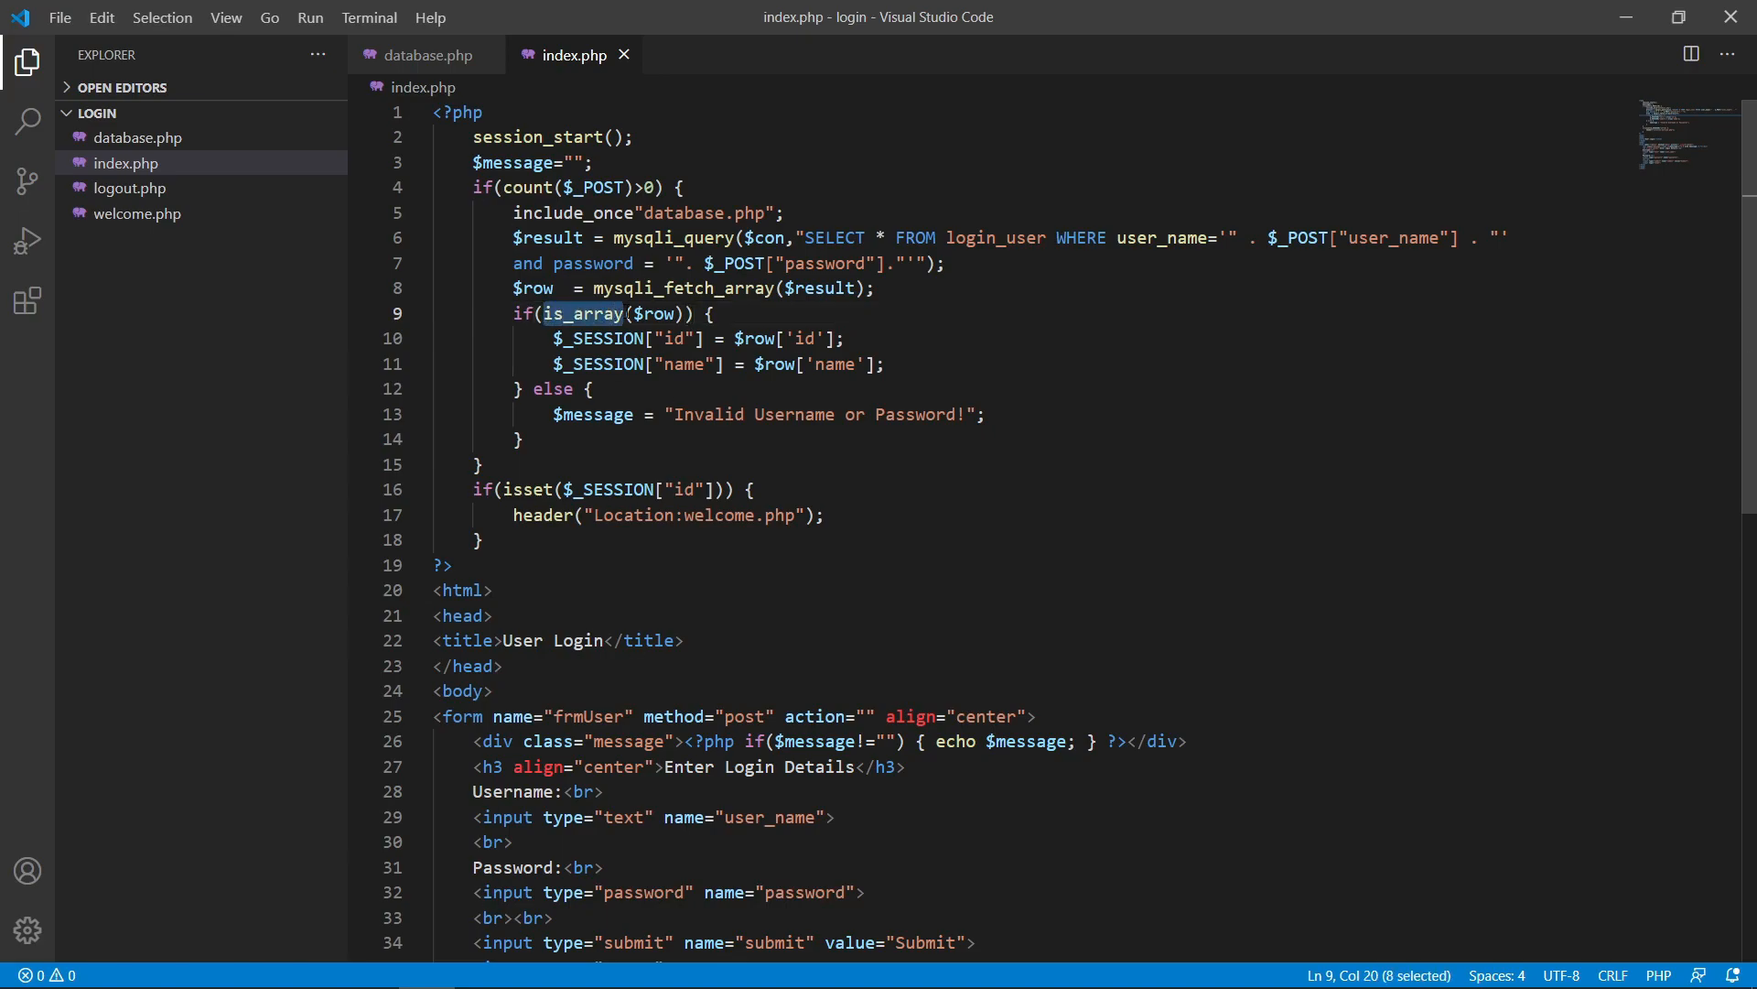
{"action": "left_click", "coordinate": [714, 313]}
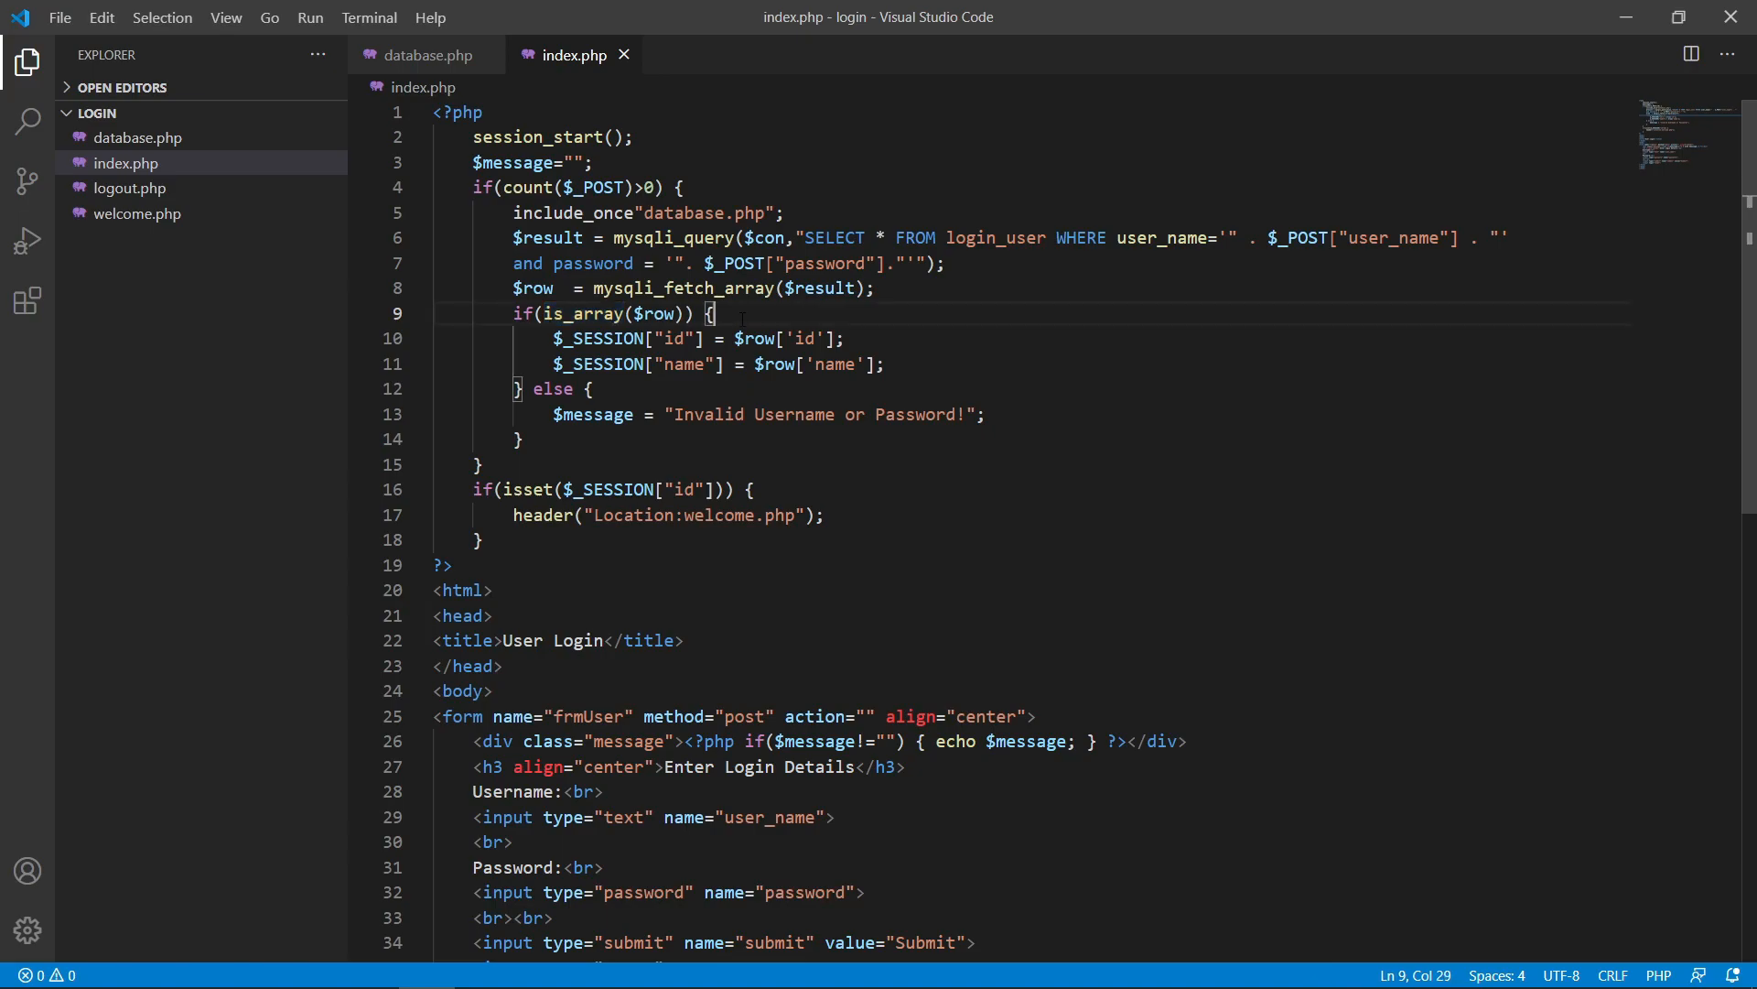
{"action": "double_click", "coordinate": [599, 339]}
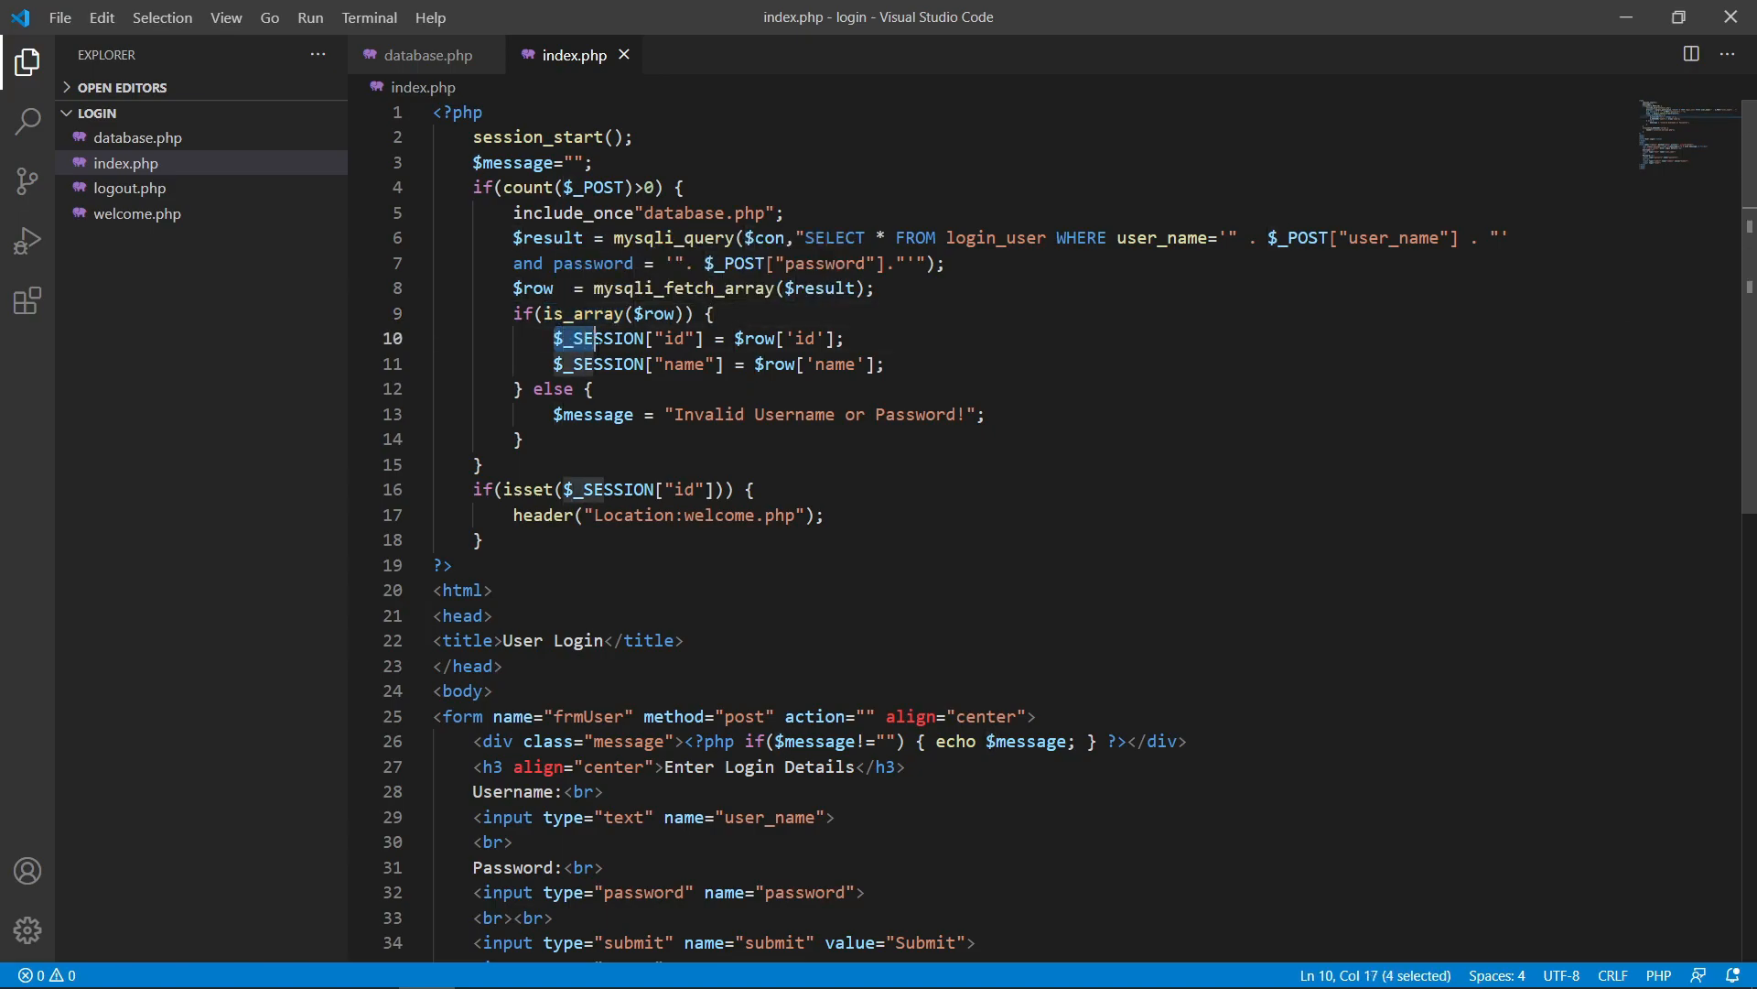
{"action": "left_click_drag", "start_coordinate": [594, 338], "coordinate": [885, 363]}
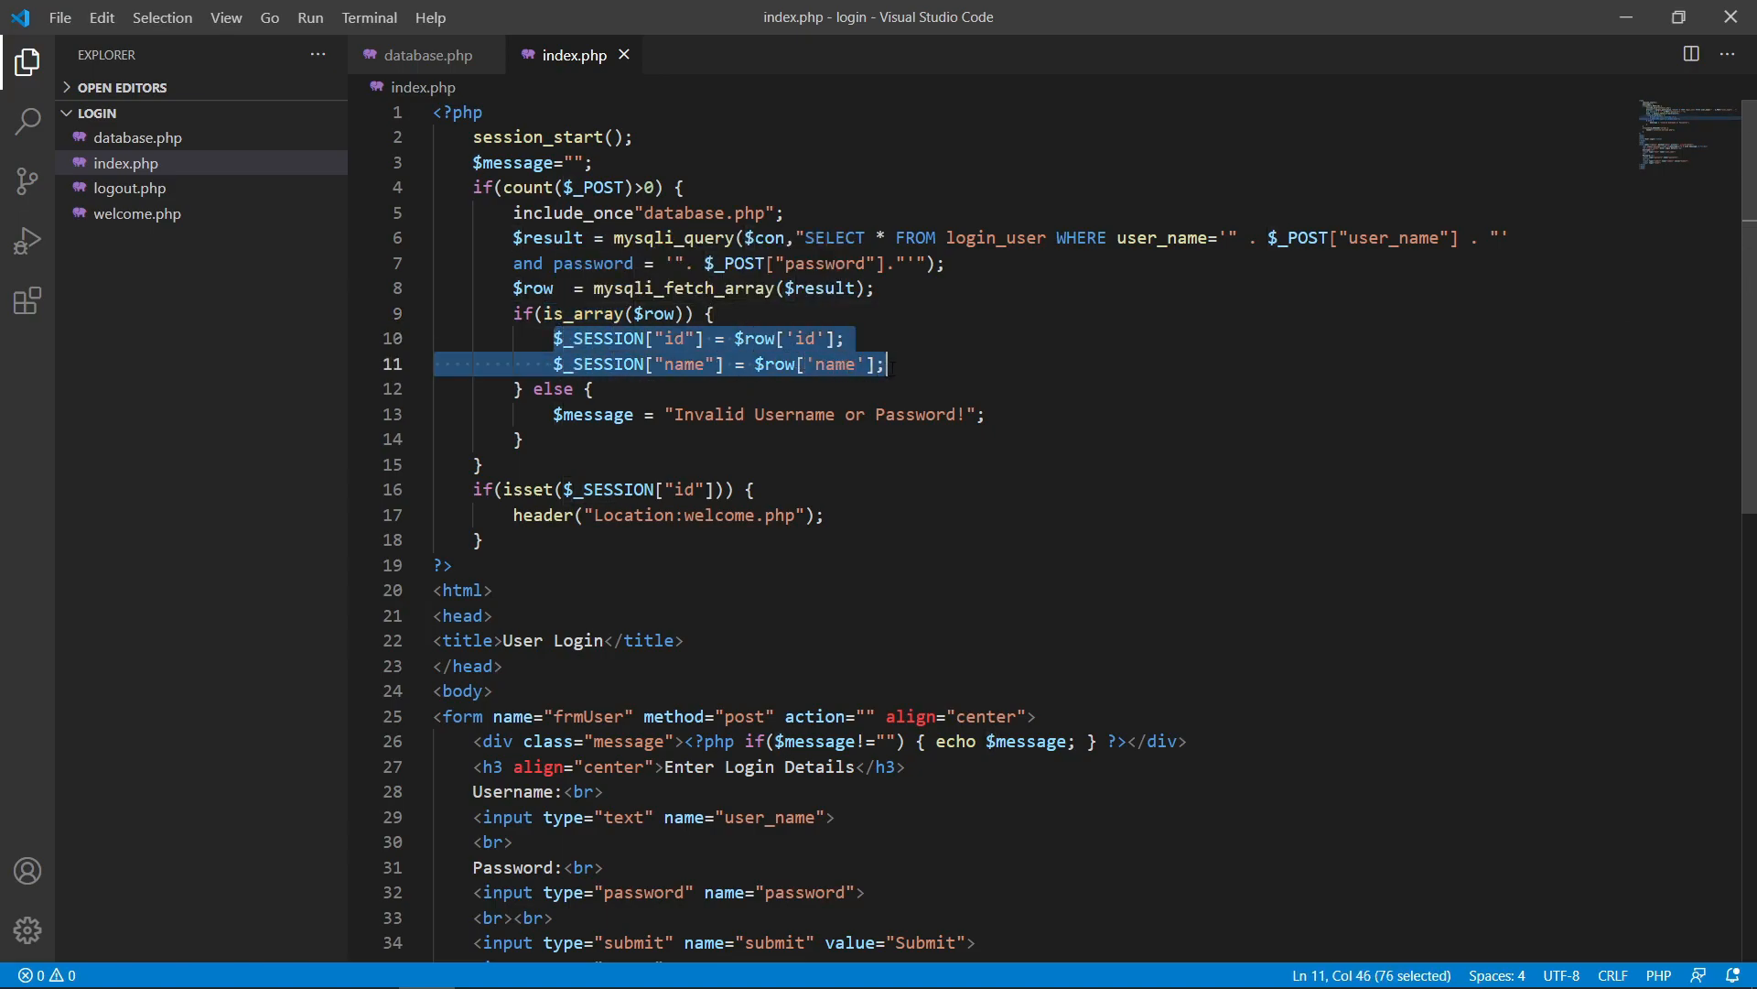
{"action": "left_click", "coordinate": [887, 364]}
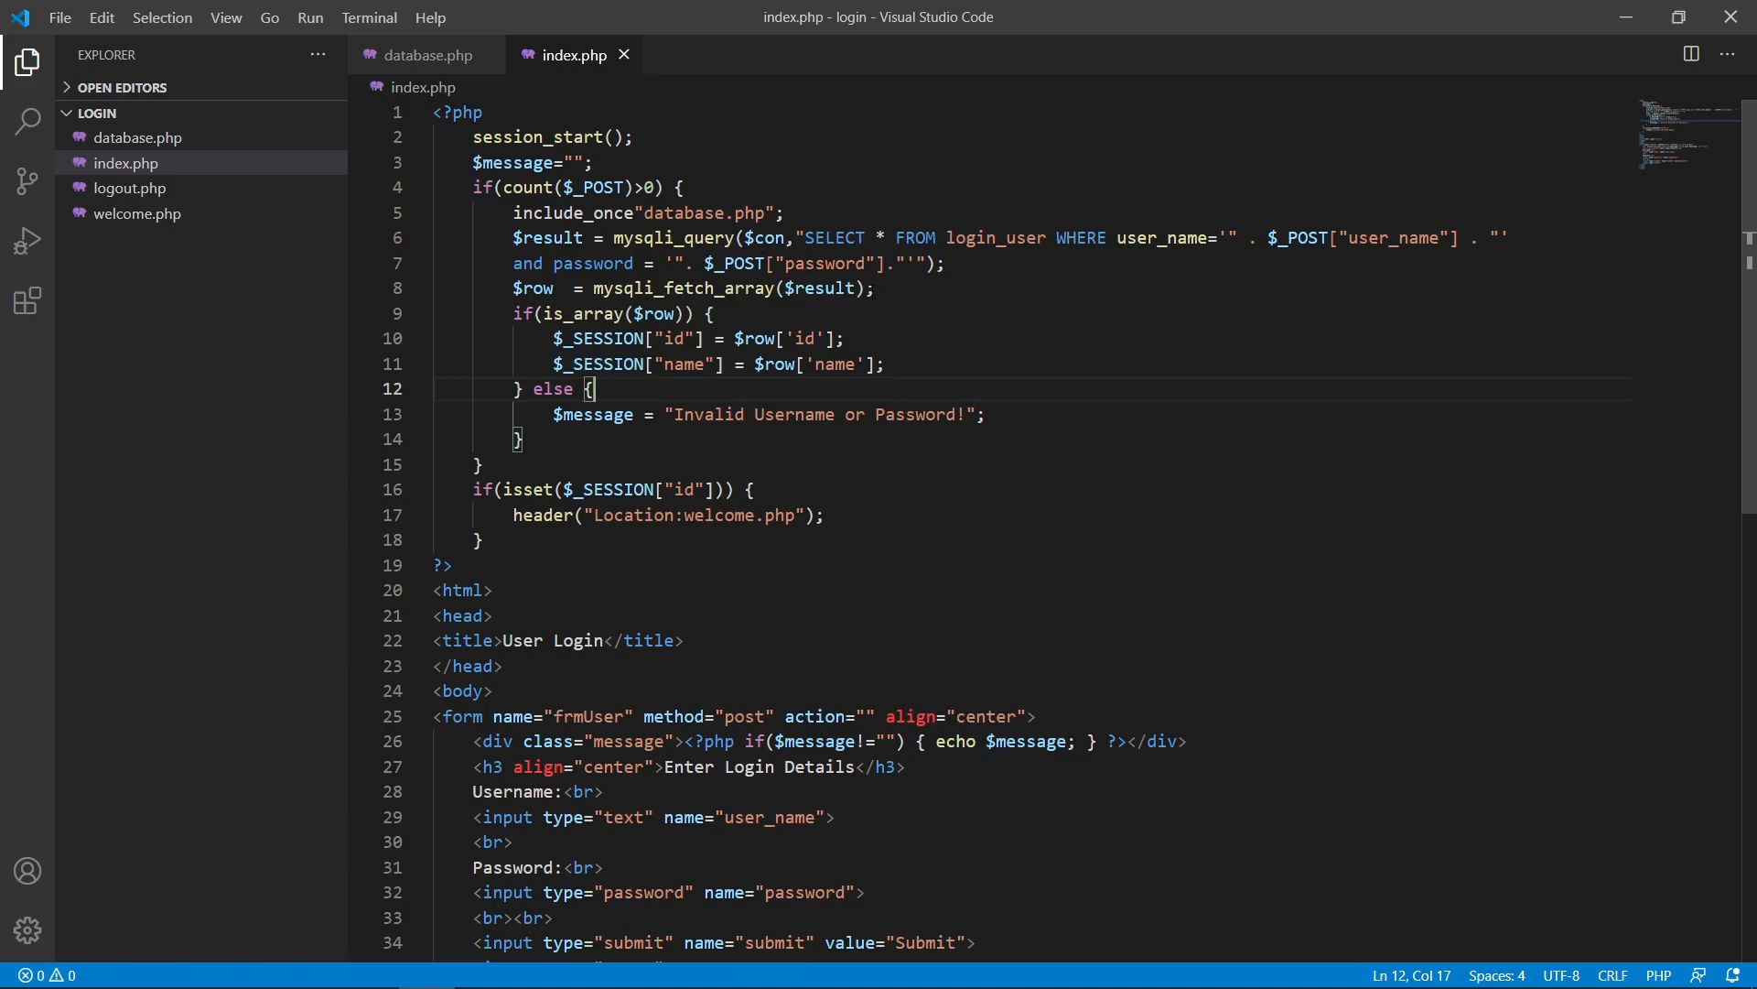
{"action": "mouse_move", "coordinate": [563, 313]}
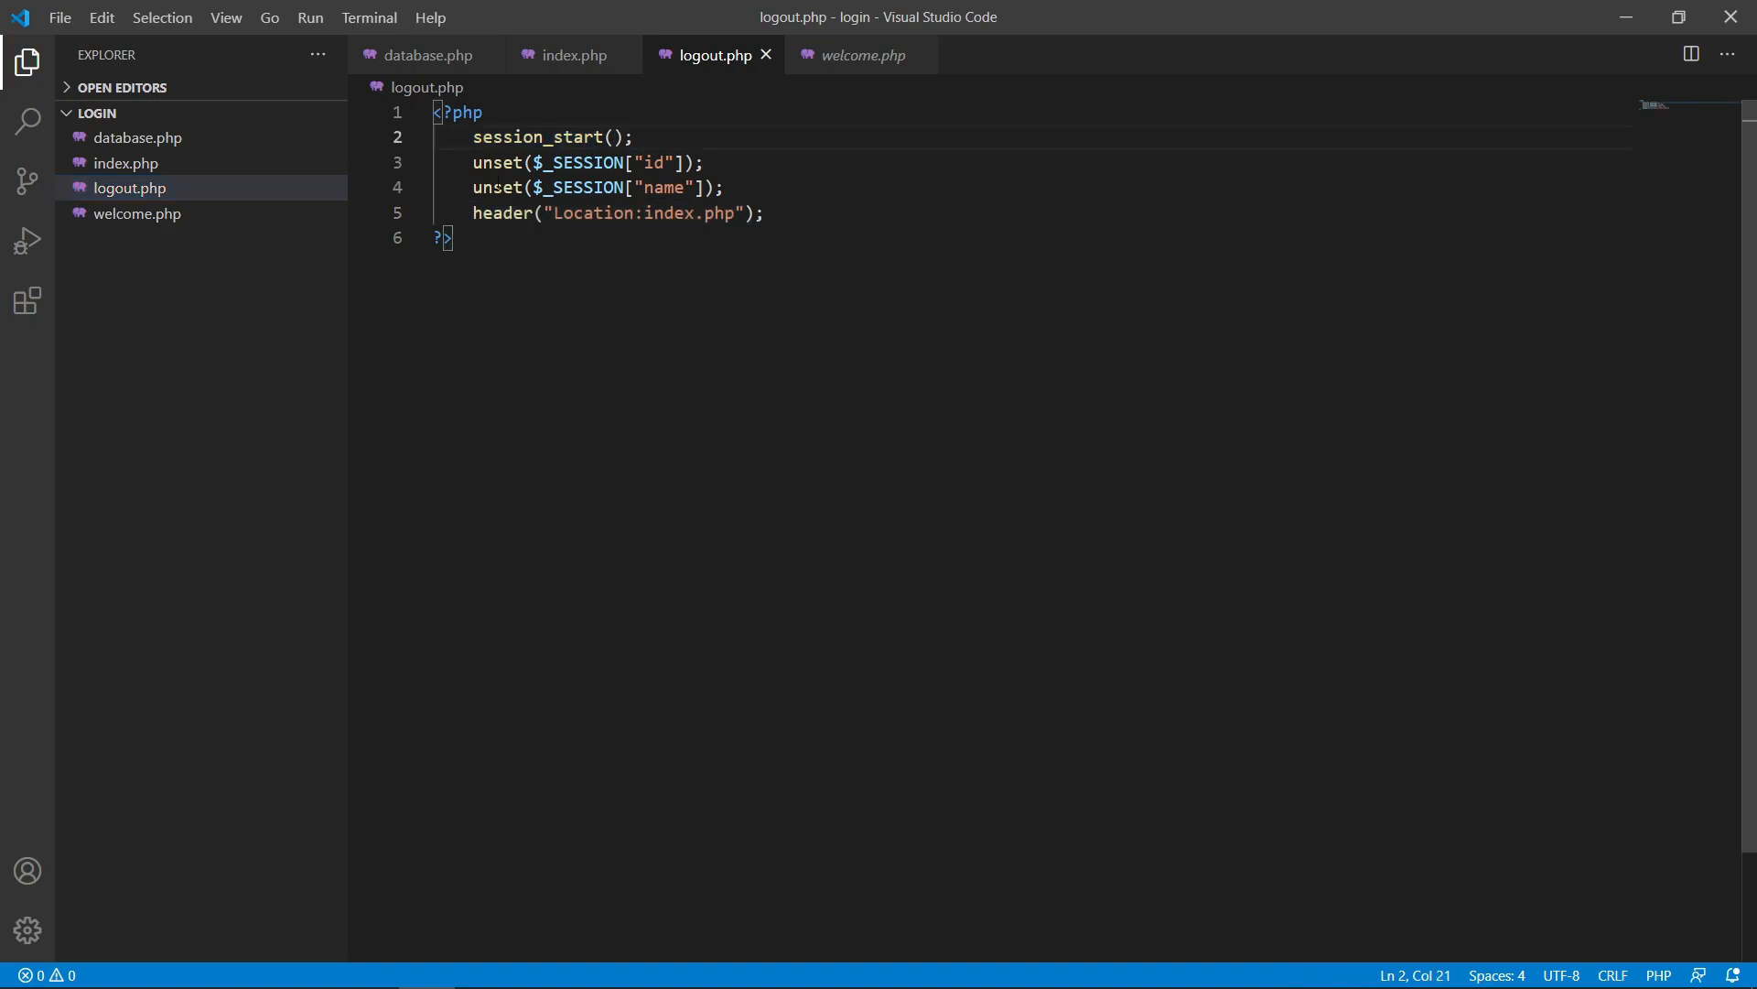
In logout.php, highlight the session-clearing line and the header("Location:index.php") redirect.
{"action": "left_click_drag", "start_coordinate": [473, 163], "coordinate": [689, 163]}
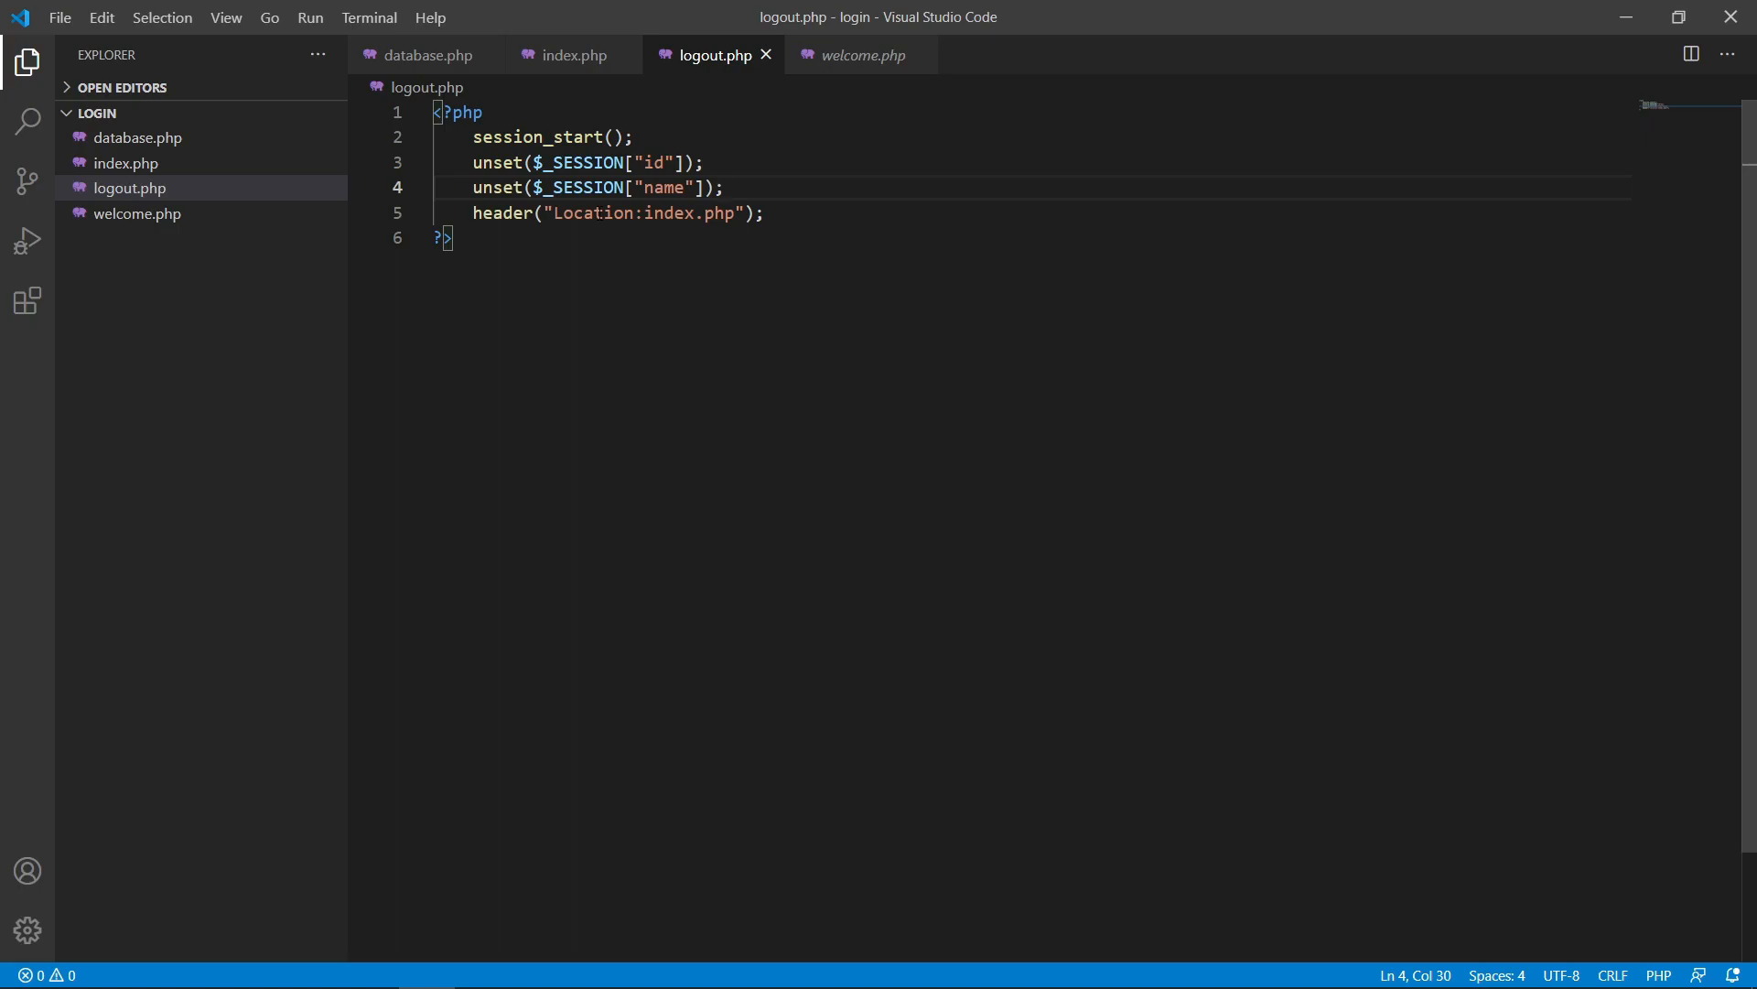
{"action": "left_click_drag", "start_coordinate": [473, 214], "coordinate": [765, 213]}
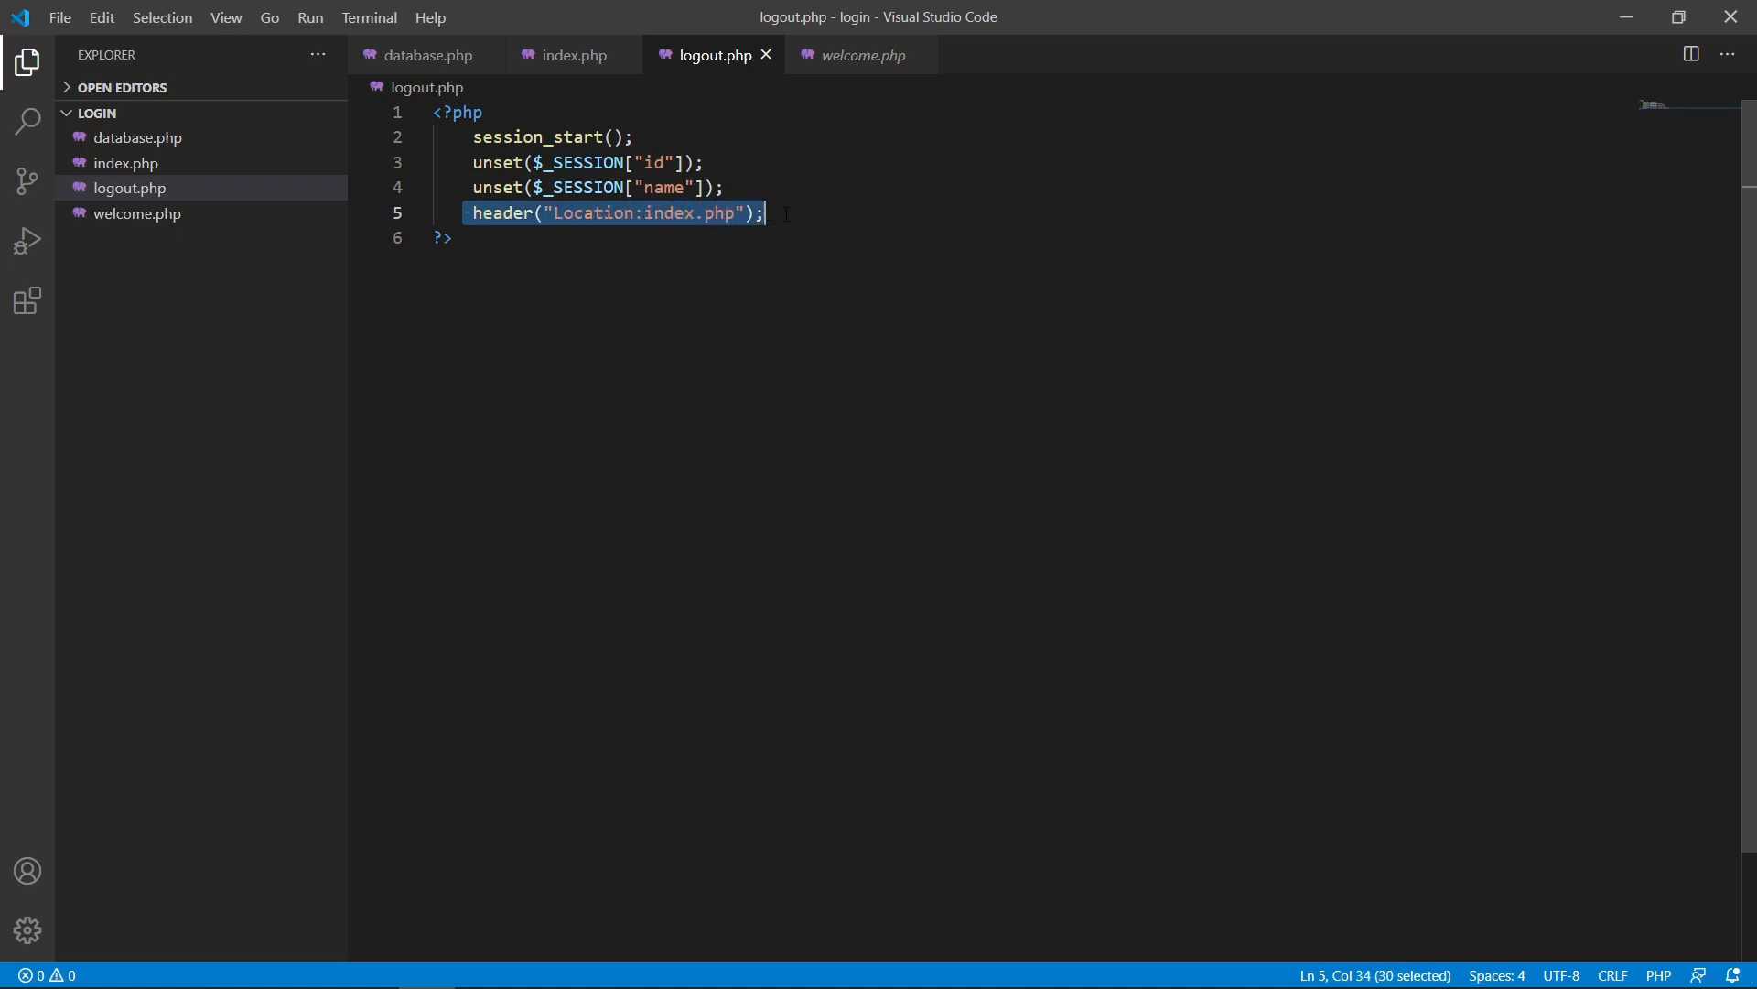
{"action": "left_click", "coordinate": [763, 213]}
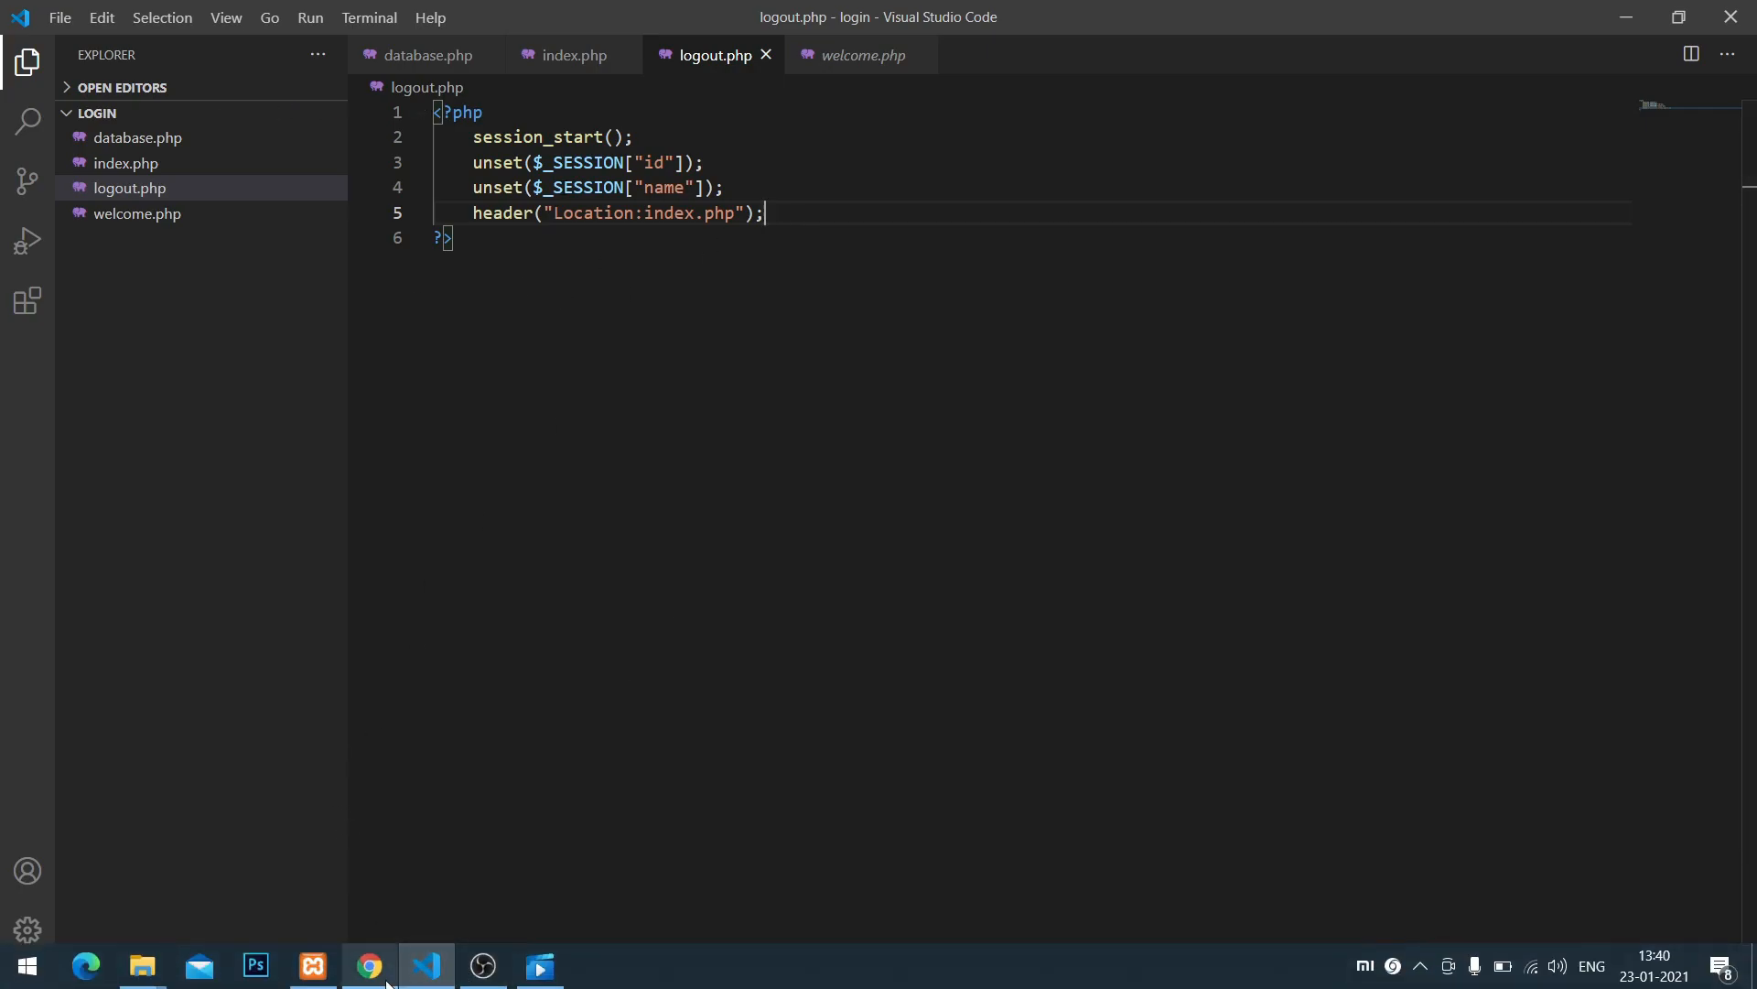
Submit a login as 'divya' with a wrong password and highlight the Invalid Username message.
{"action": "left_click", "coordinate": [369, 965]}
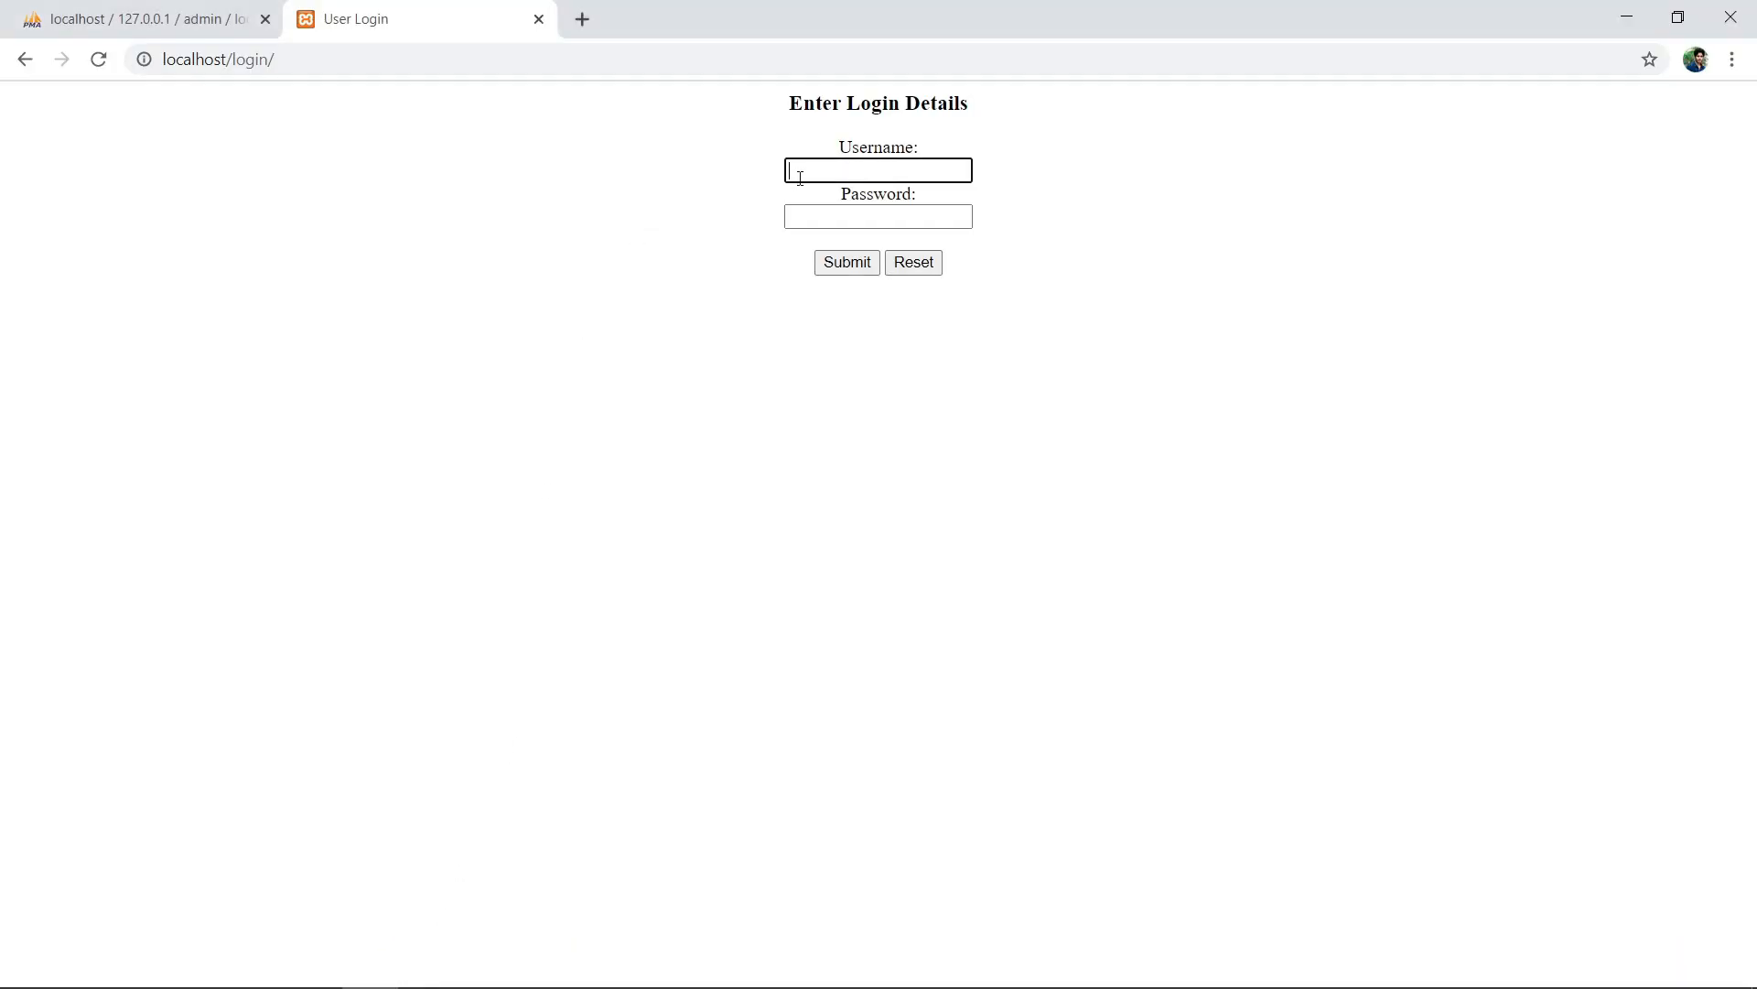
{"action": "type", "text": "divya"}
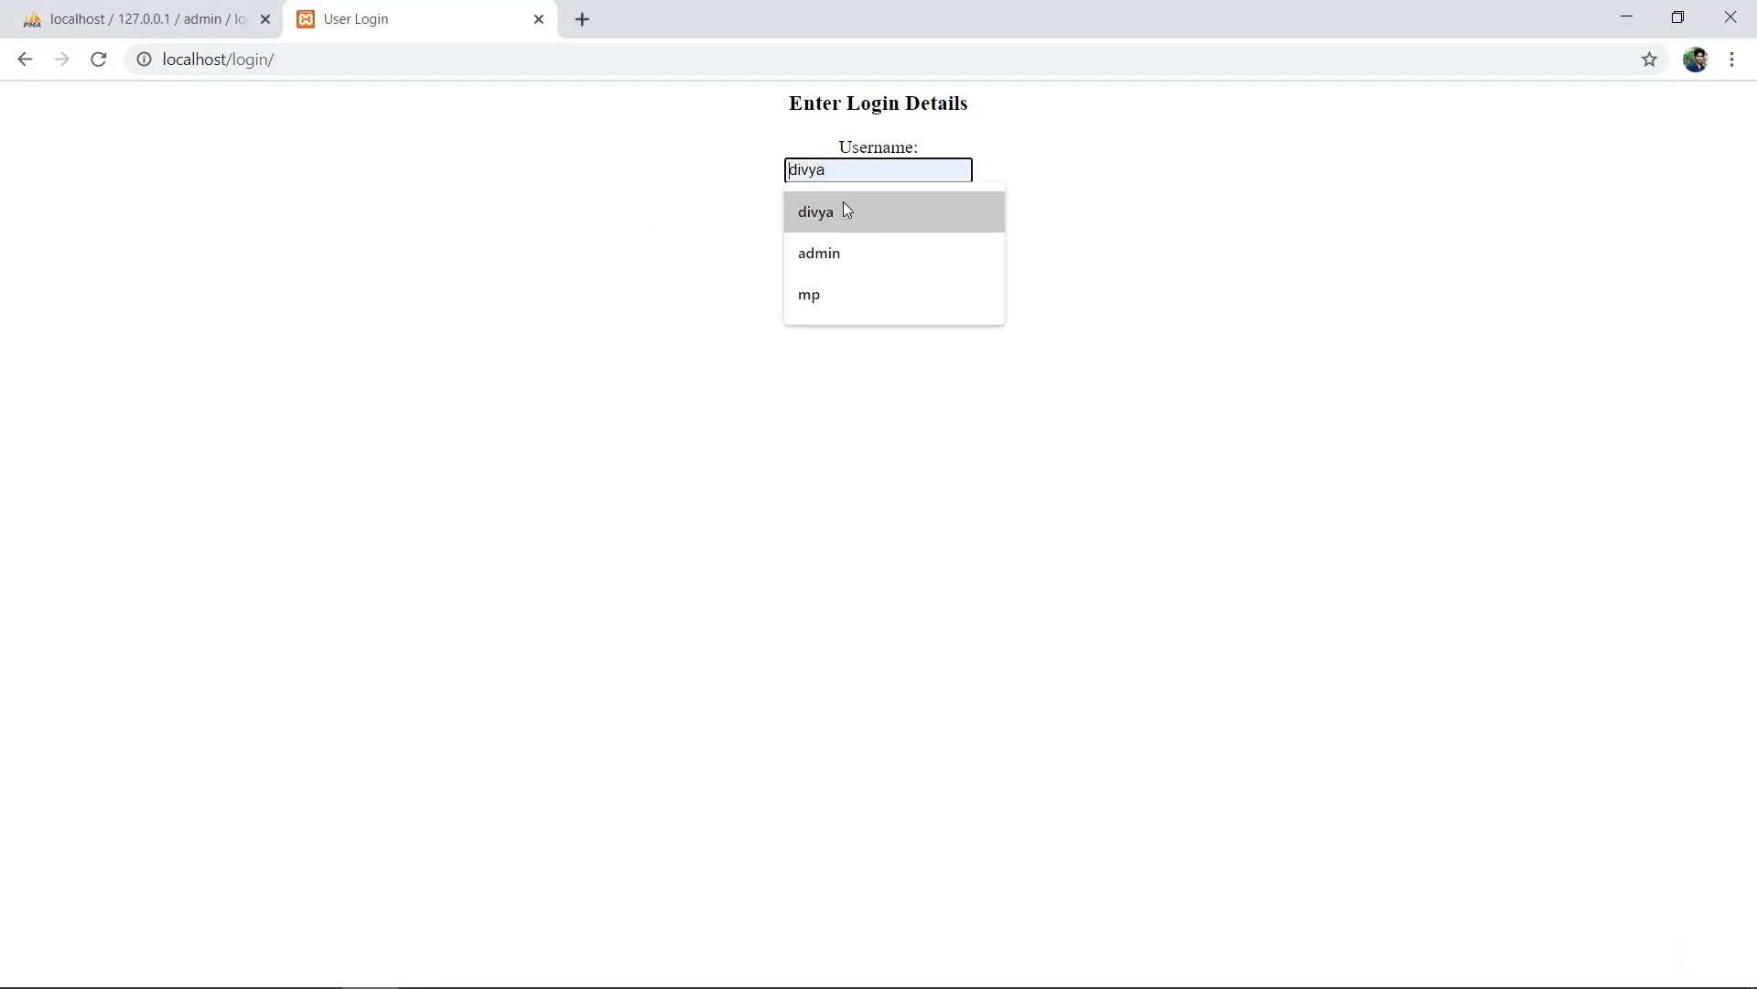
{"action": "left_click", "coordinate": [816, 212]}
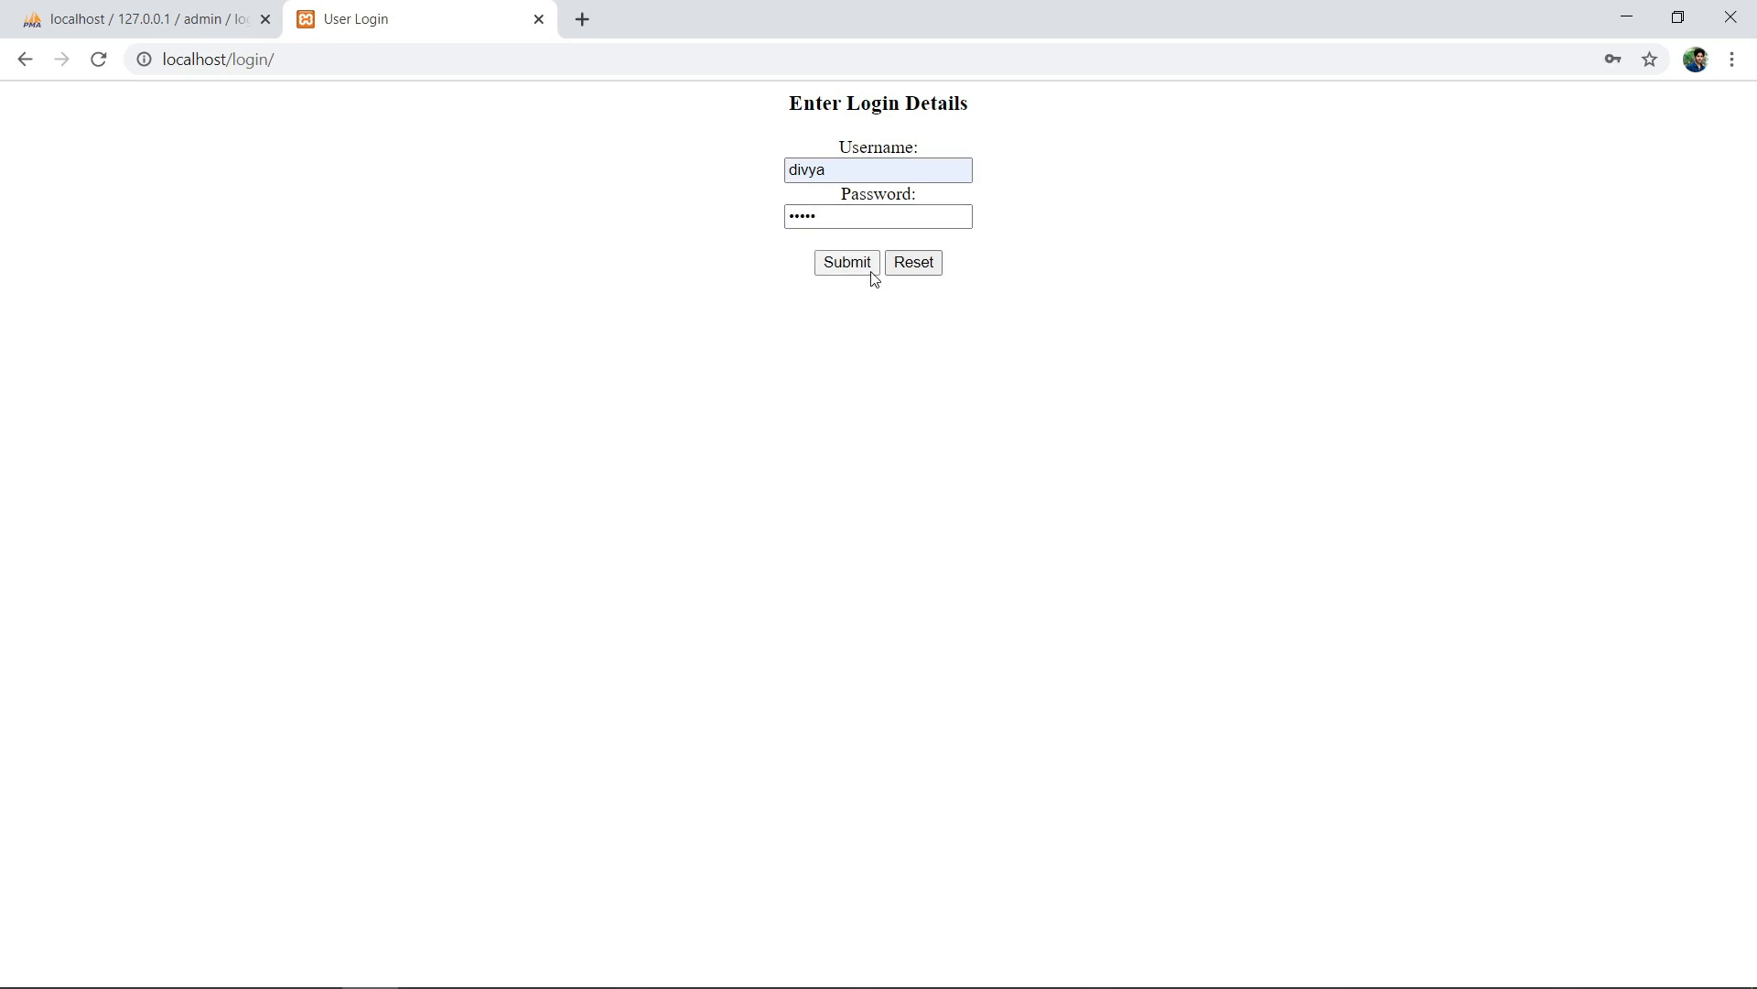
{"action": "left_click", "coordinate": [846, 263]}
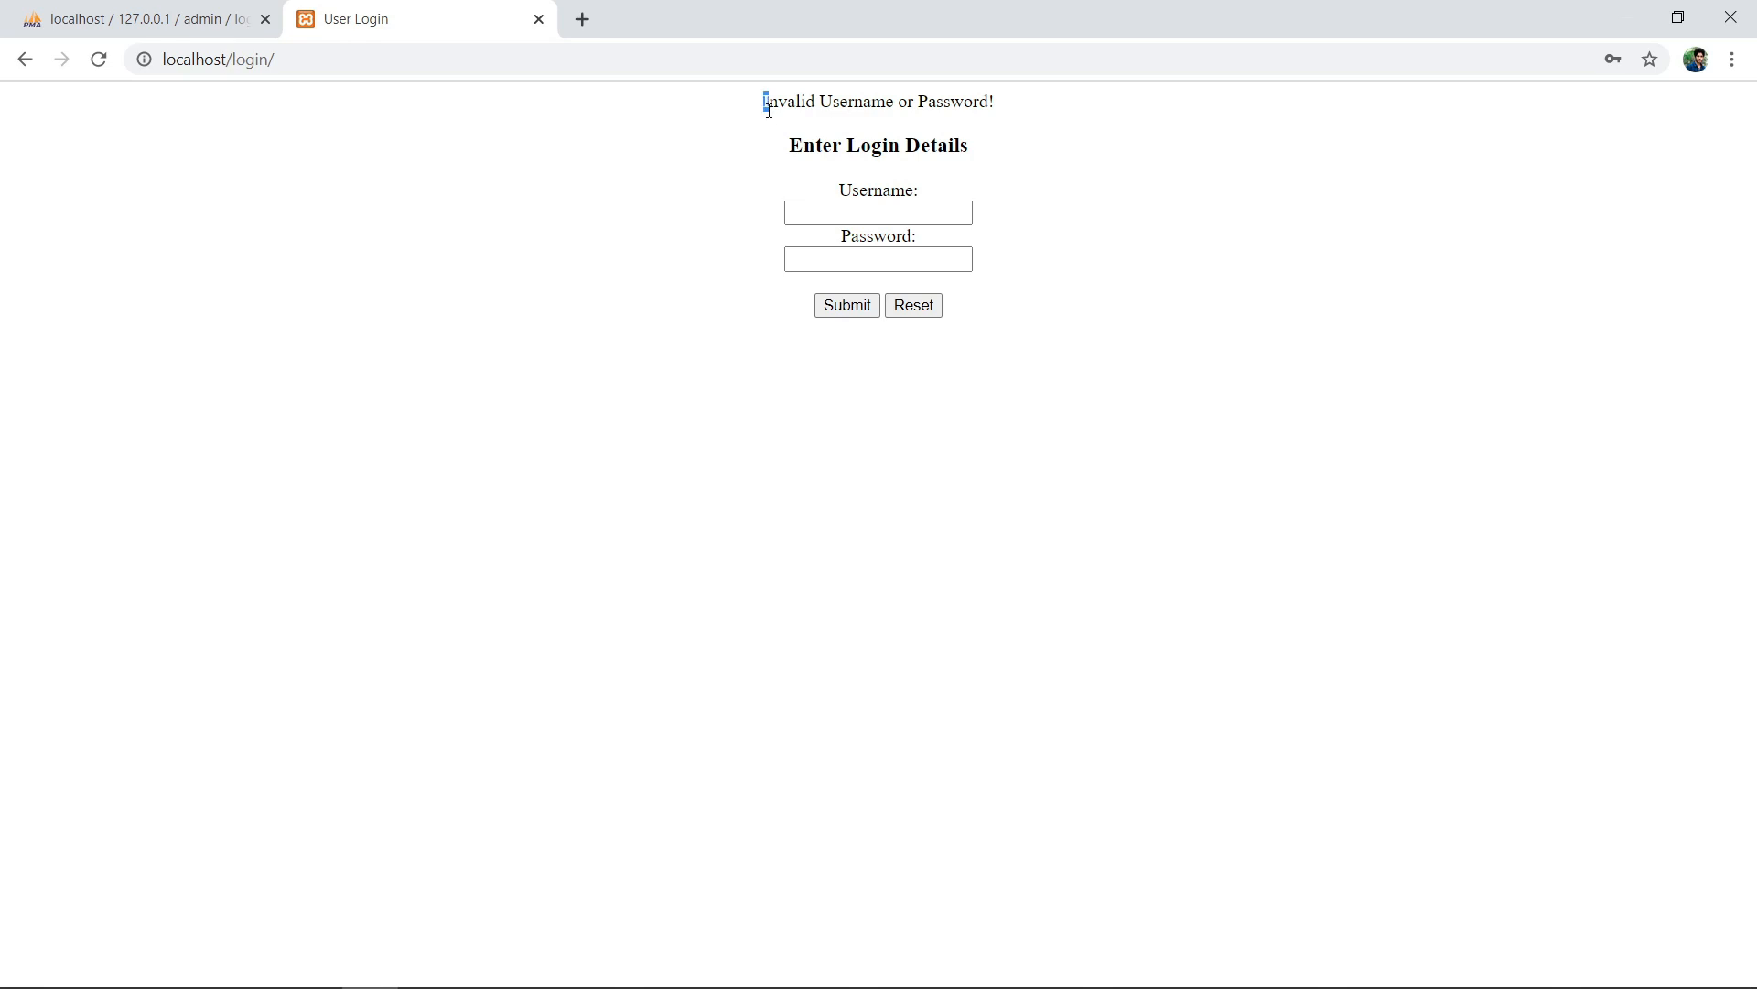
{"action": "left_click_drag", "start_coordinate": [763, 101], "coordinate": [995, 101]}
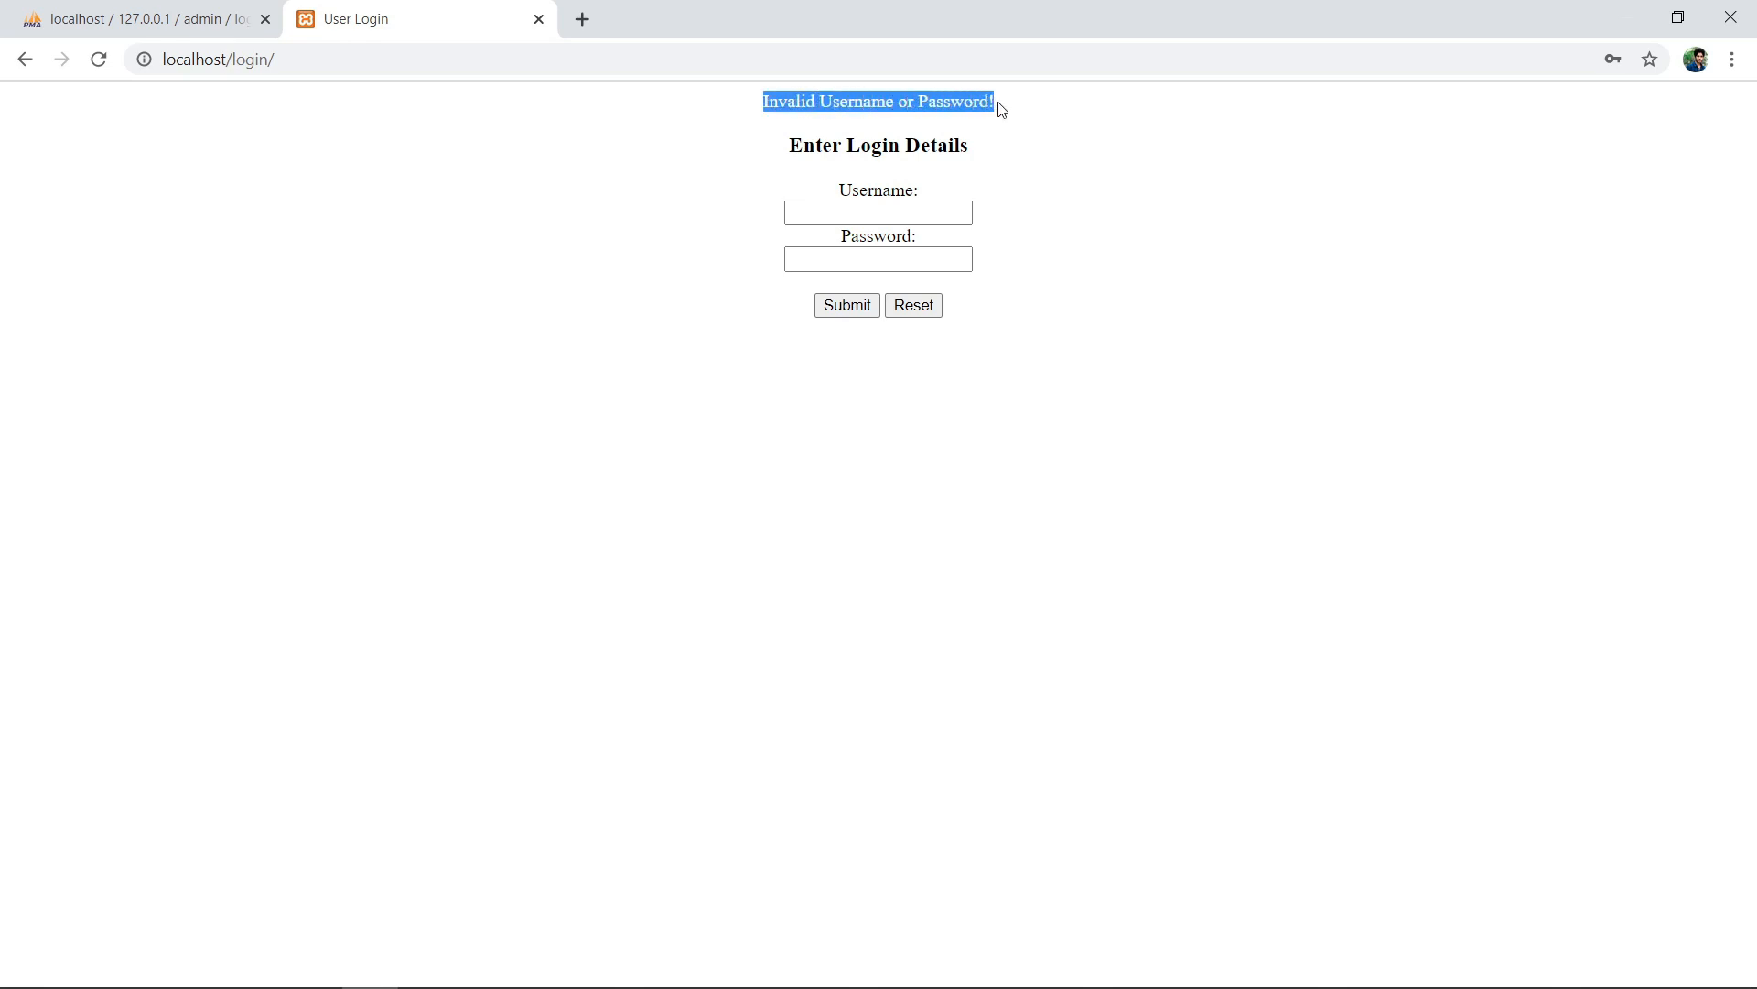
{"action": "mouse_move", "coordinate": [1009, 115]}
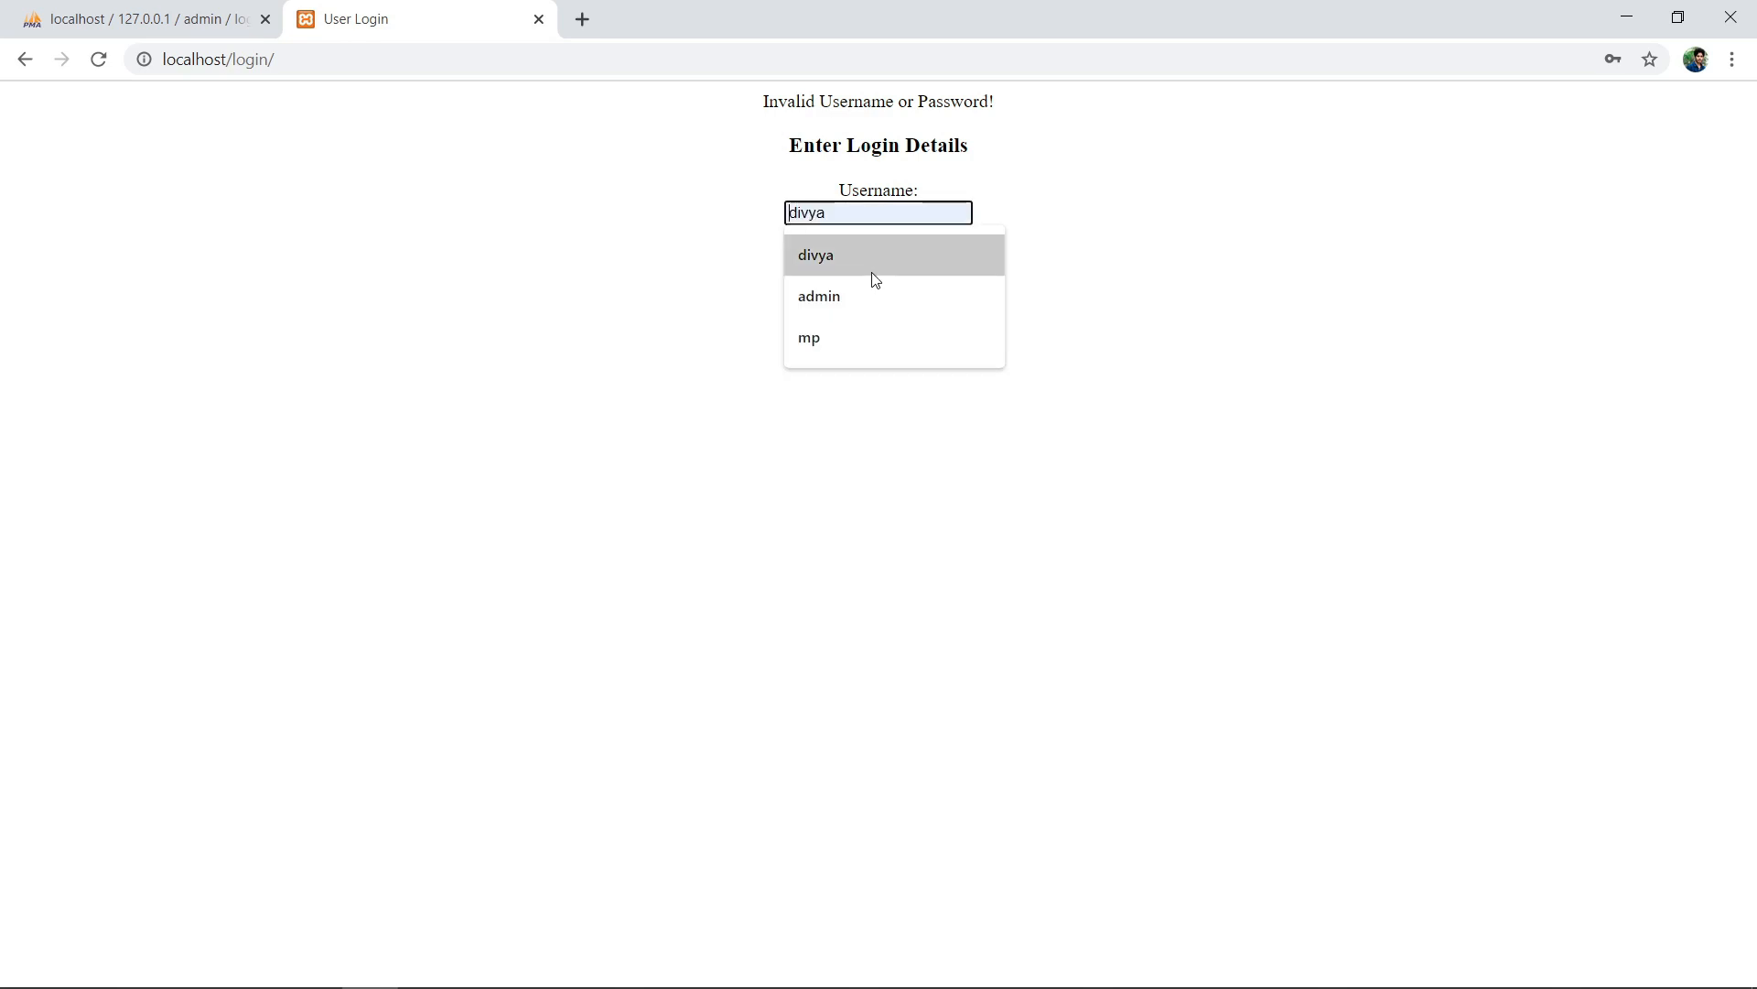
Log in with the saved username and correct password, then log out from welcome.php.
{"action": "left_click", "coordinate": [878, 259]}
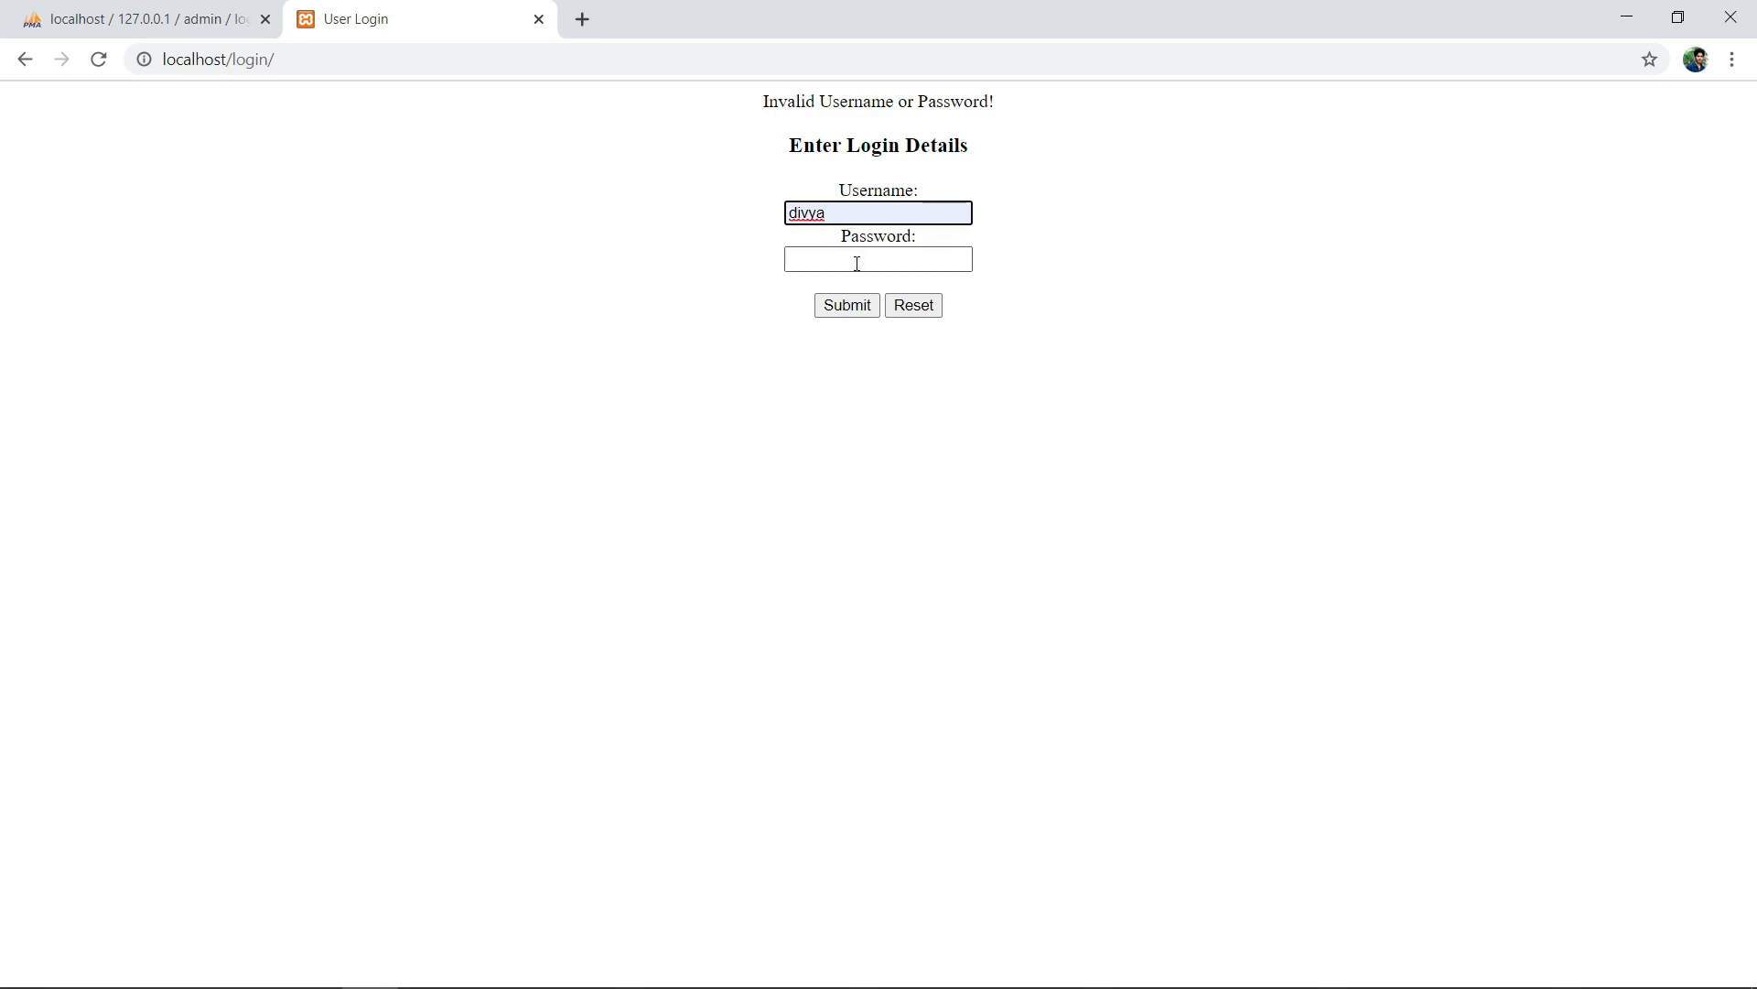
{"action": "type", "text": "••••"}
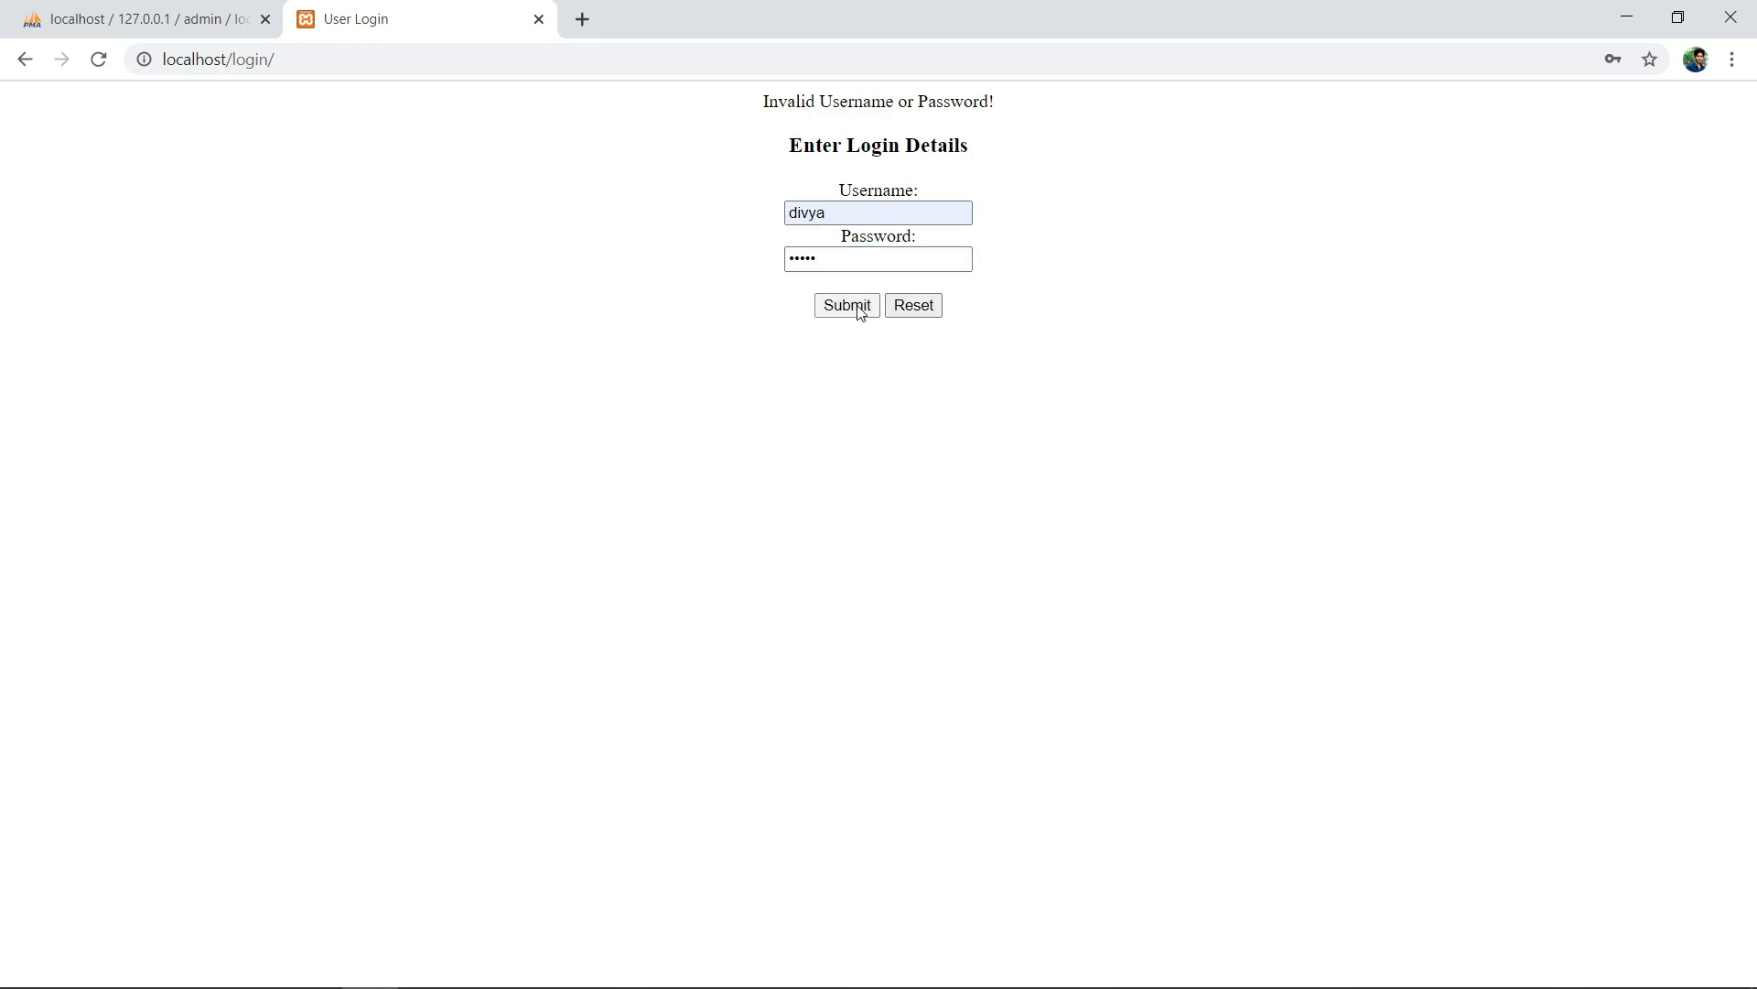
{"action": "left_click", "coordinate": [846, 304]}
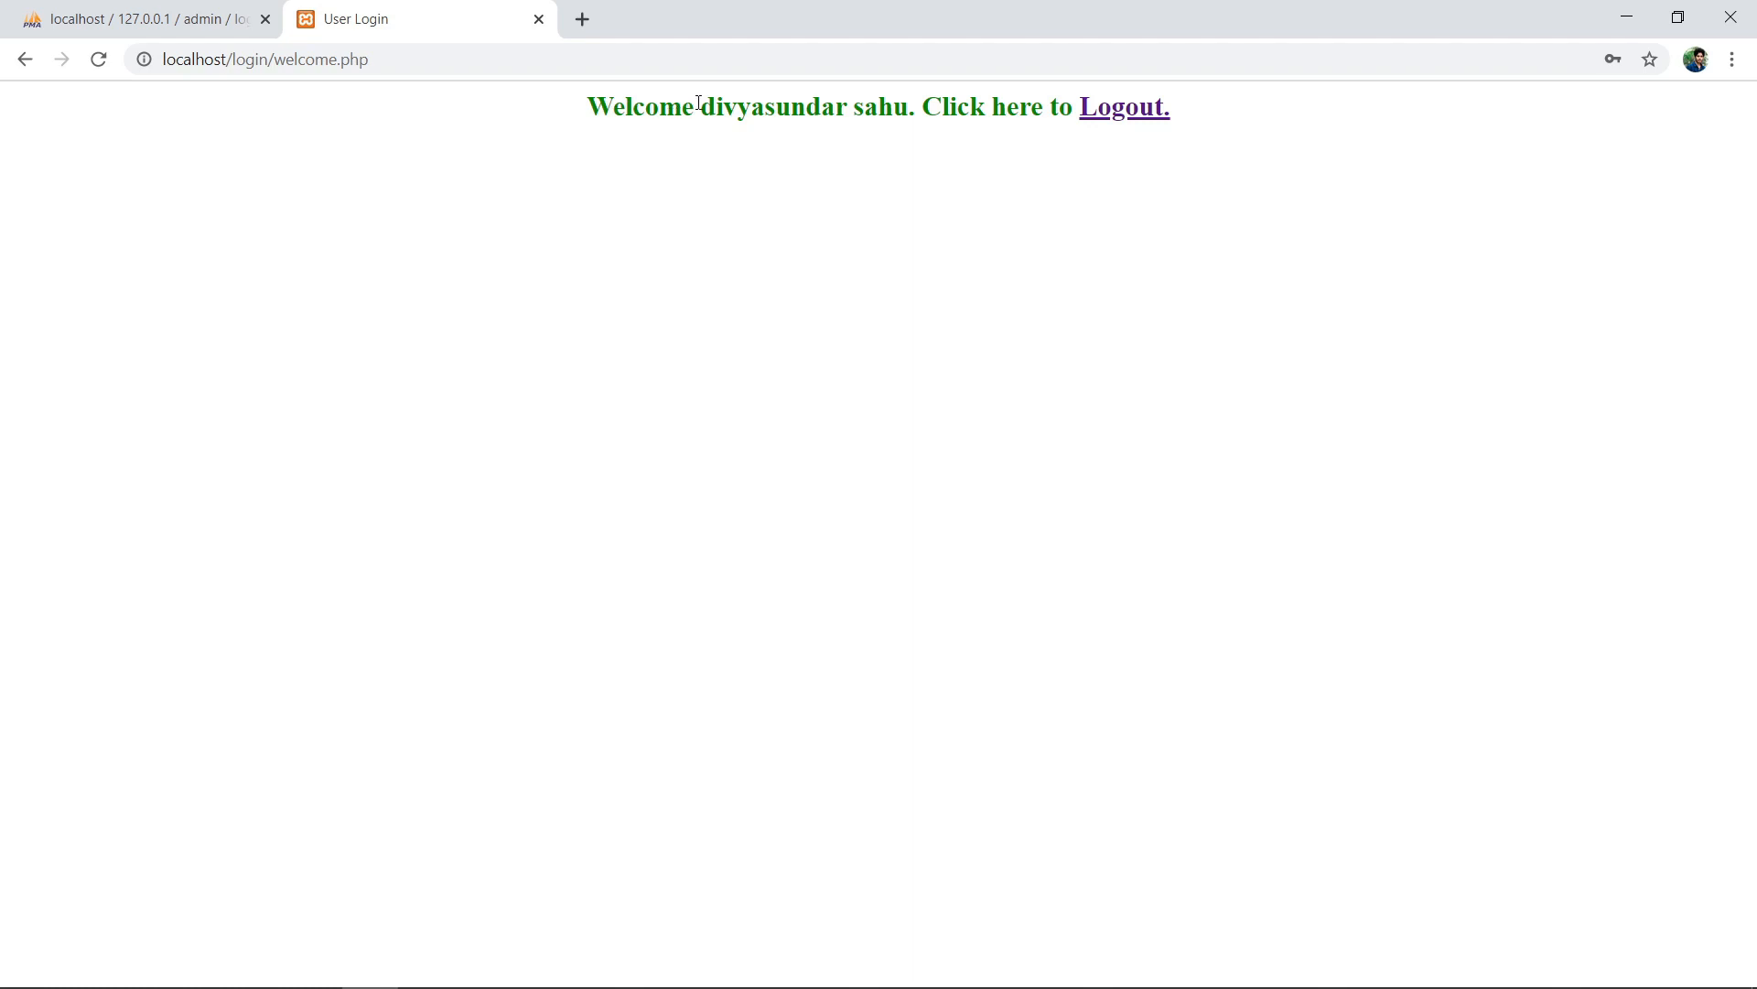
{"action": "mouse_move", "coordinate": [940, 140]}
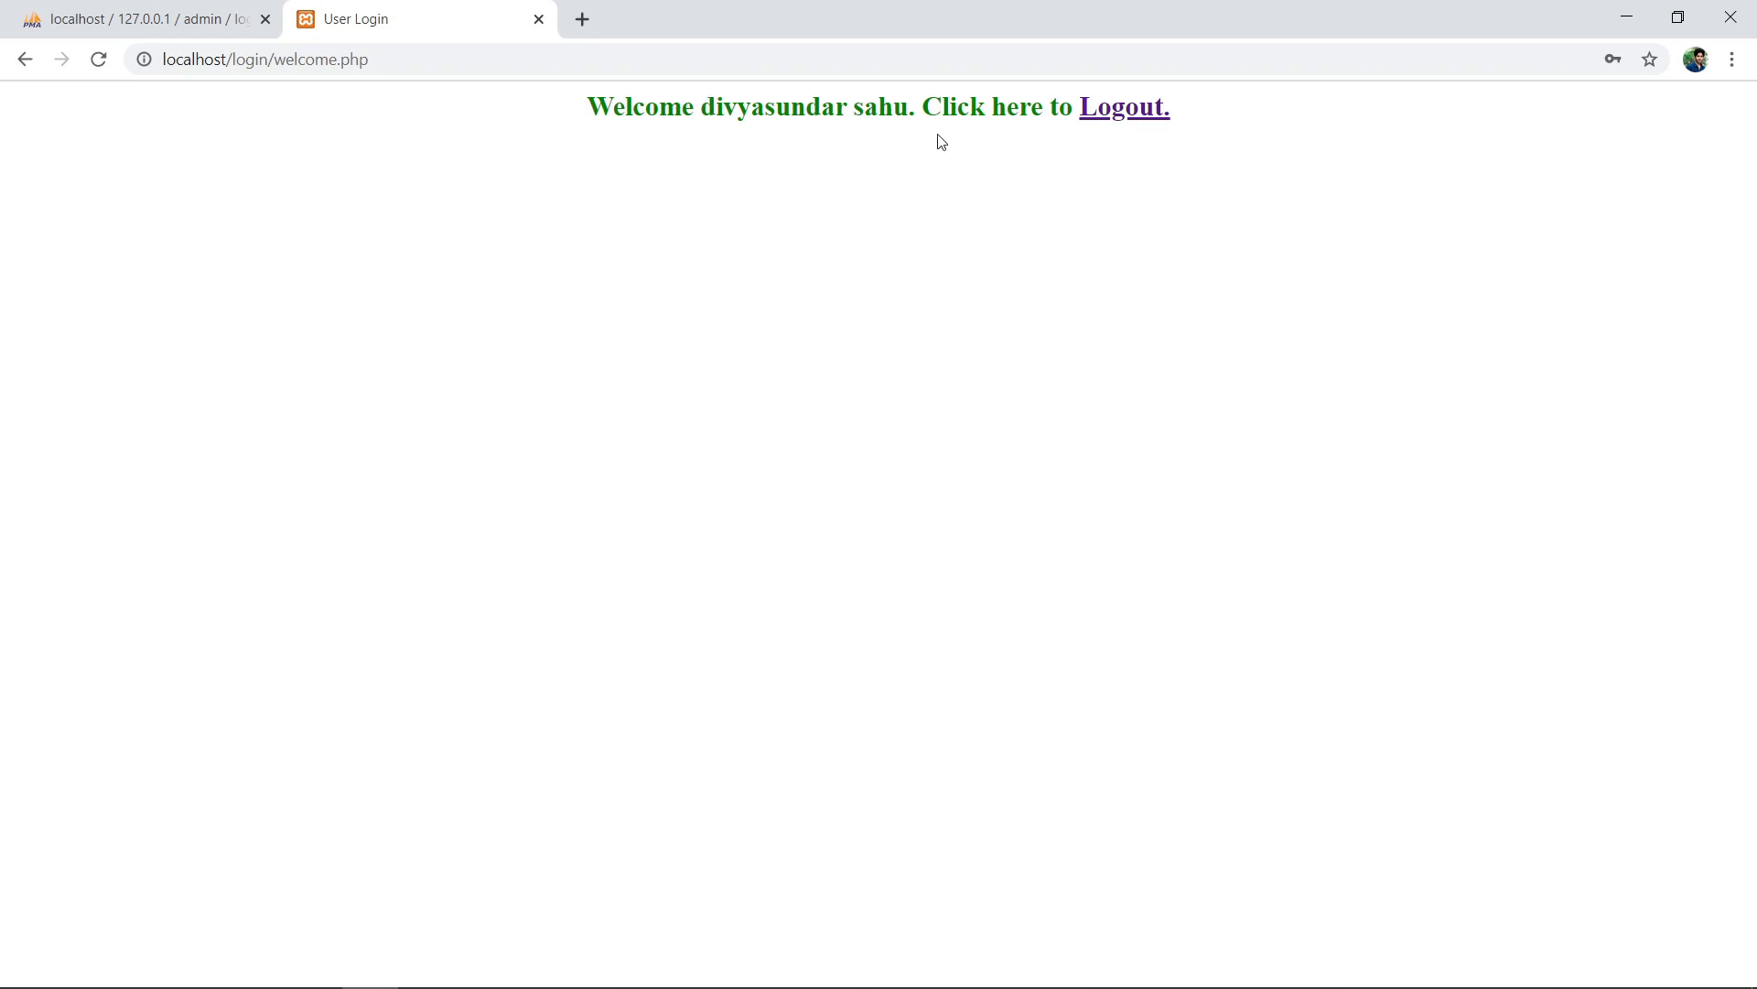
{"action": "mouse_move", "coordinate": [1089, 119]}
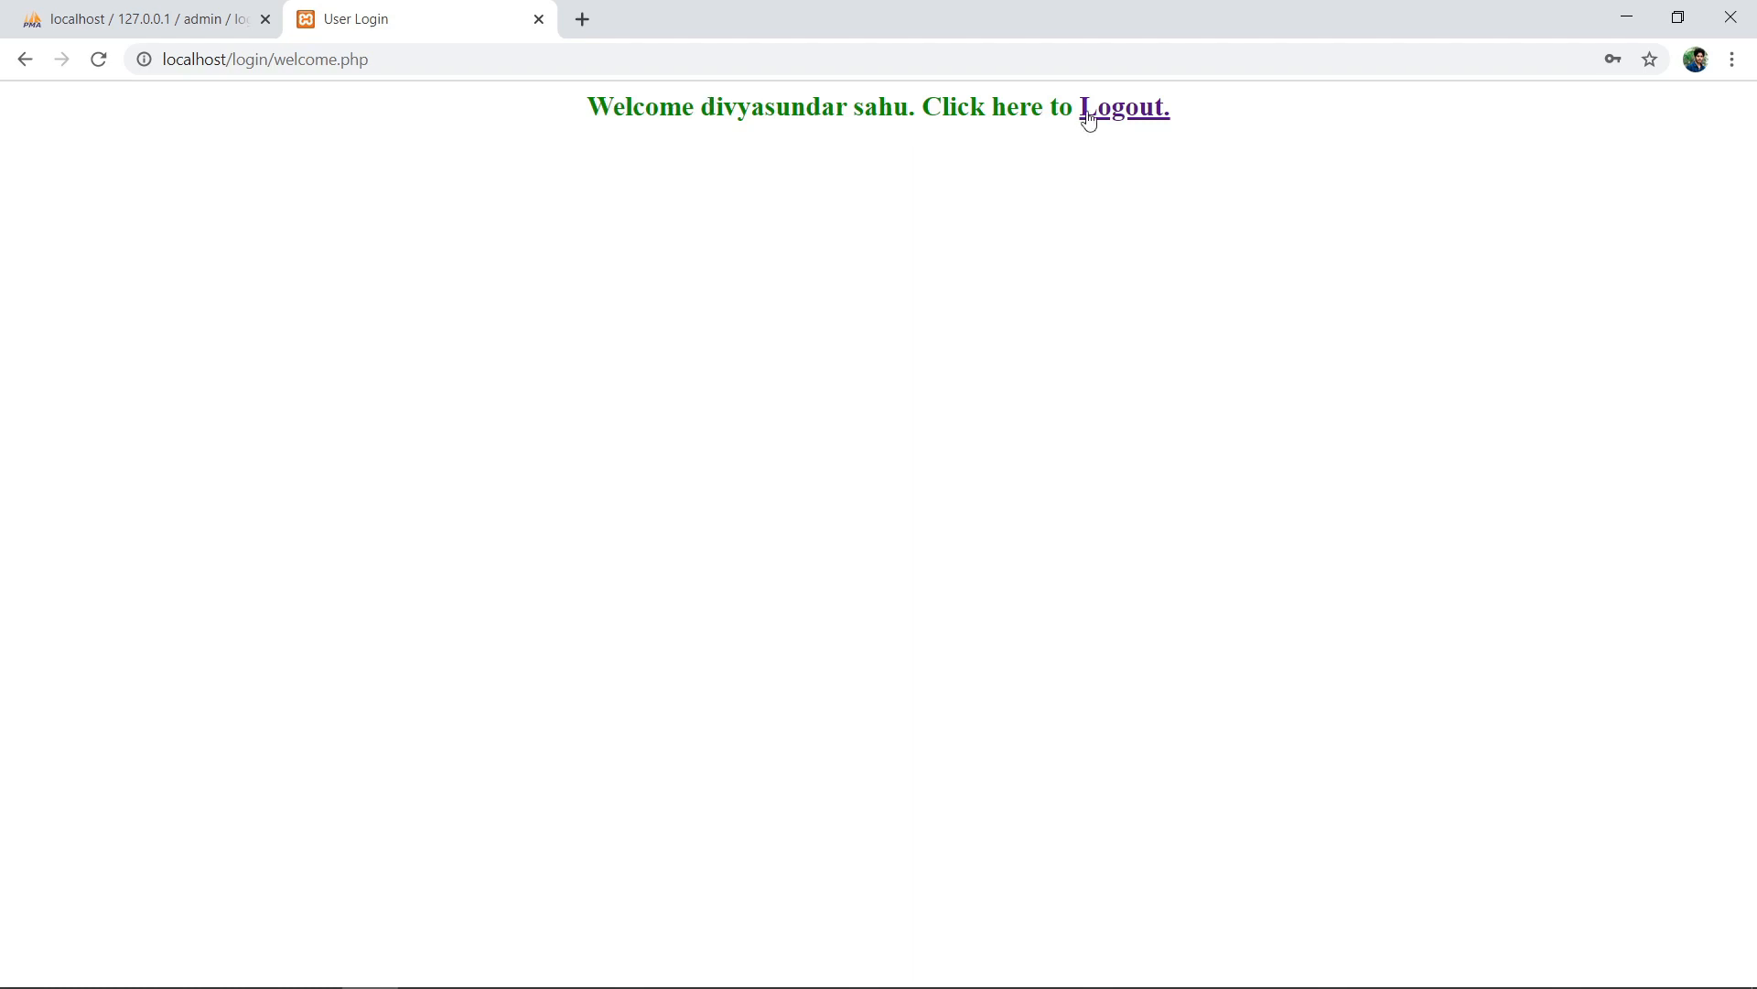
{"action": "left_click", "coordinate": [1121, 113]}
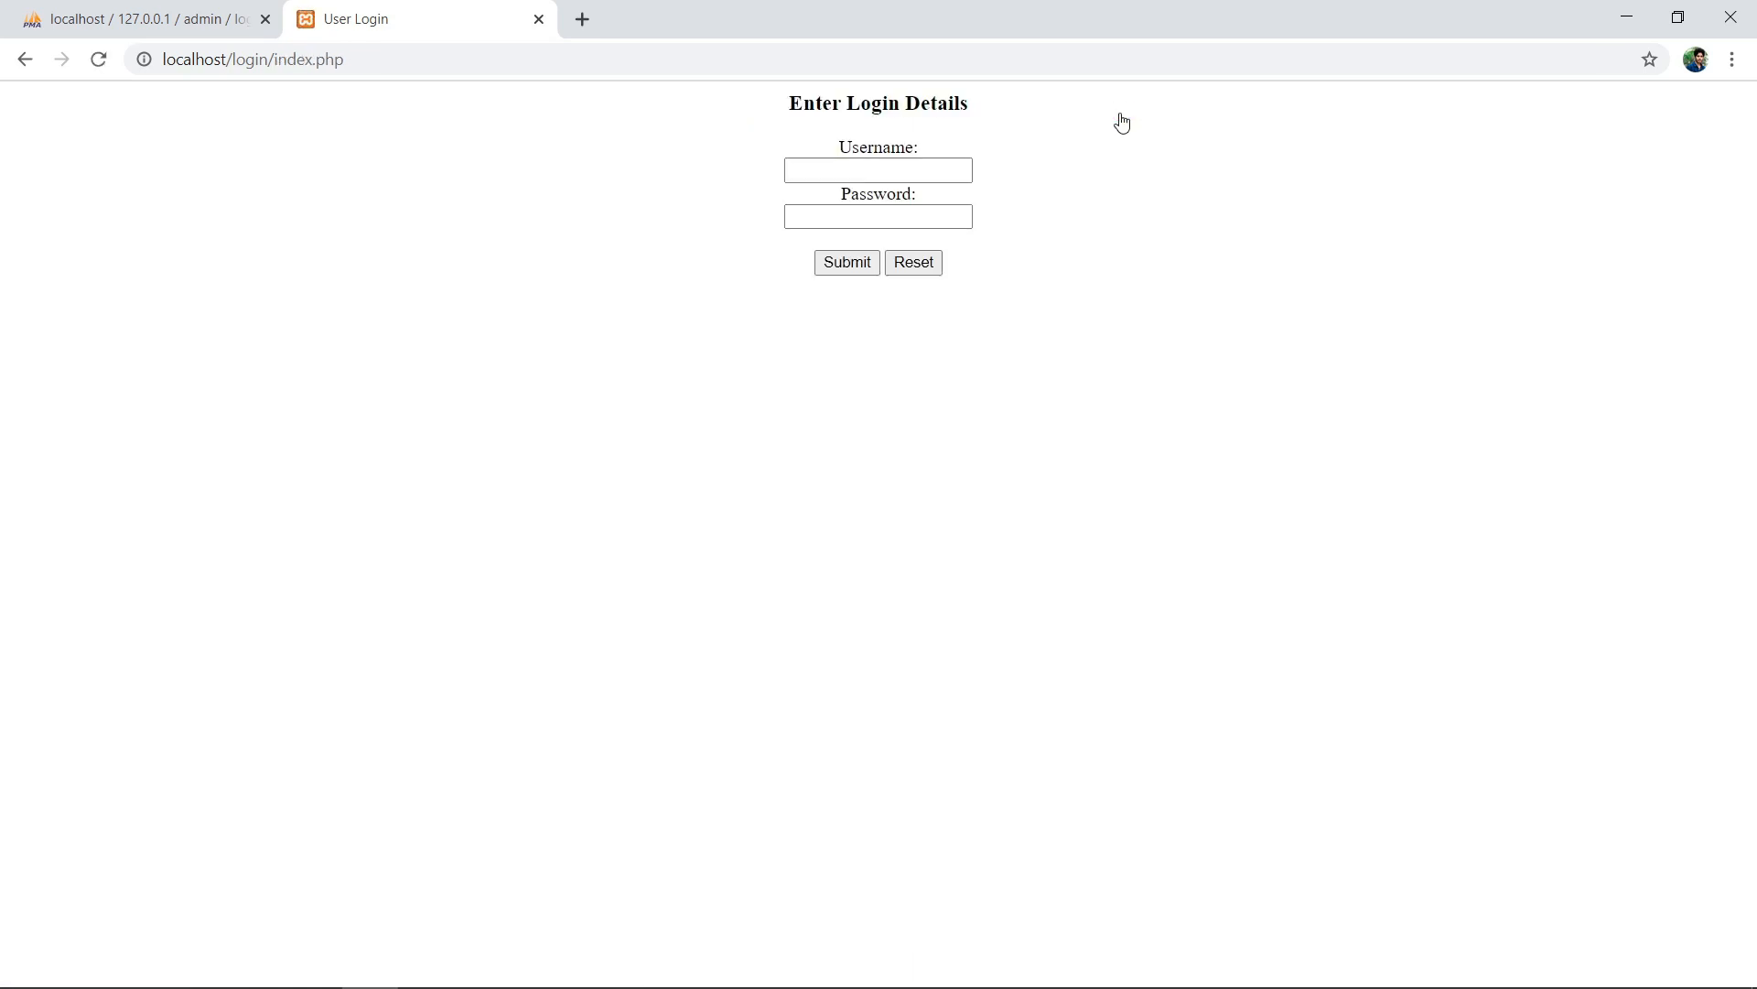
{"action": "mouse_move", "coordinate": [1022, 239]}
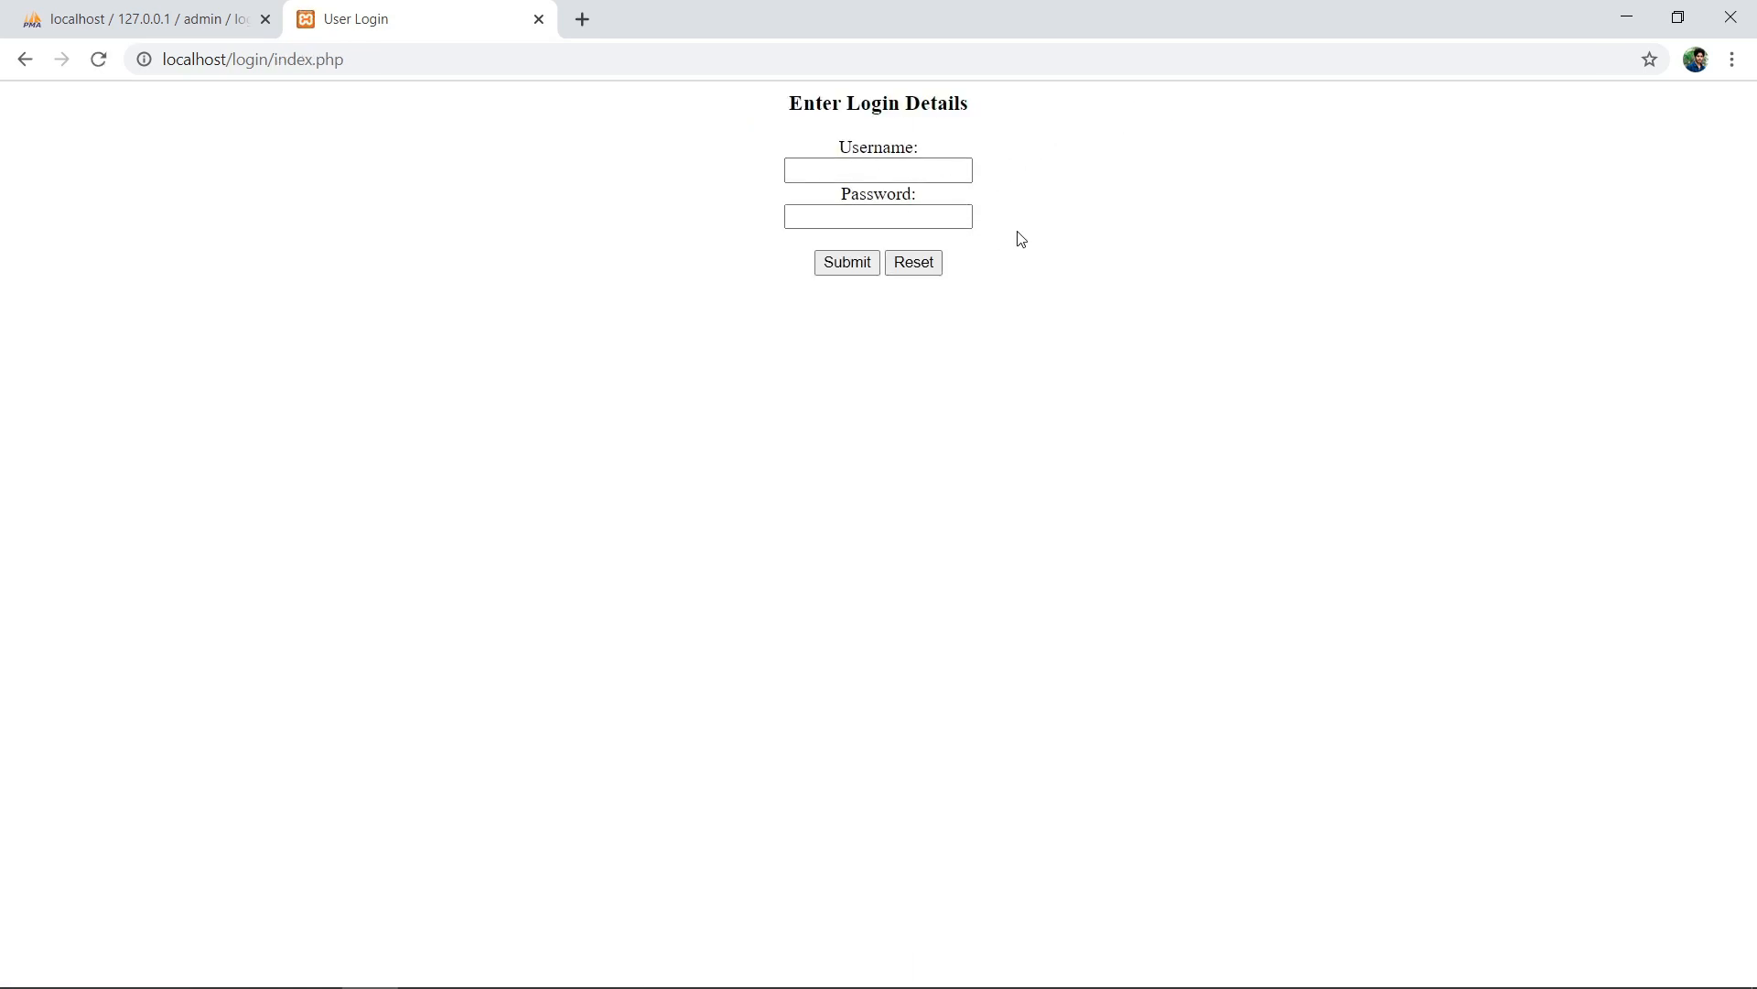
{"action": "mouse_move", "coordinate": [1036, 212]}
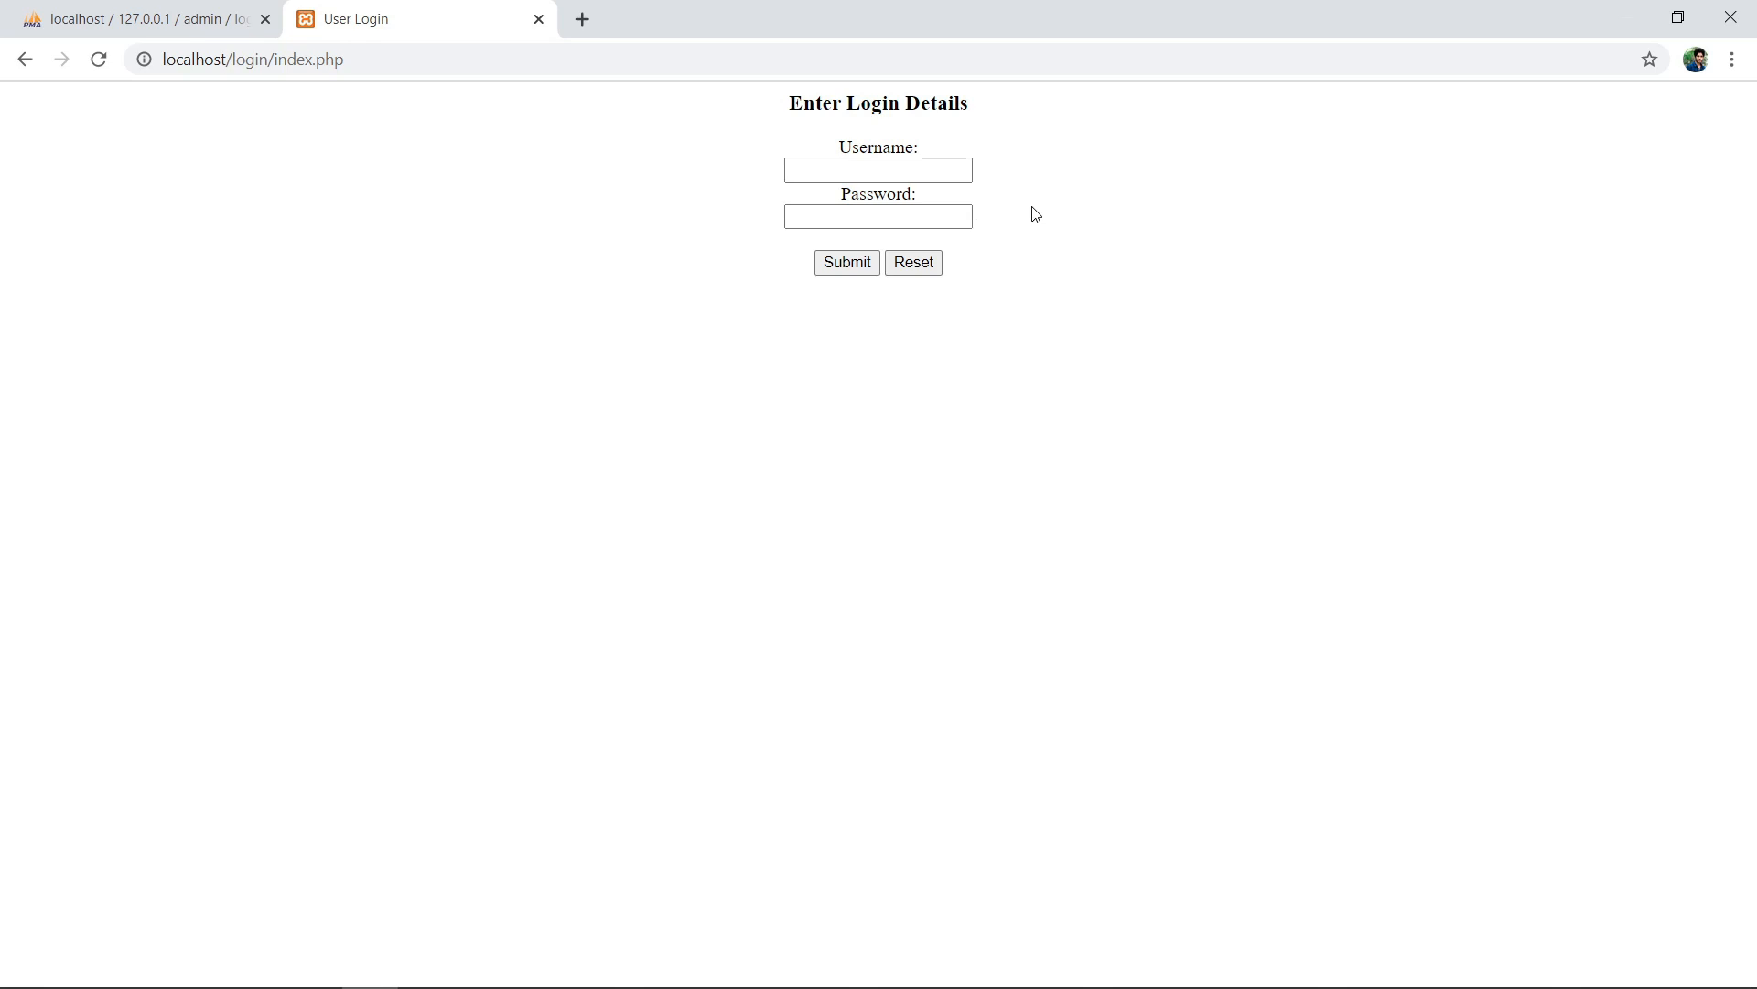
{"action": "mouse_move", "coordinate": [775, 418]}
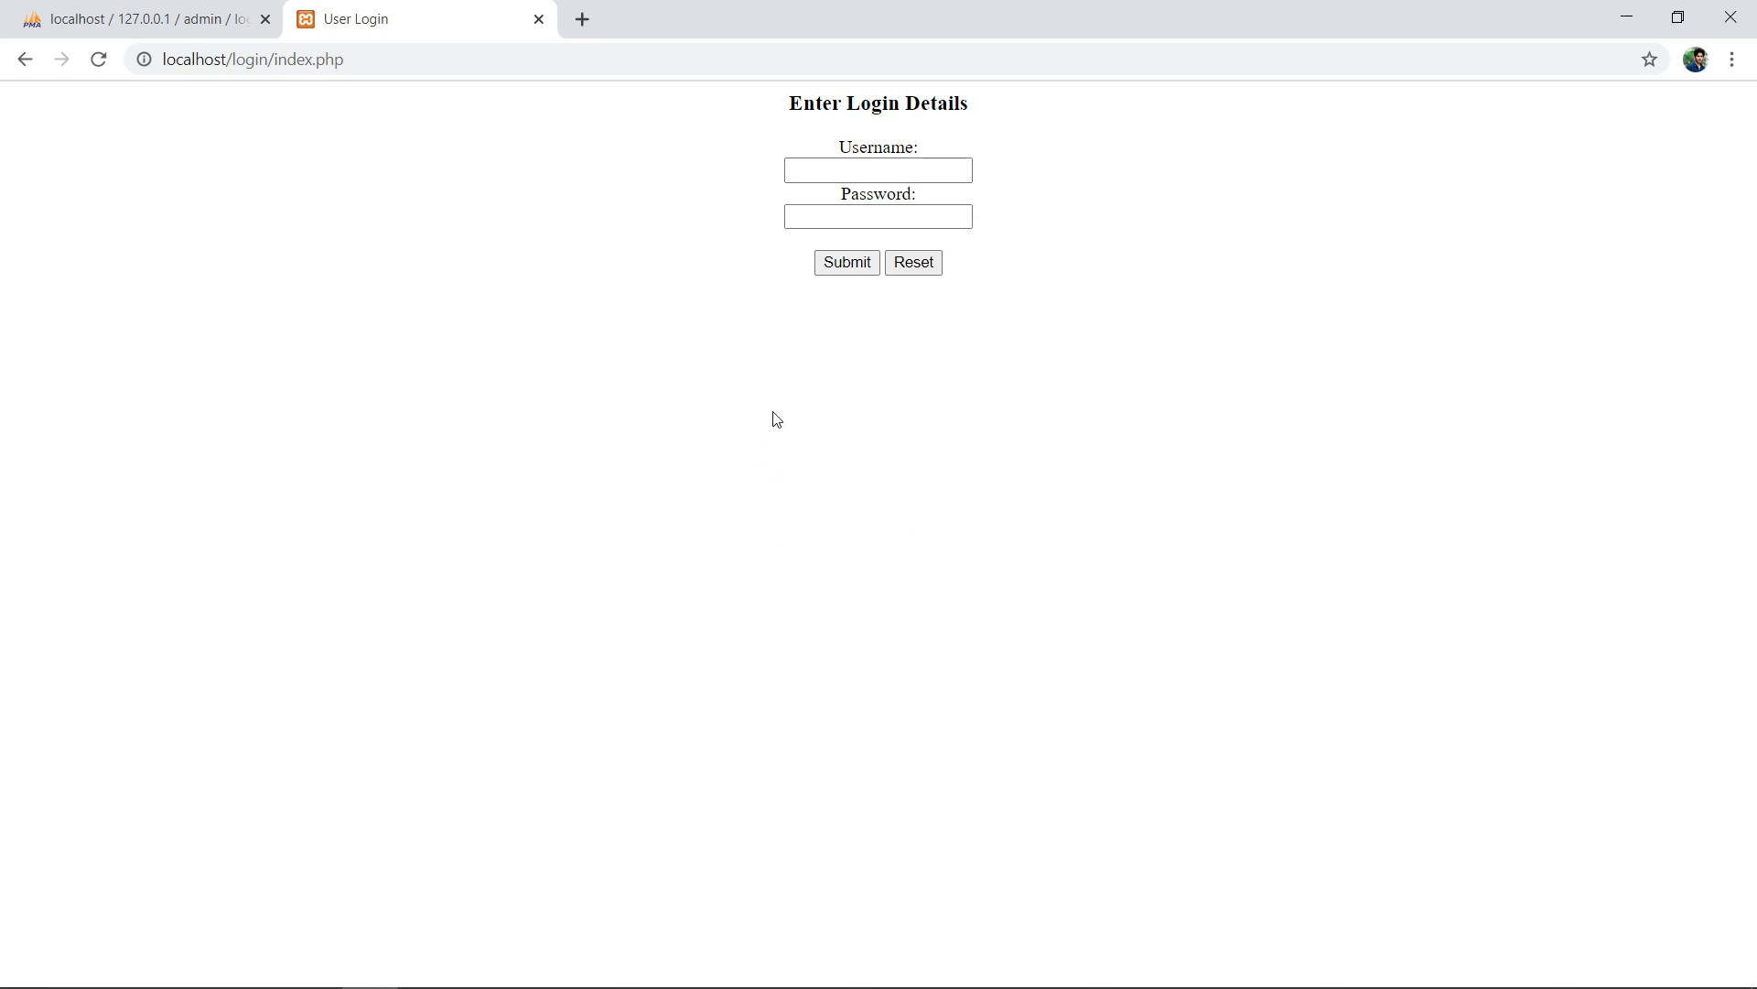